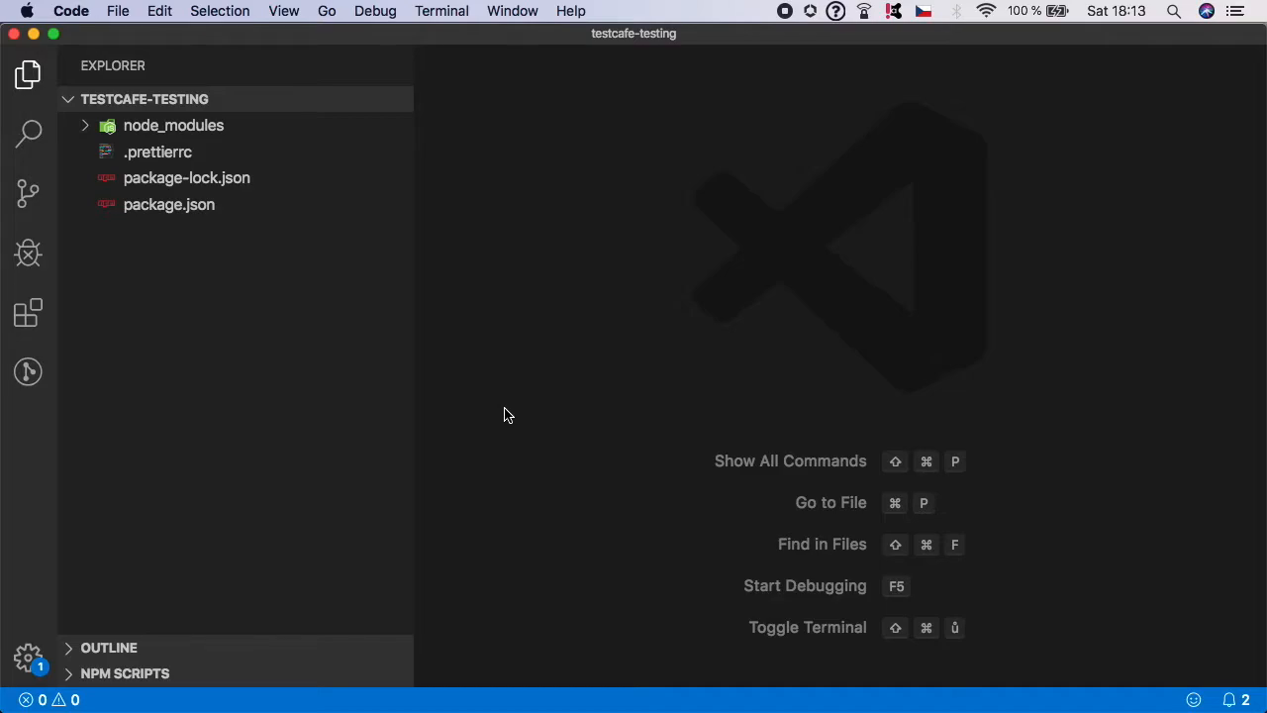
mouse_move(210, 341)
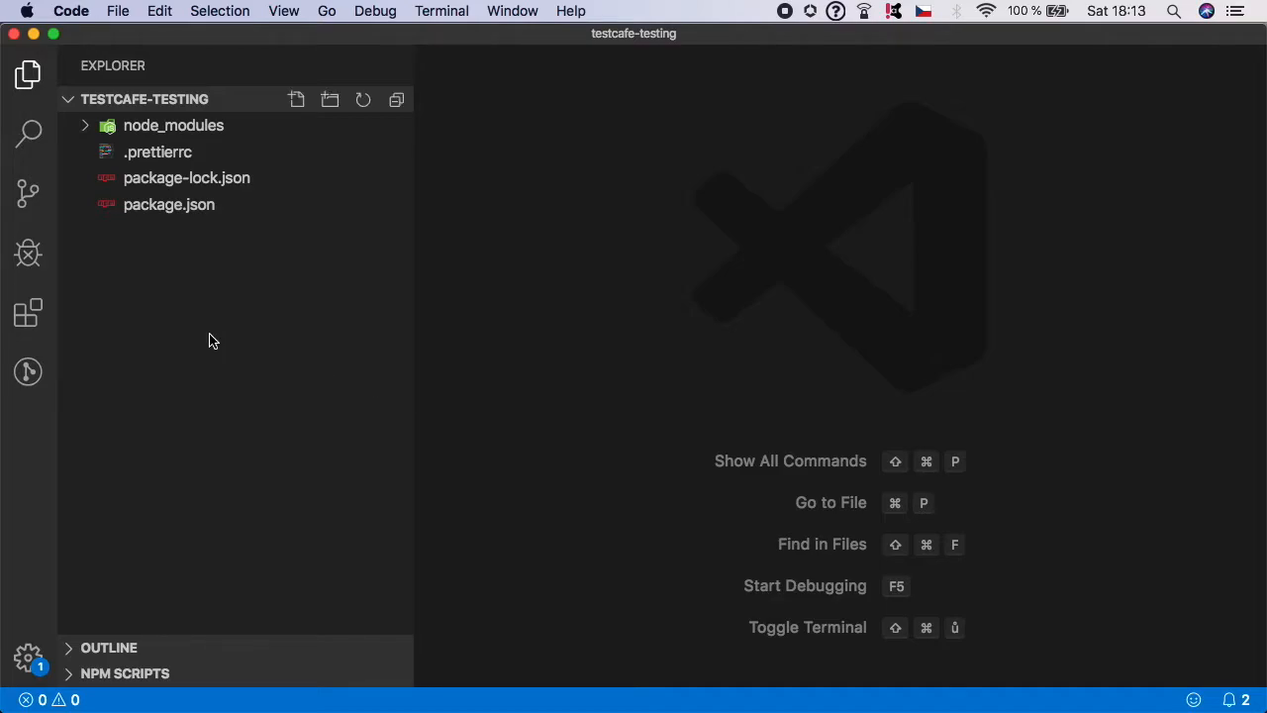
mouse_move(213, 319)
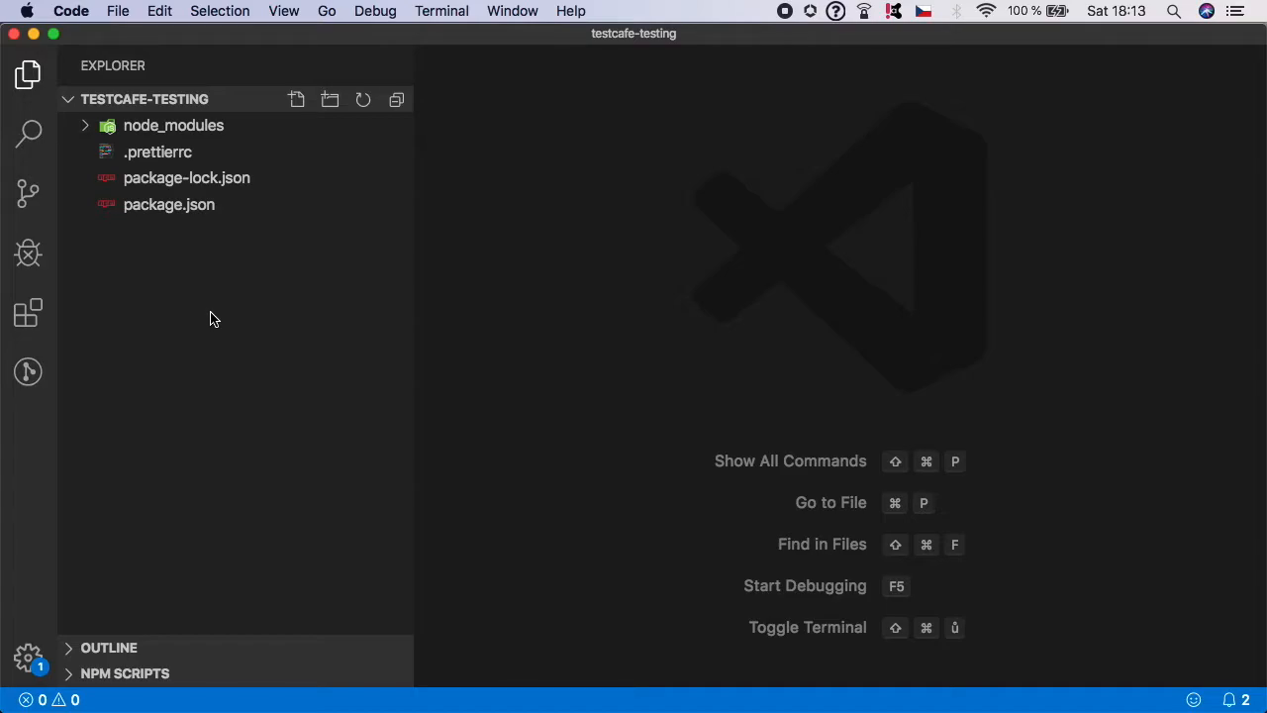
Create a new 'tests' folder in the testcafe-testing project from the Explorer context menu
right_click(210, 317)
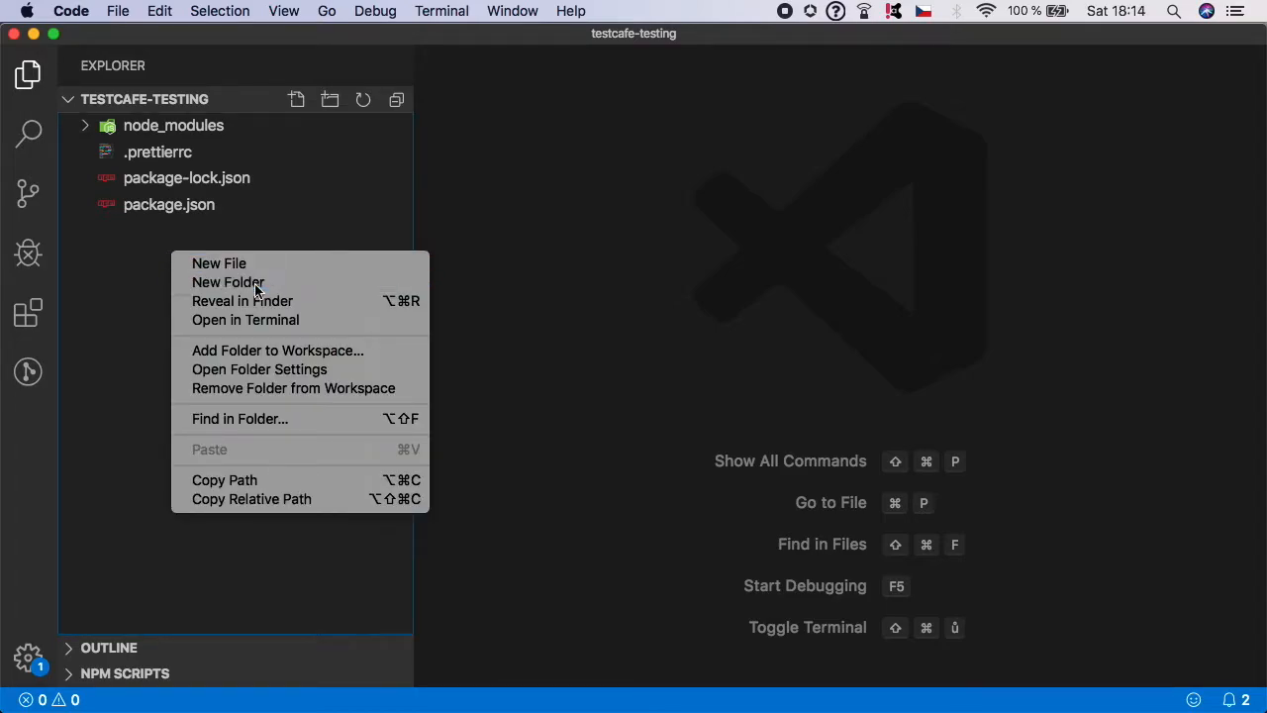
click(230, 281)
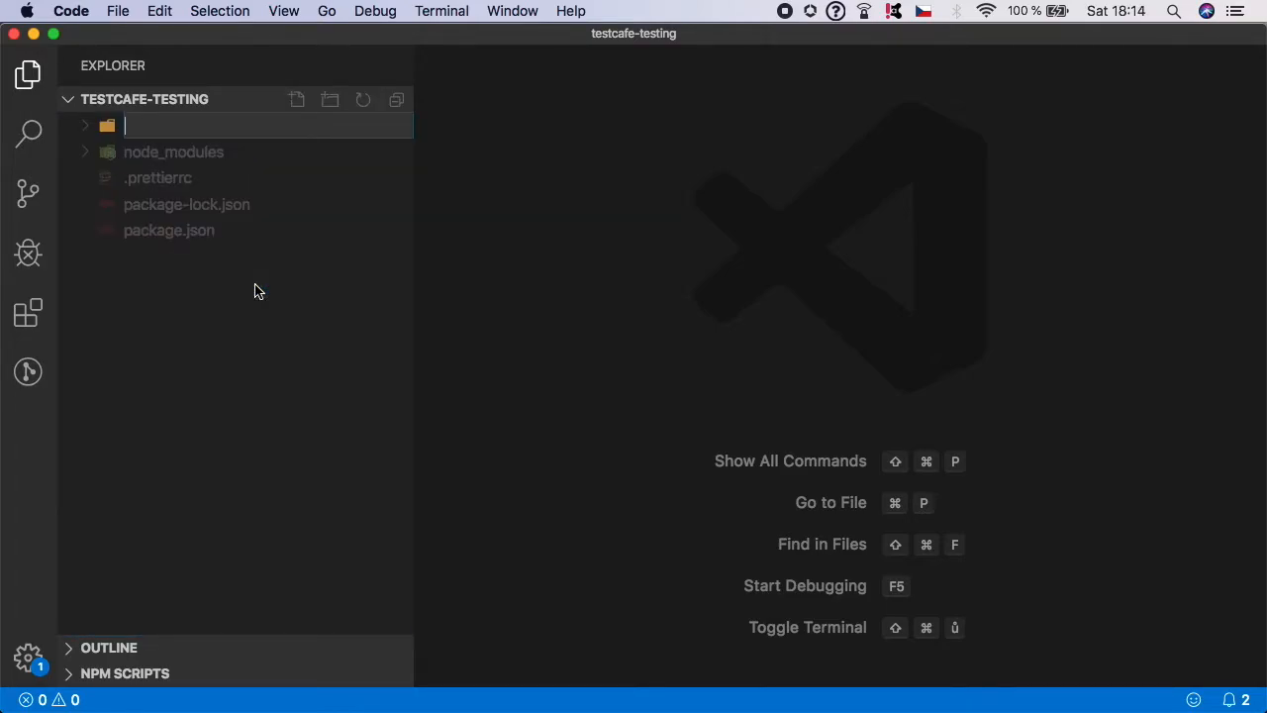
text(tests)
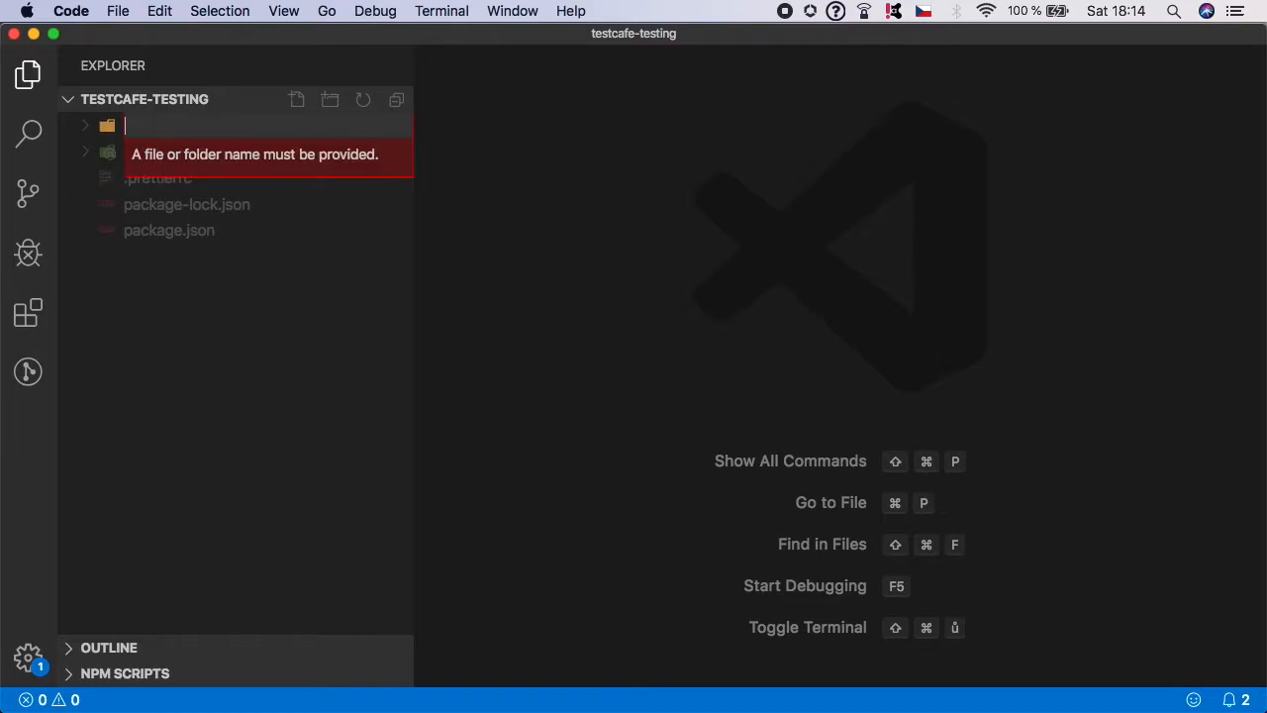
text(spec)
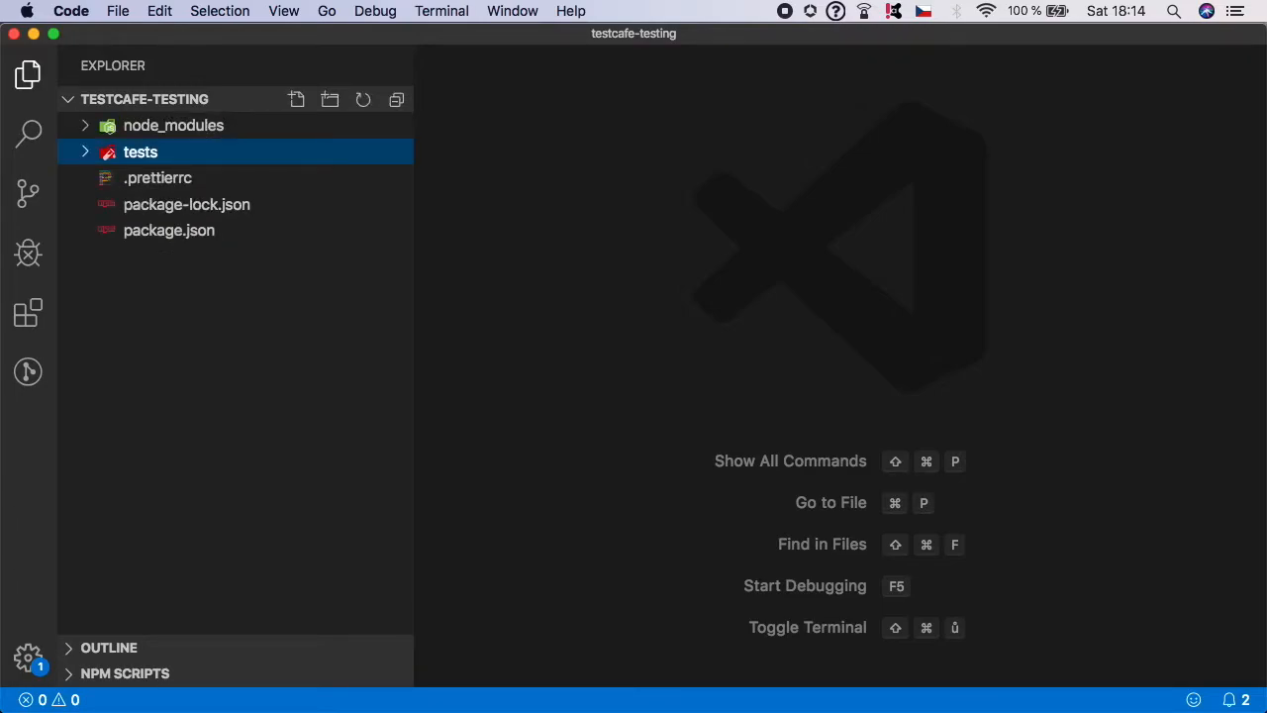
mouse_move(202, 152)
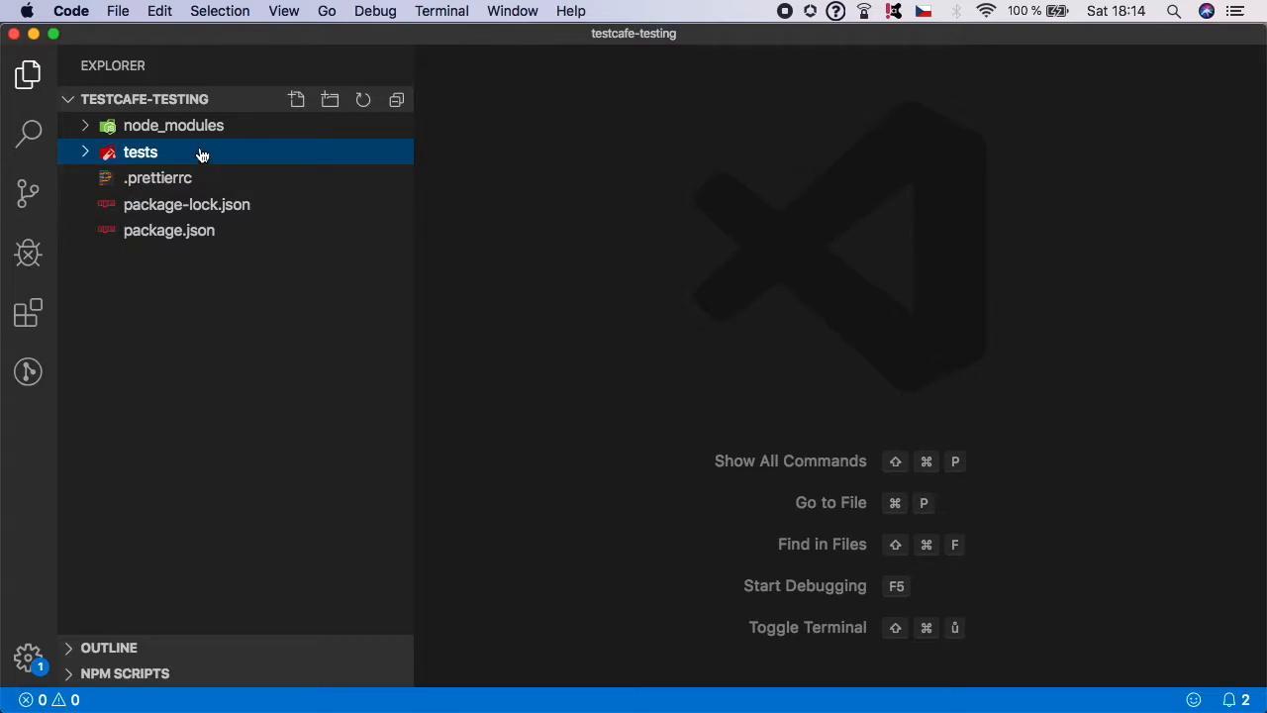
Create an empty basic.test.js file inside tests and place the cursor in its editor
click(297, 99)
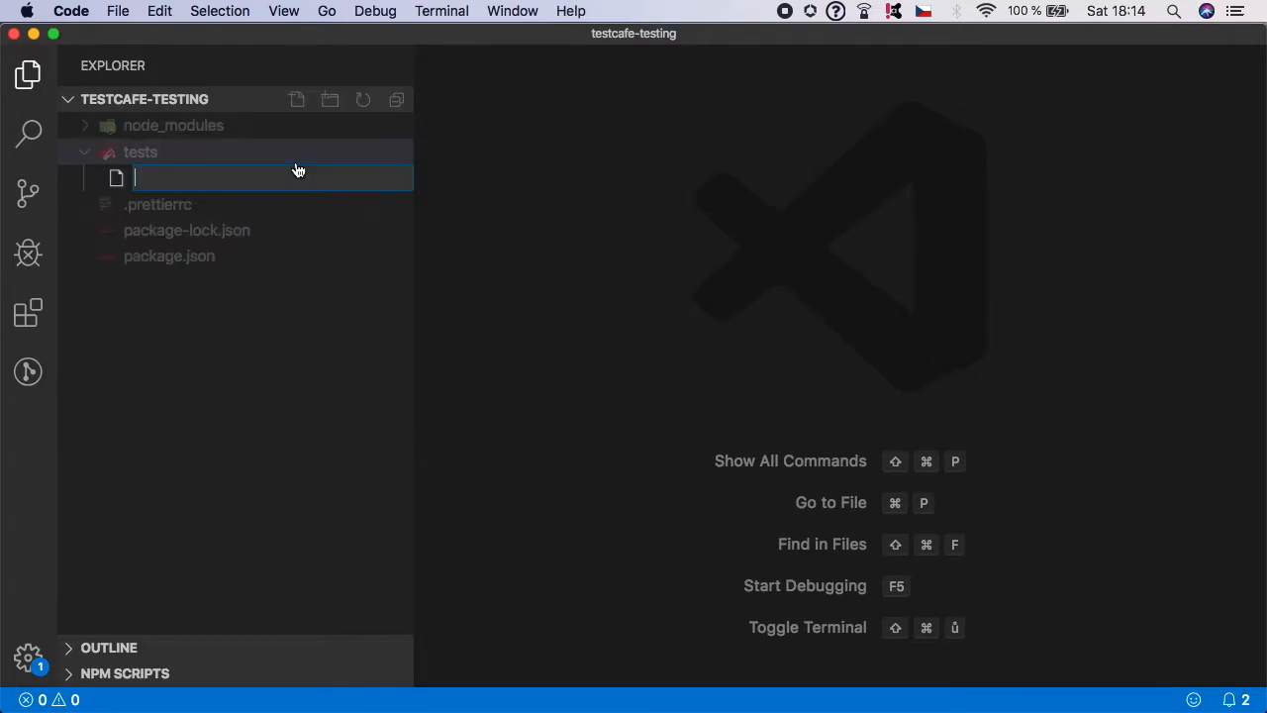
mouse_move(297, 170)
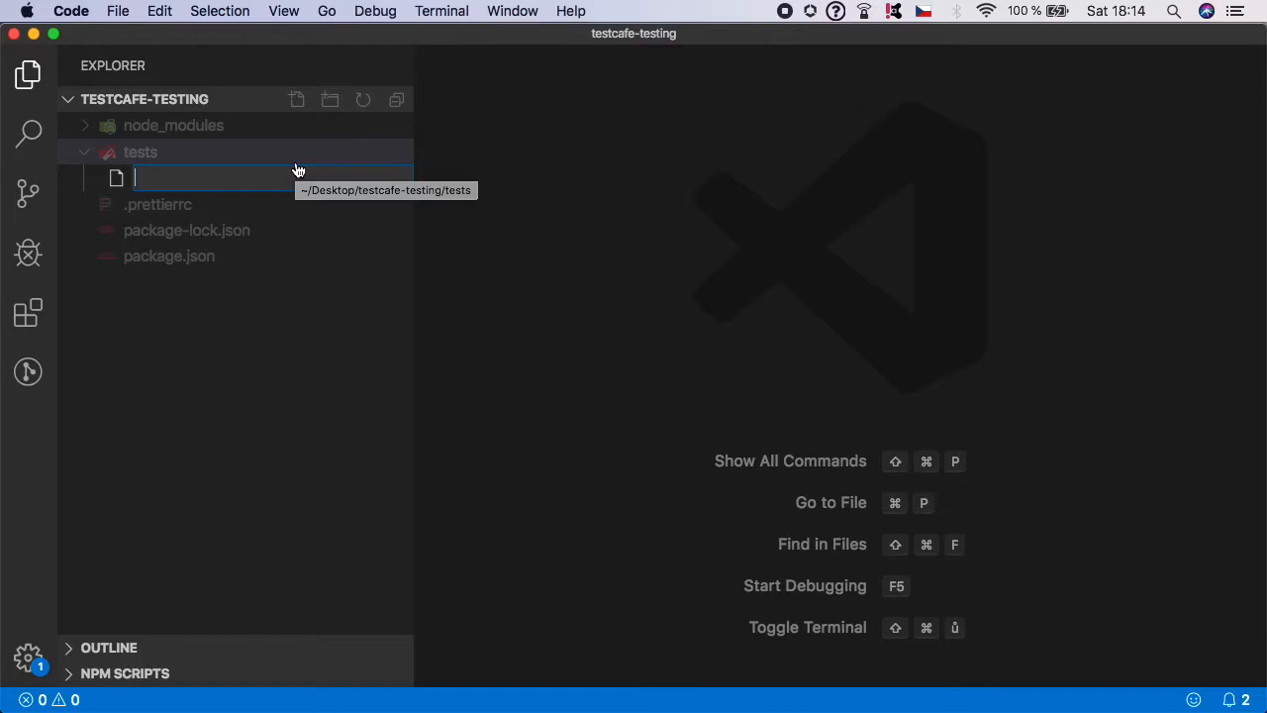
text(basic.test)
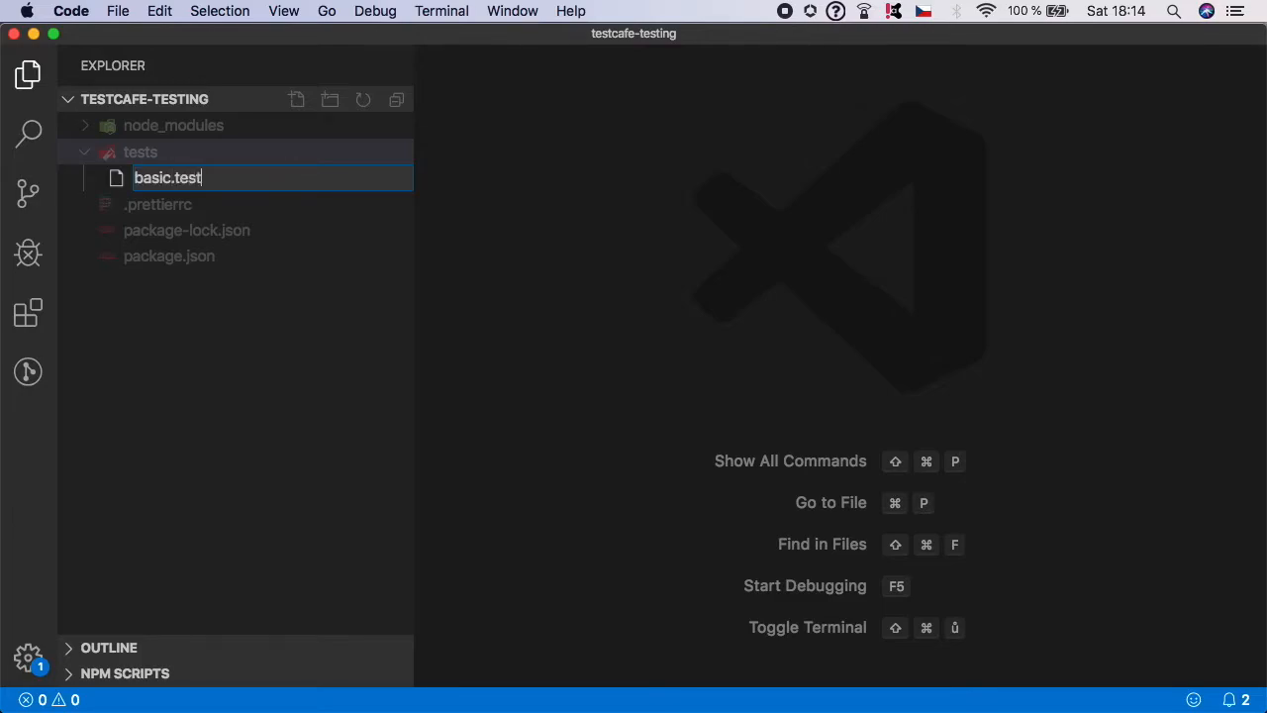
key(Enter)
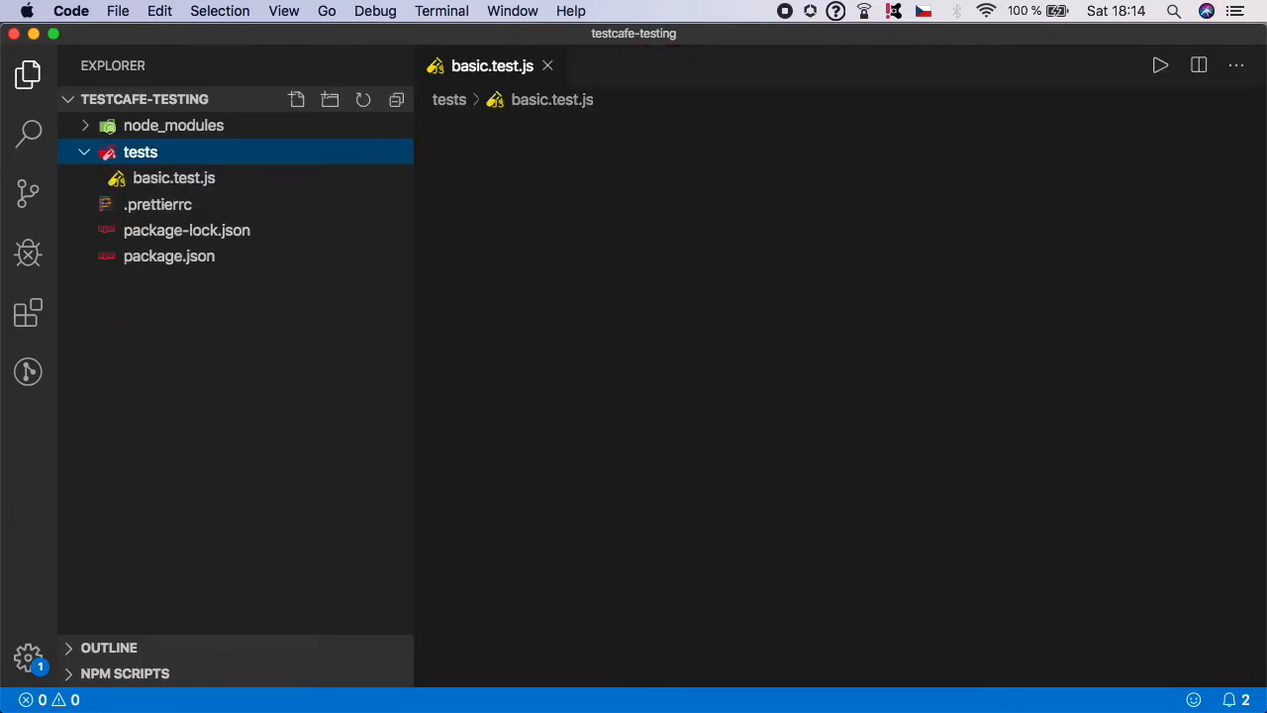
click(174, 178)
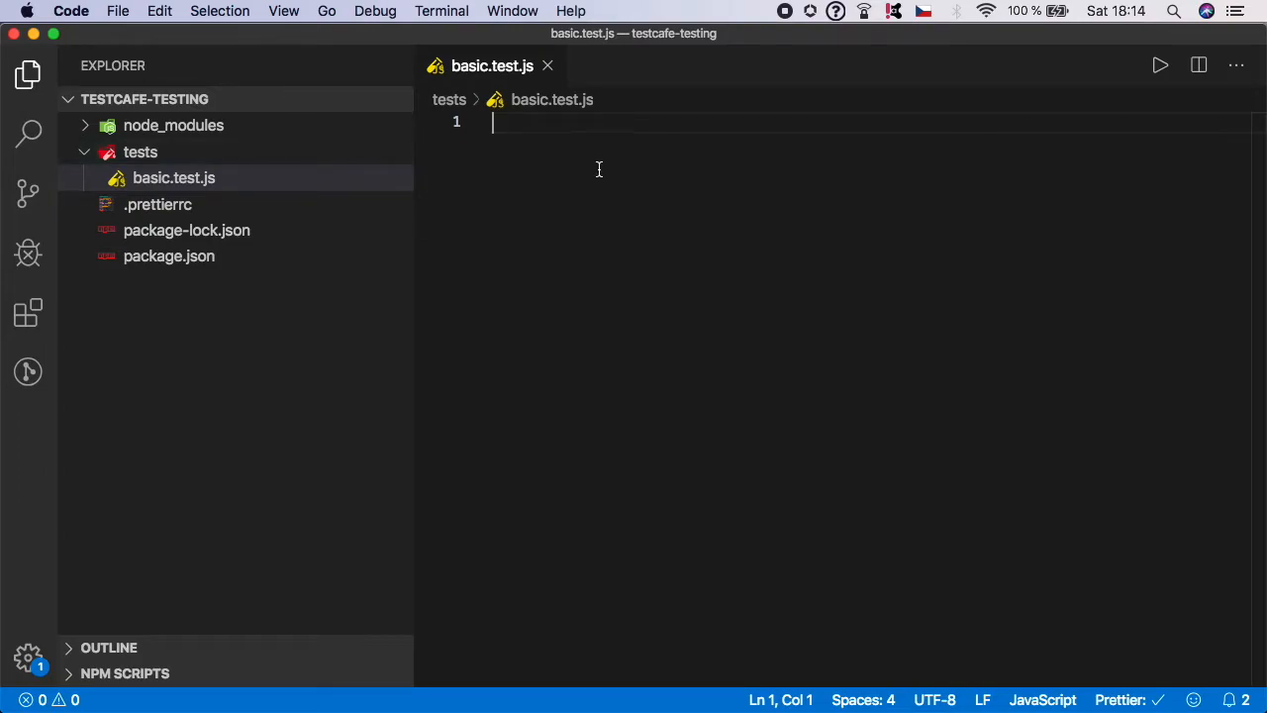
mouse_move(234, 186)
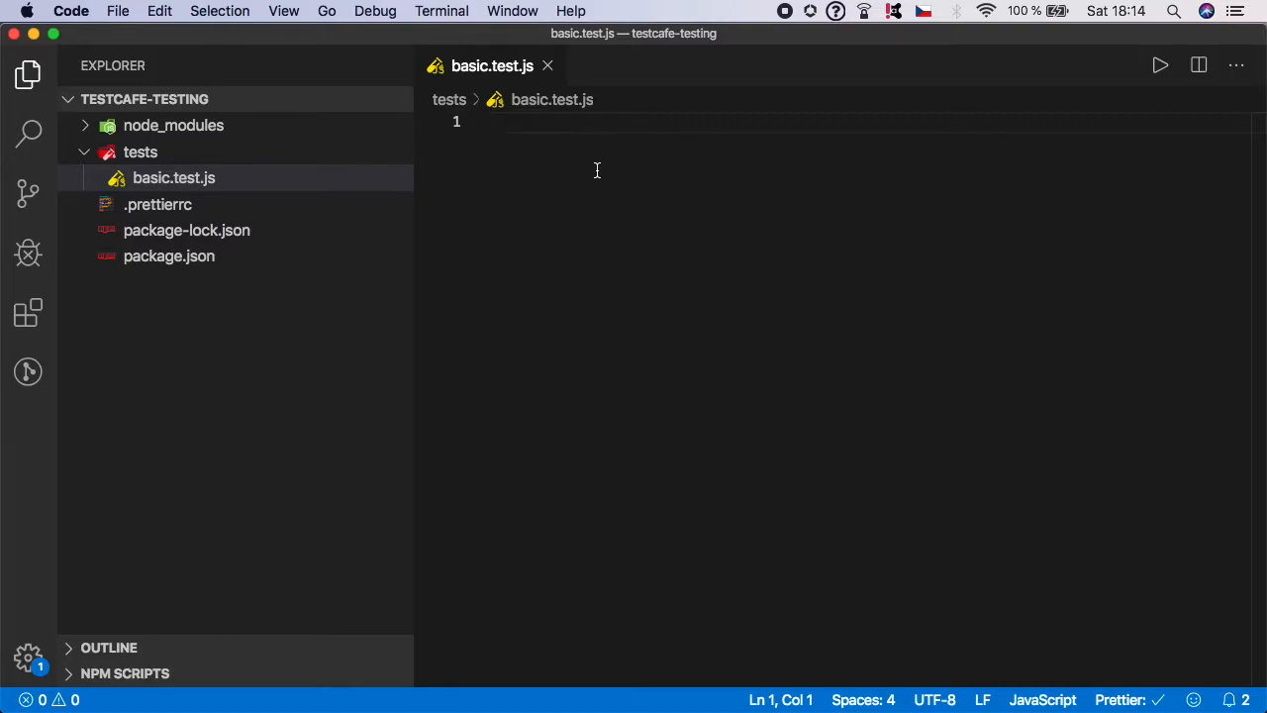
Write import { Selector } from 'testcafe' and start a fixture declaration on line 3
text(import {)
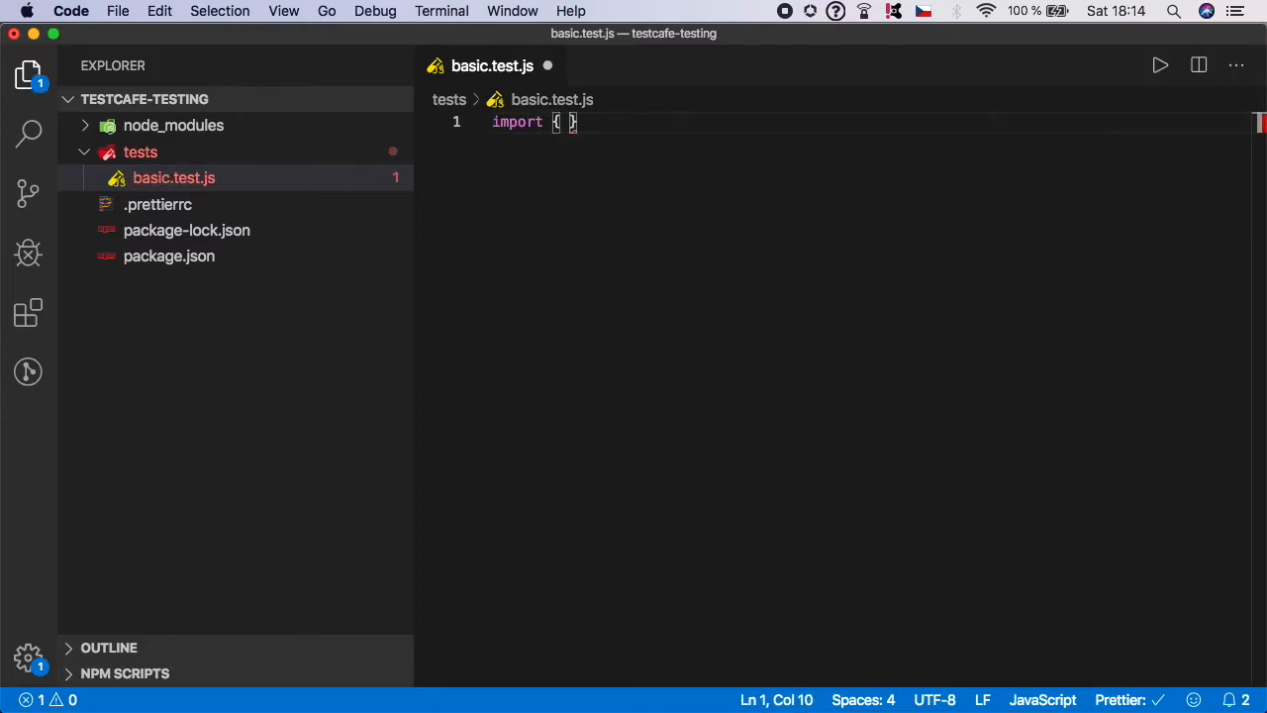
text(Selector)
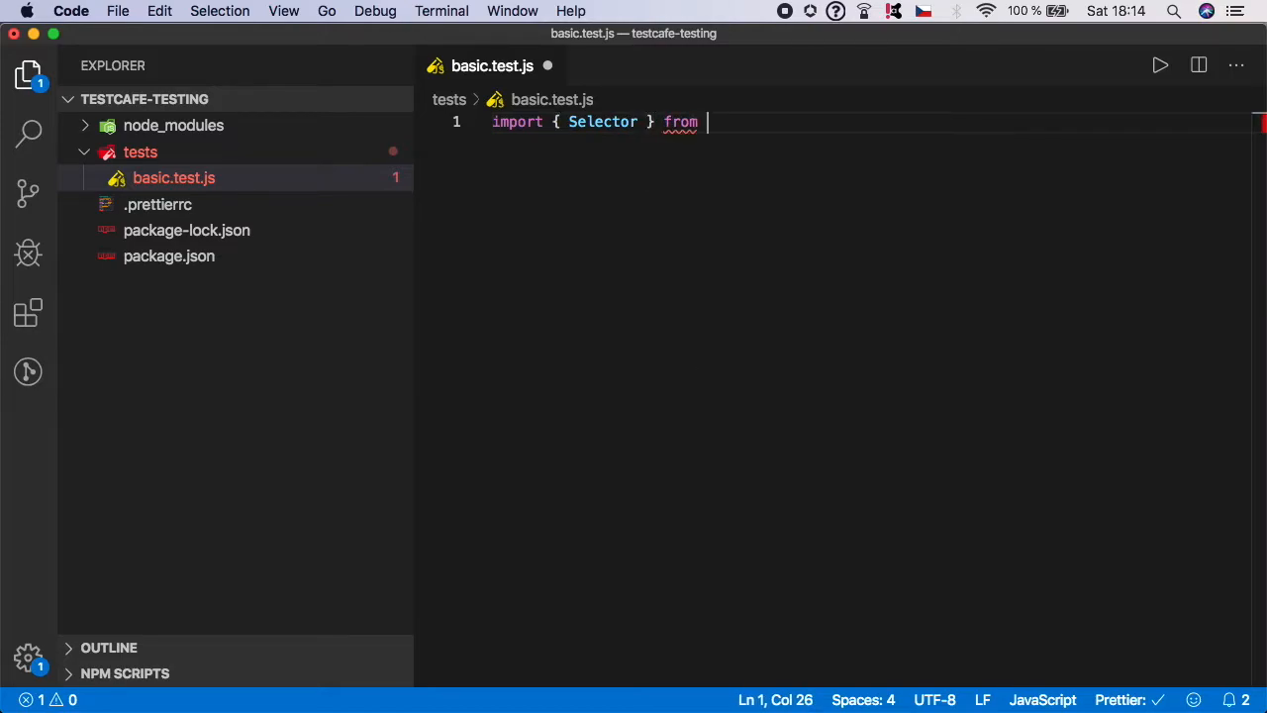
text('tes)
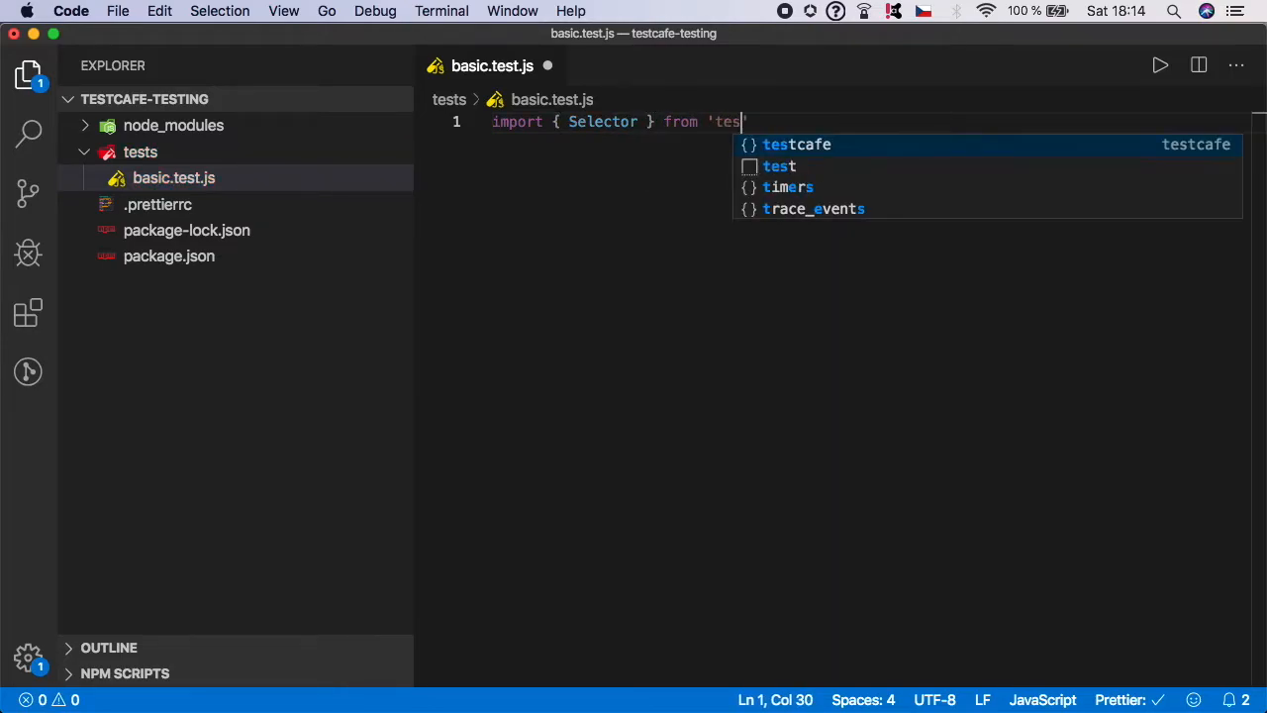
text(tcafe)
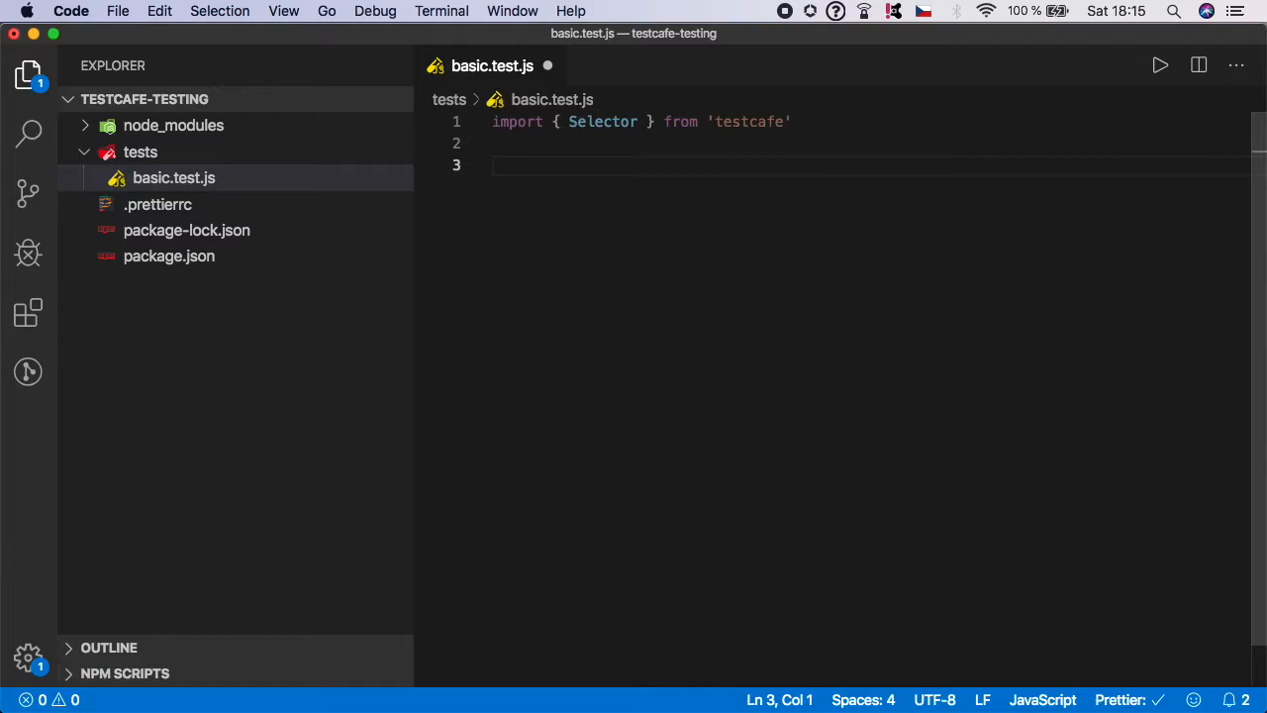
text(fixture `)
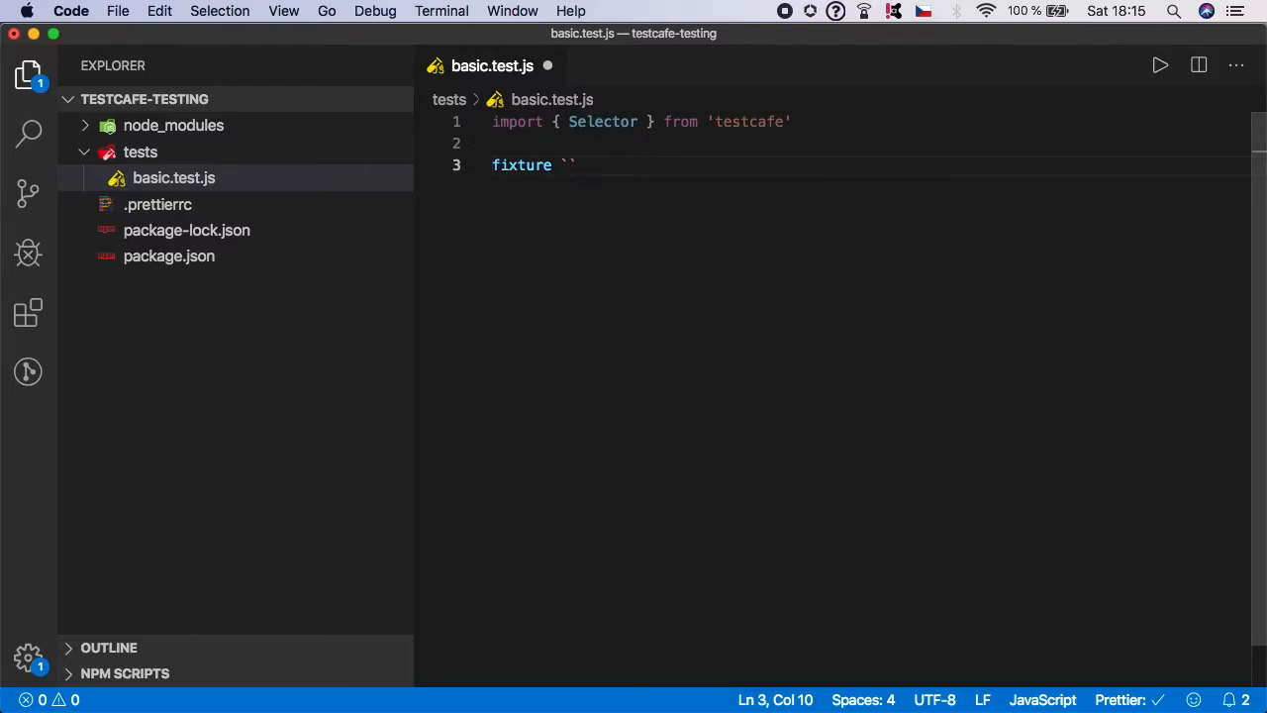
Name the fixture 'Getting started with TestCafe' in backticks, fixing the TestCafe capitalisation
text(Getting st)
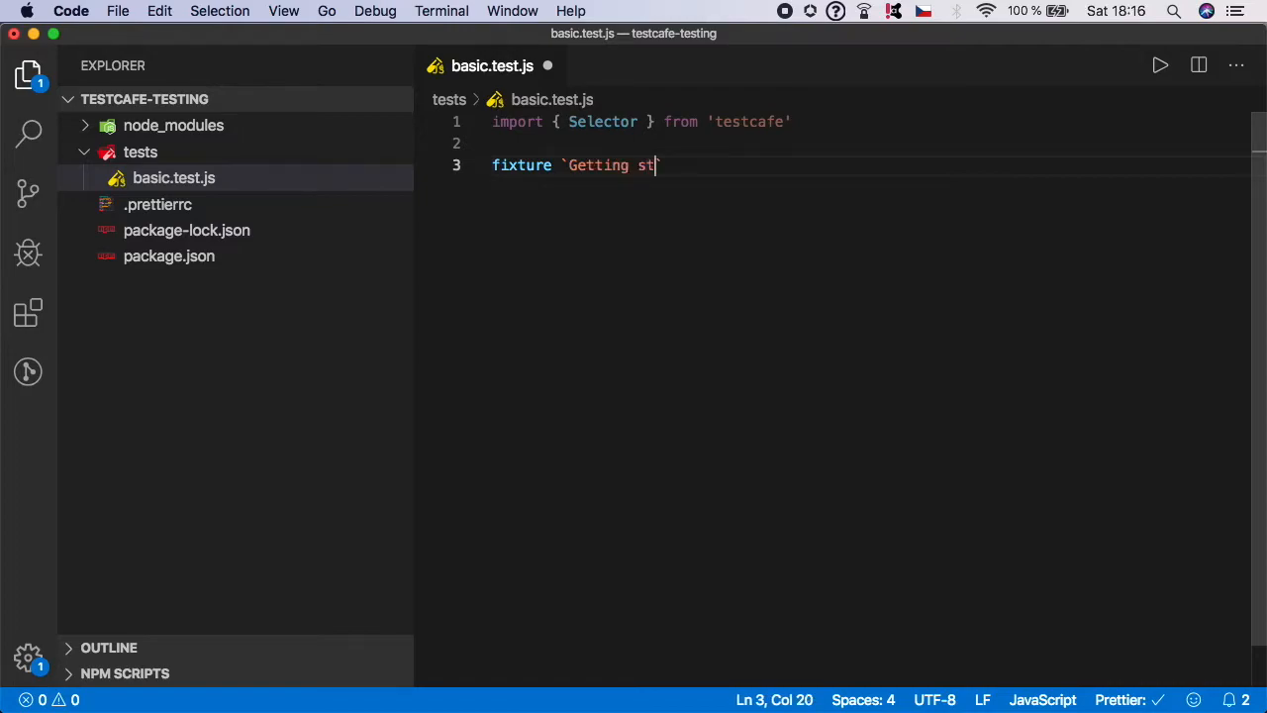
text(arted with)
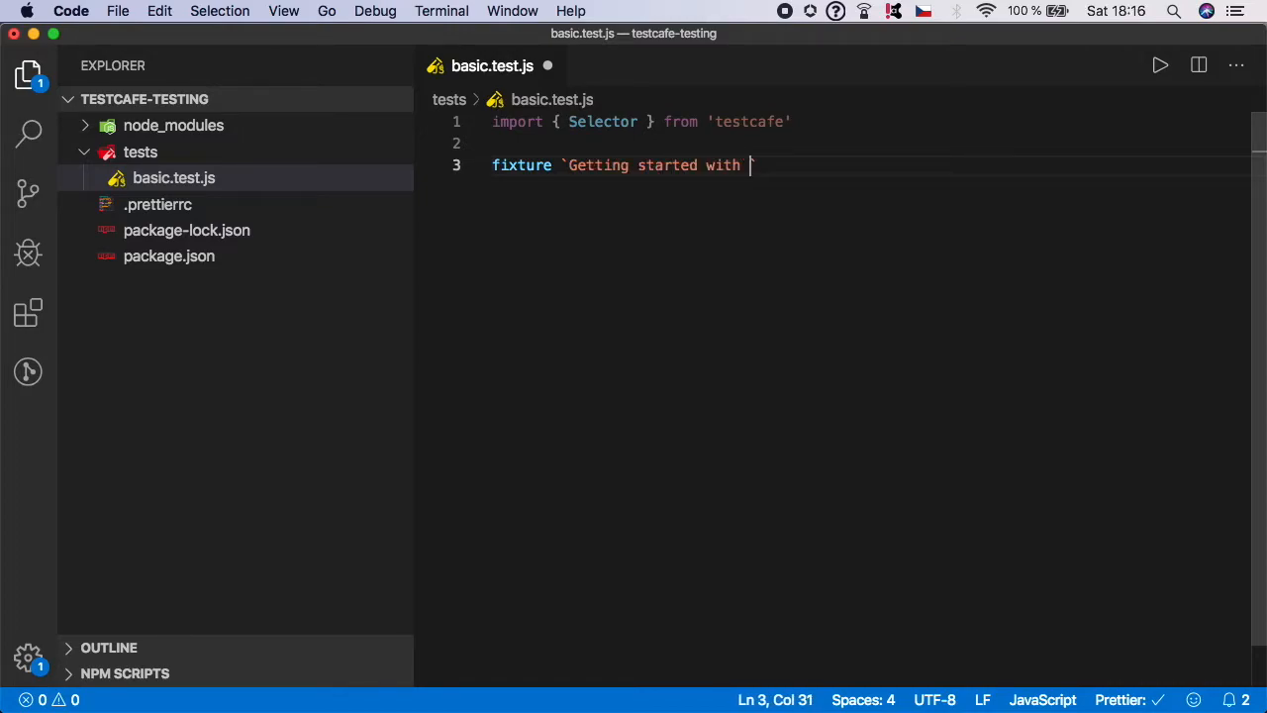
text(testCafe`)
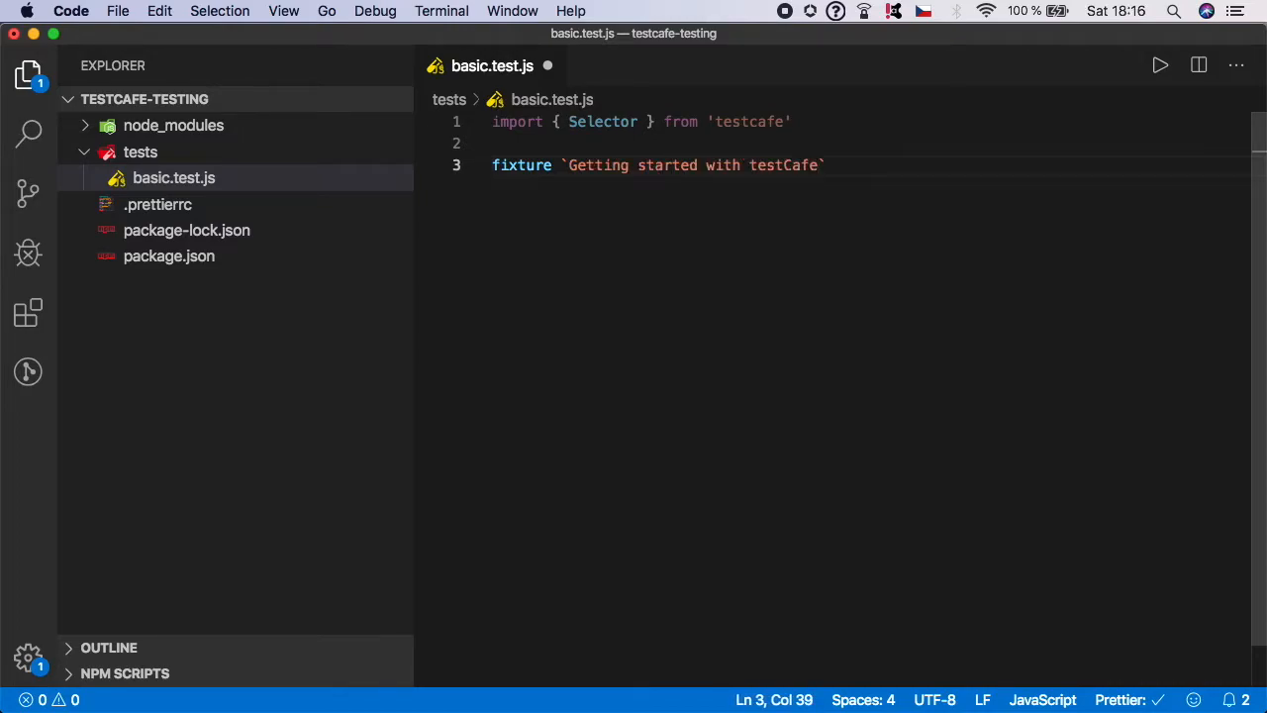
click(750, 164)
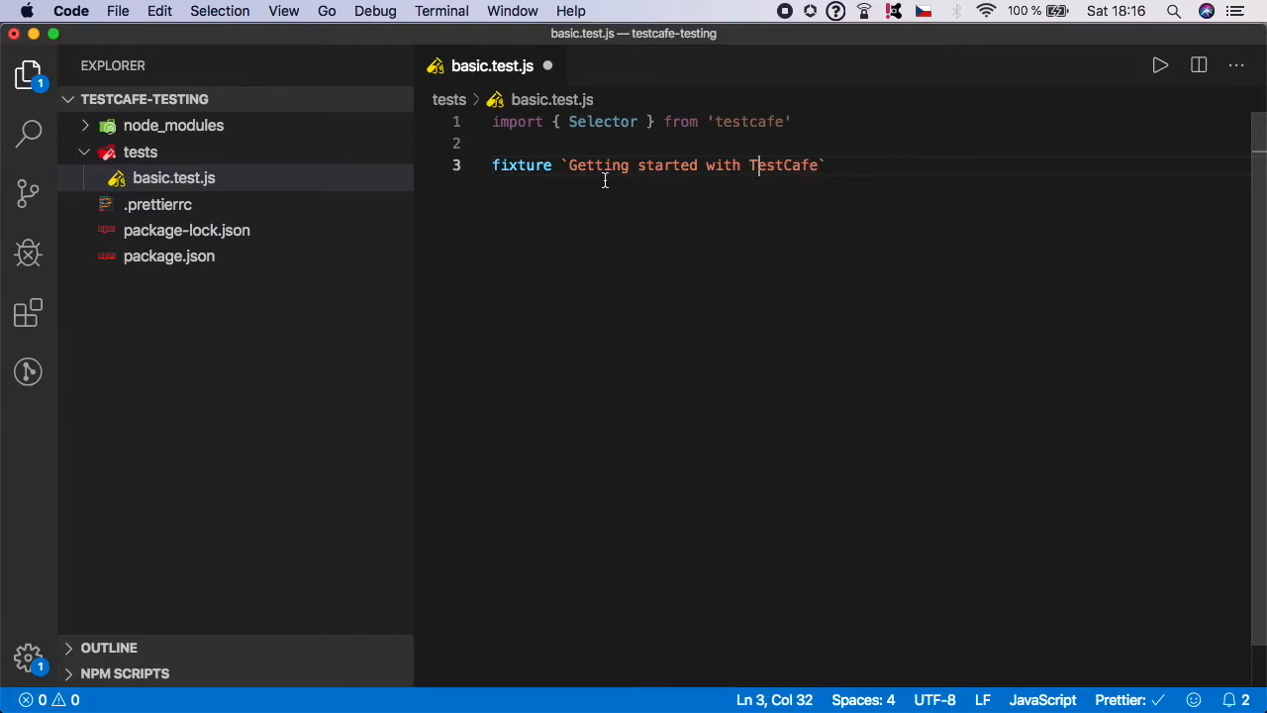
drag(570, 166, 820, 166)
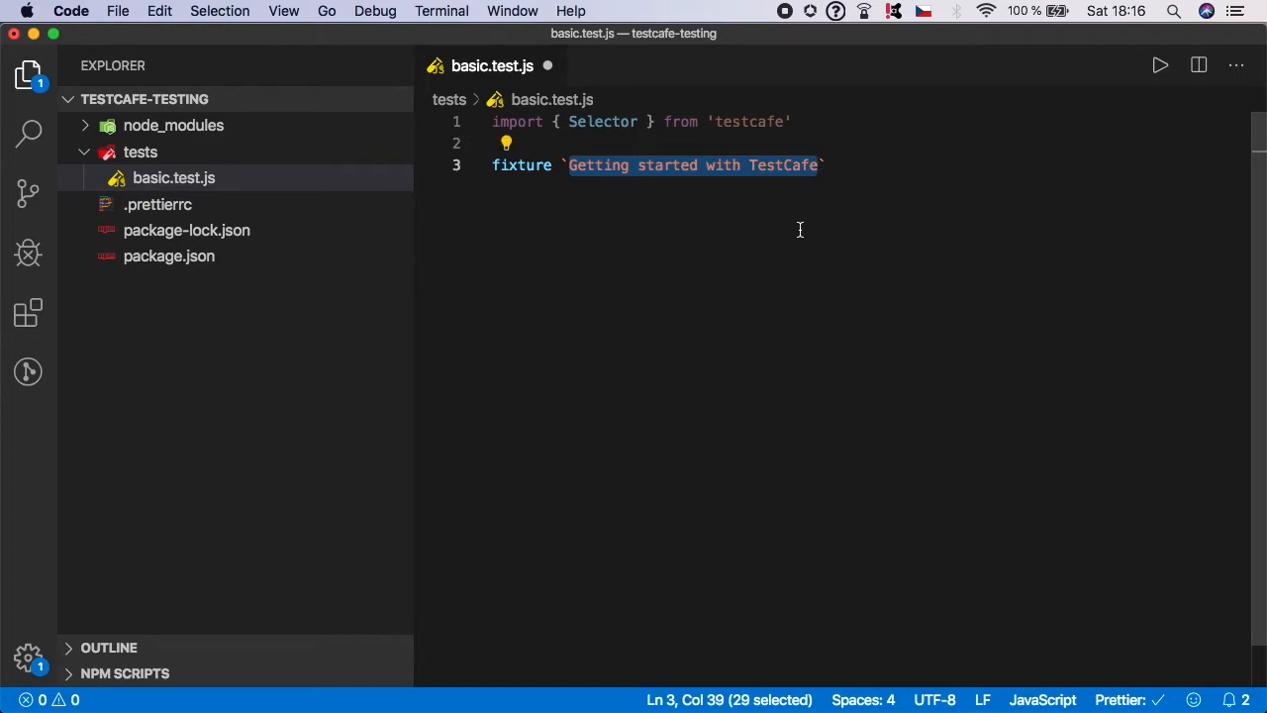
double_click(522, 164)
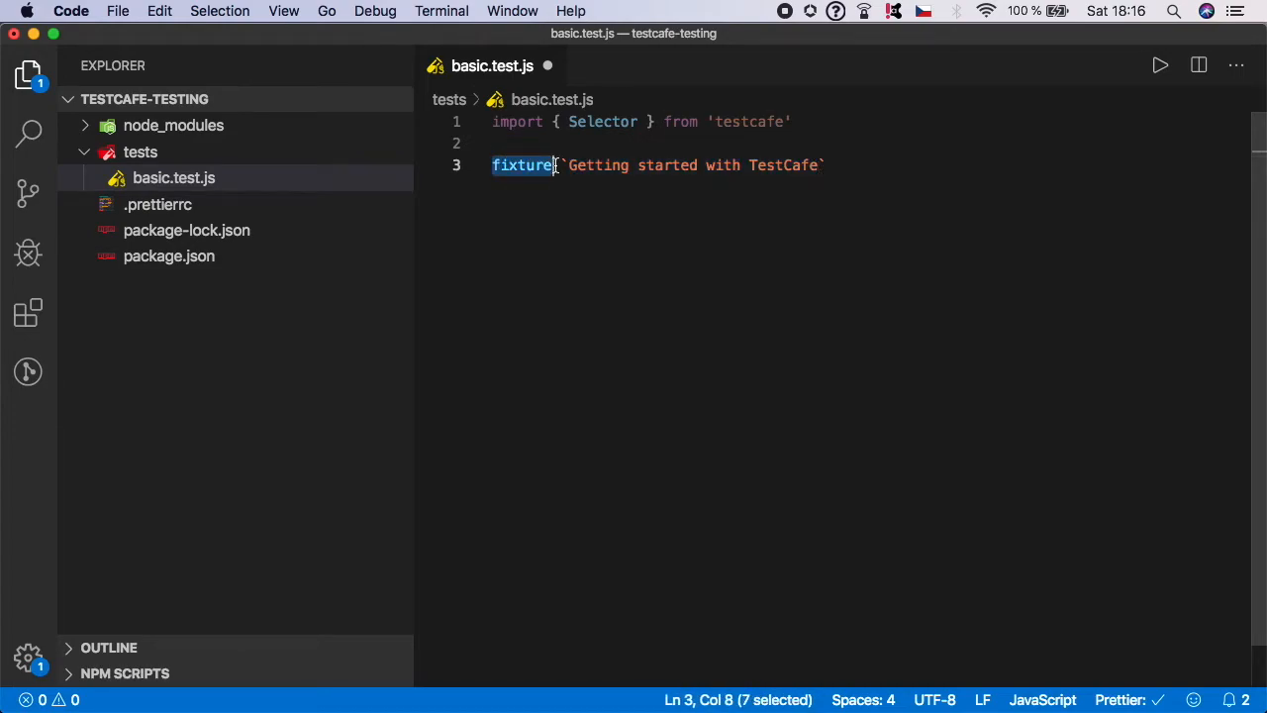
click(681, 212)
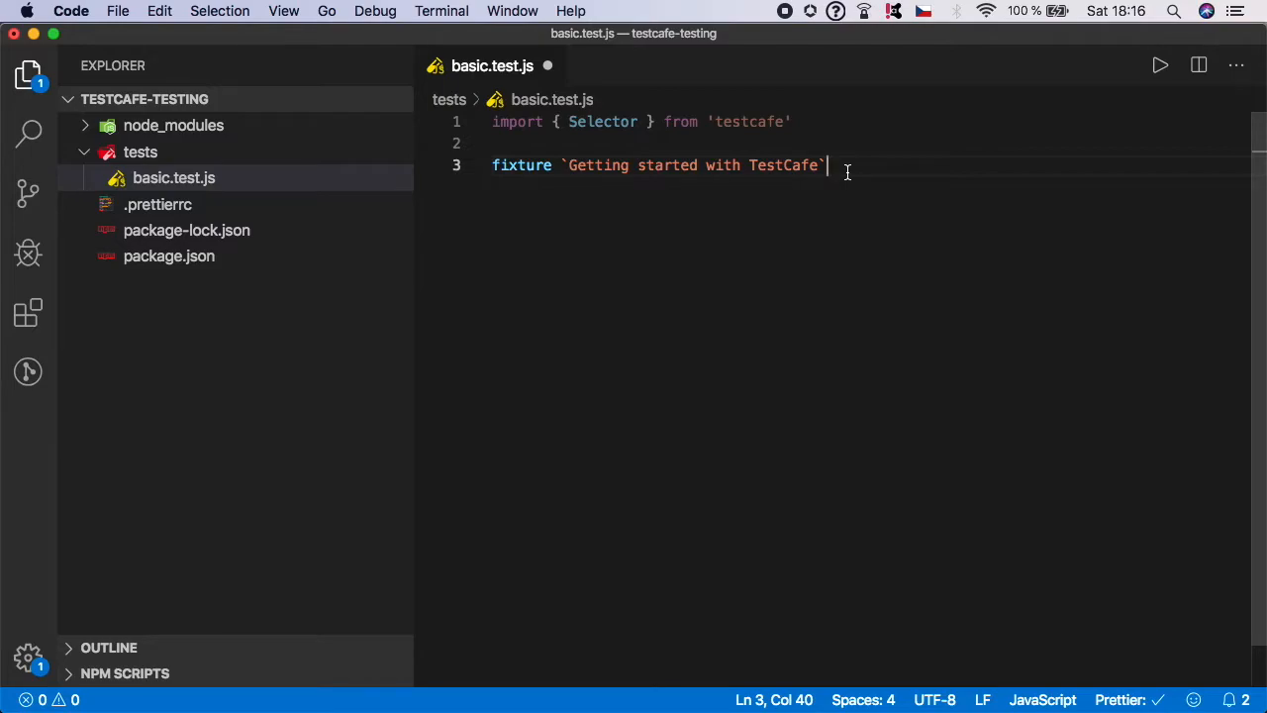
Chain an empty .page() call on a new indented line under the fixture
key(Enter)
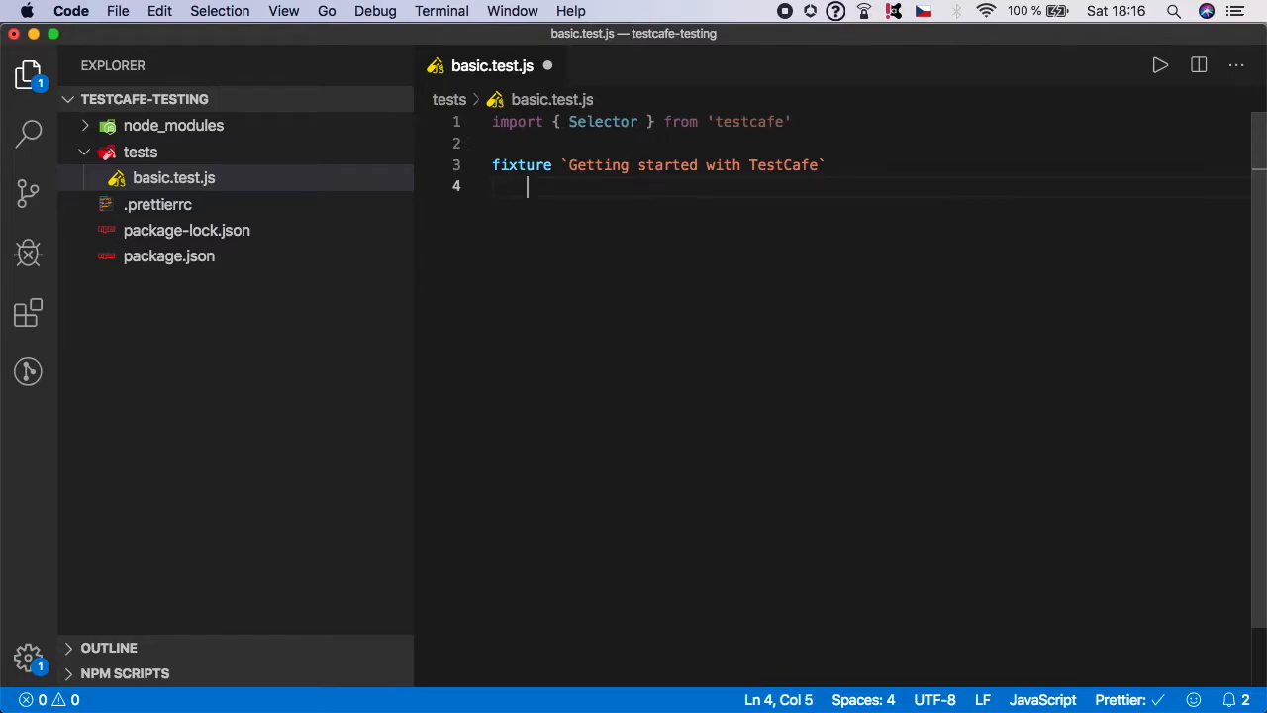
text(.page)
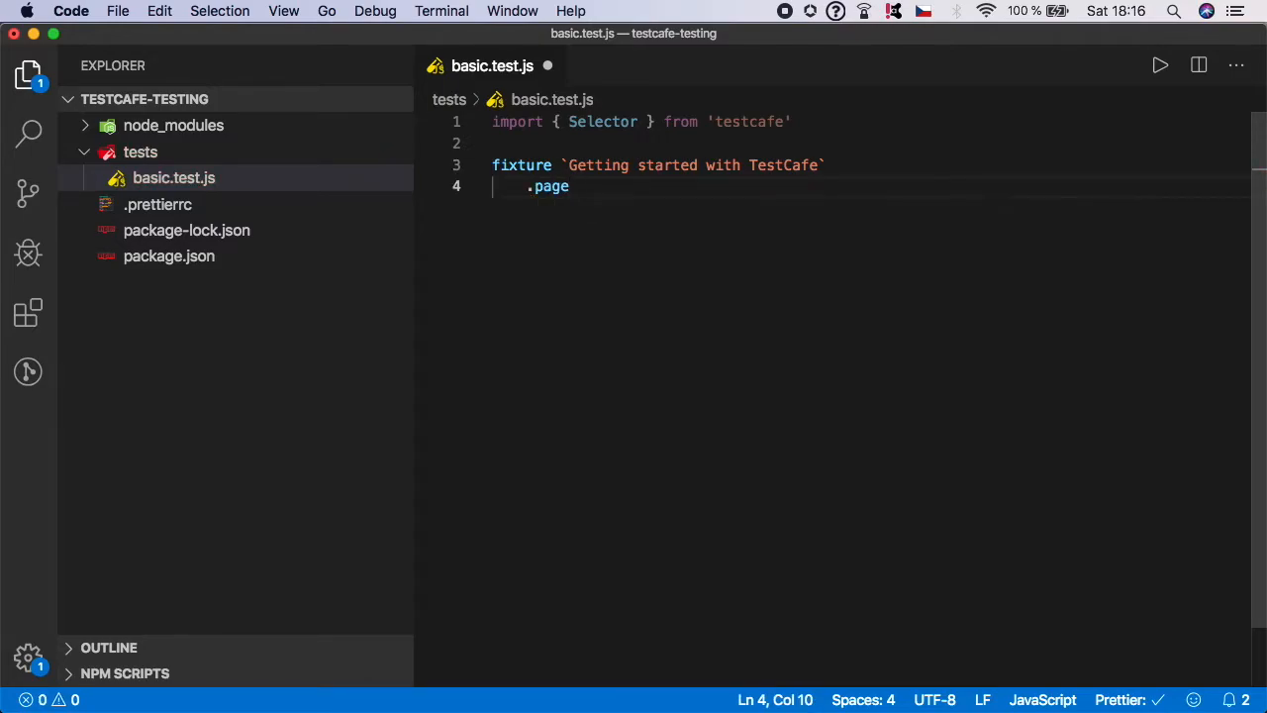
text(()
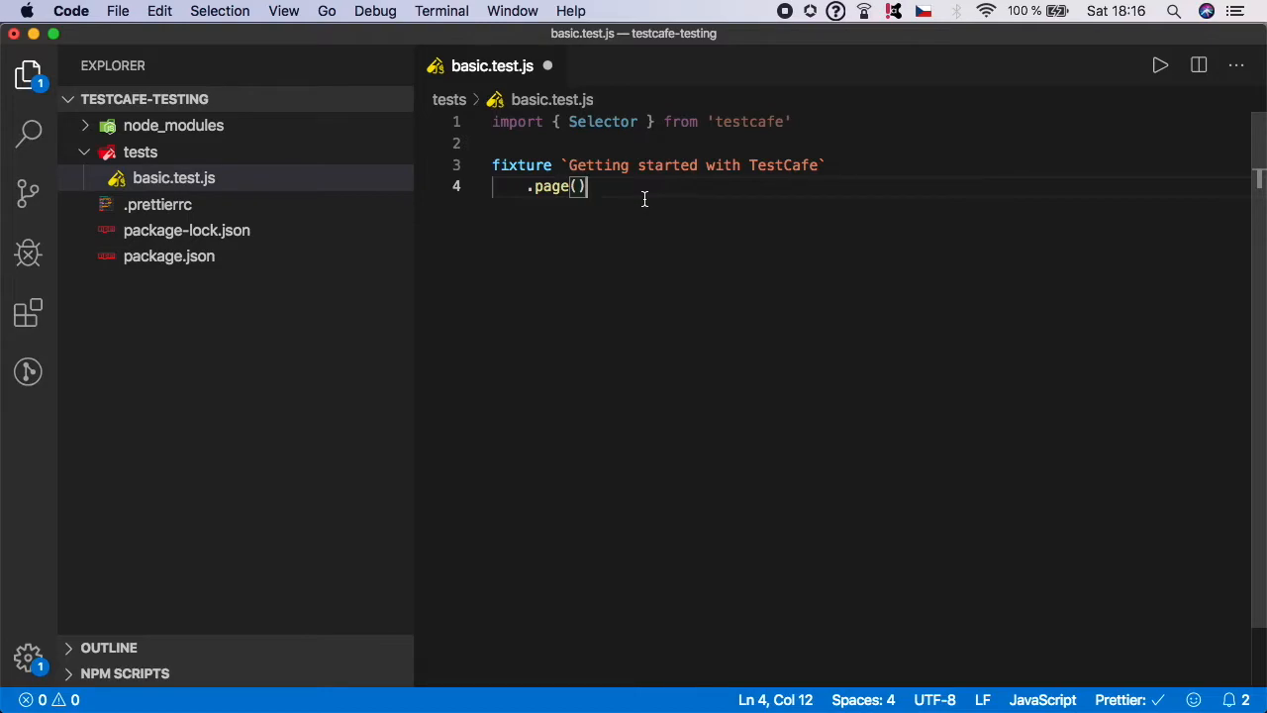
mouse_move(649, 204)
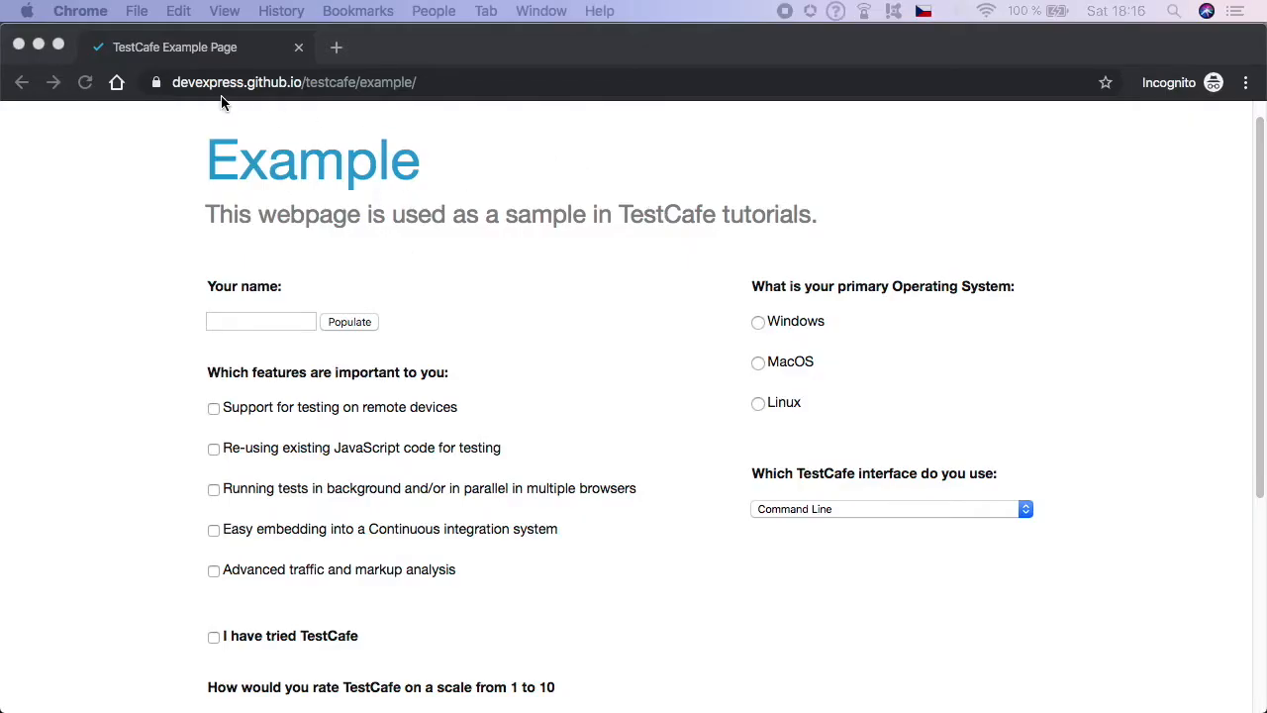
mouse_move(683, 143)
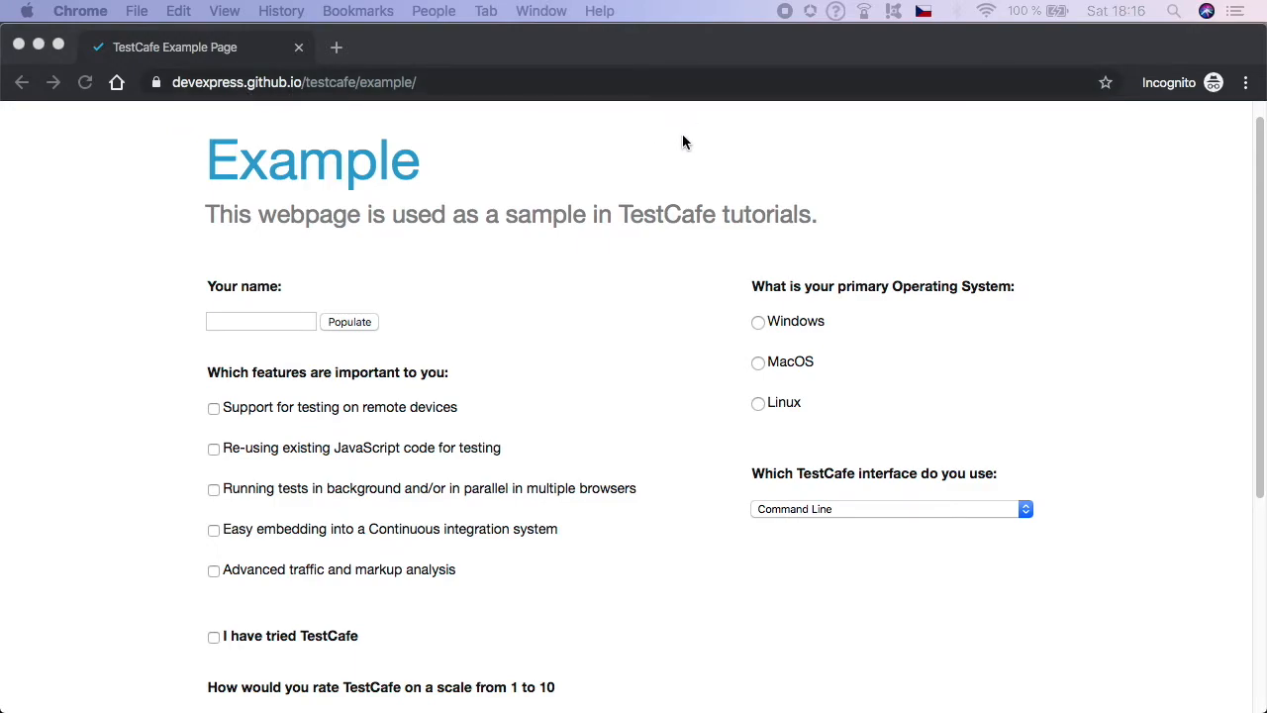
mouse_move(661, 150)
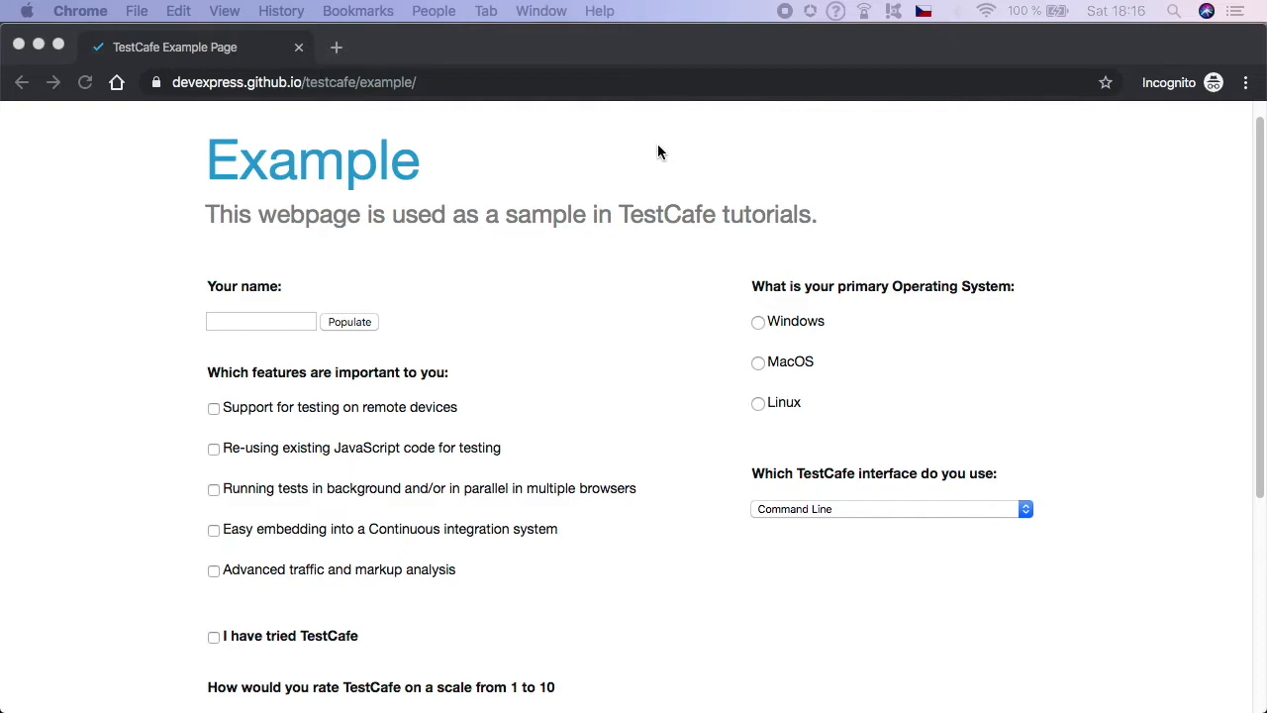
scroll(down, 3)
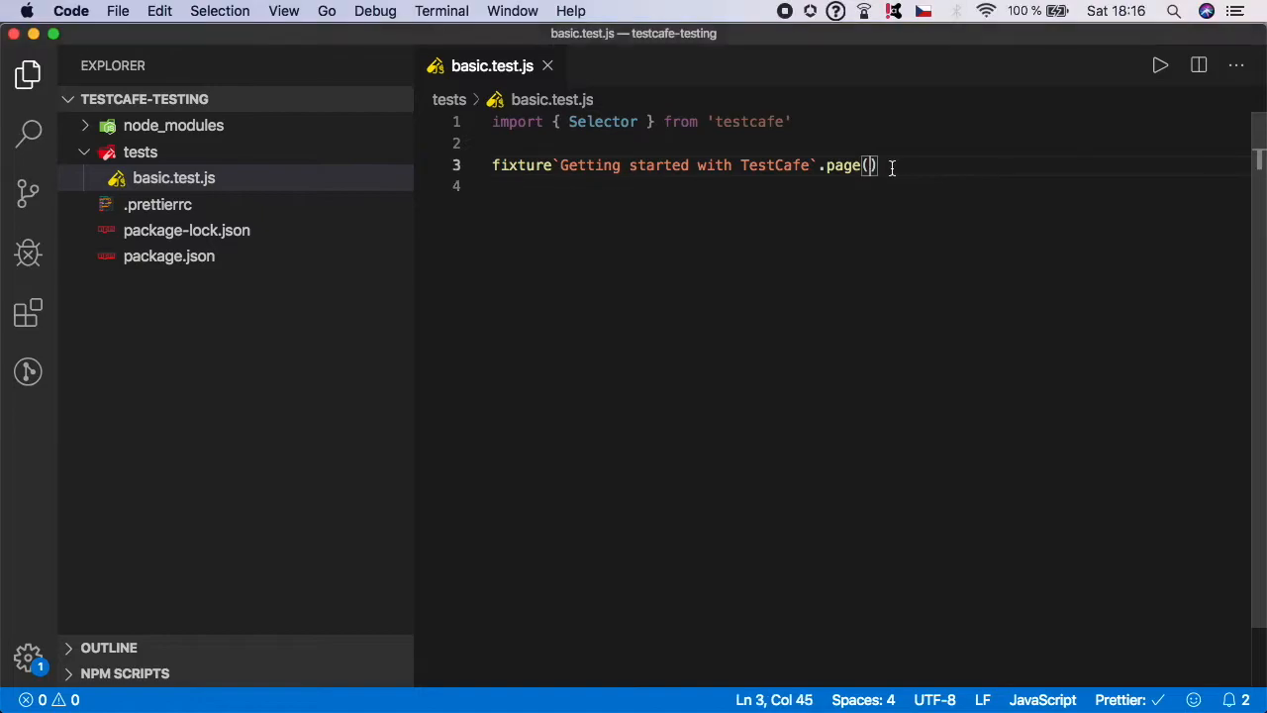
text(https://devexpress.github.io/testcafe/example/)
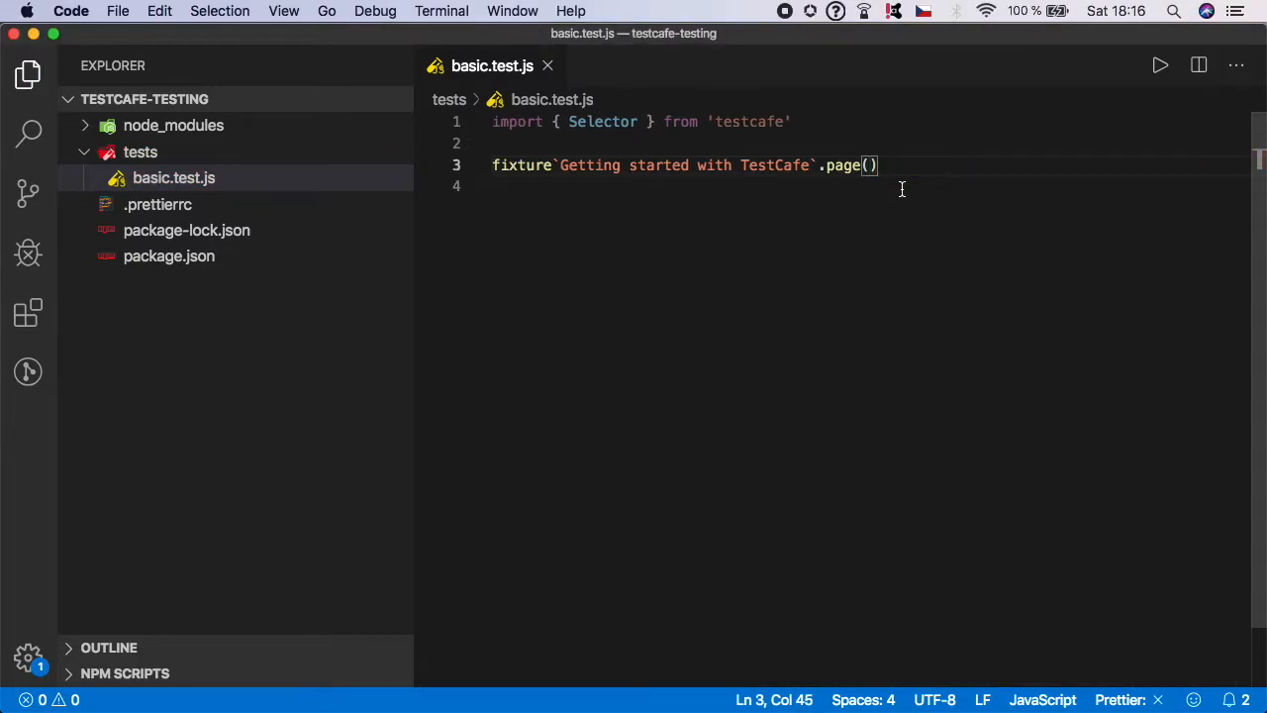
text('https://devexpress.github.io/testcafe/example/')
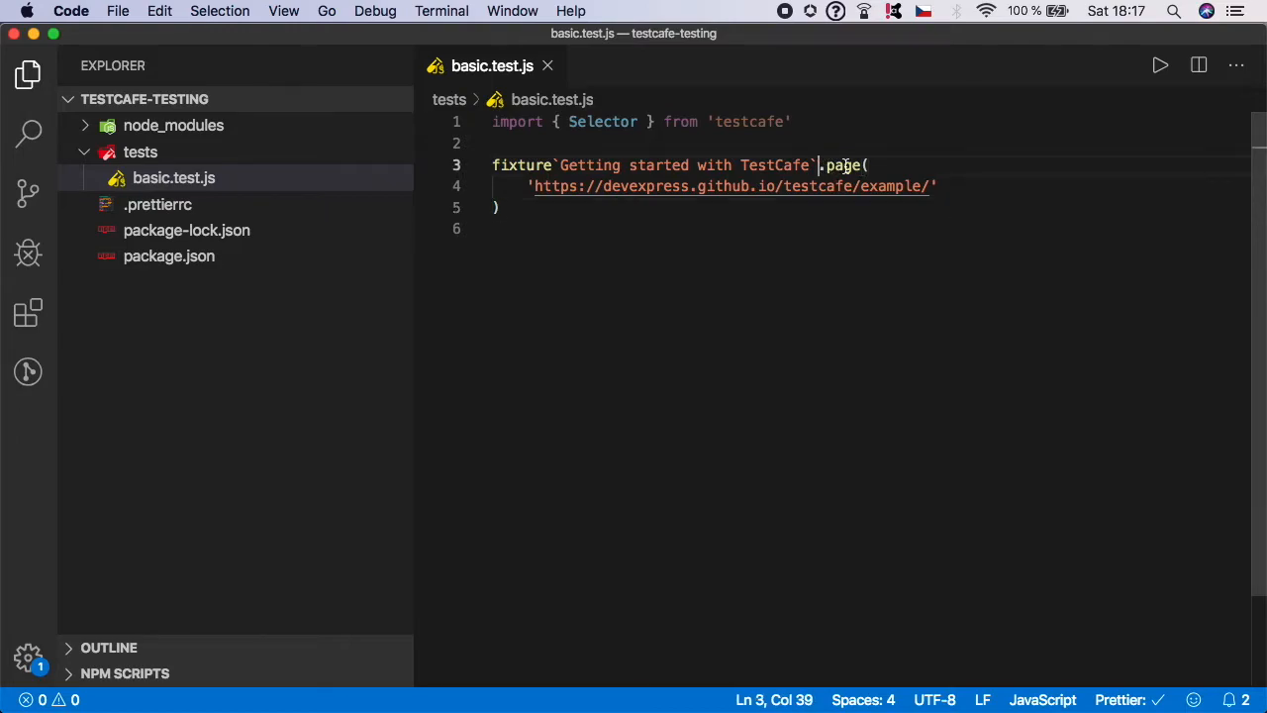
key(Enter)
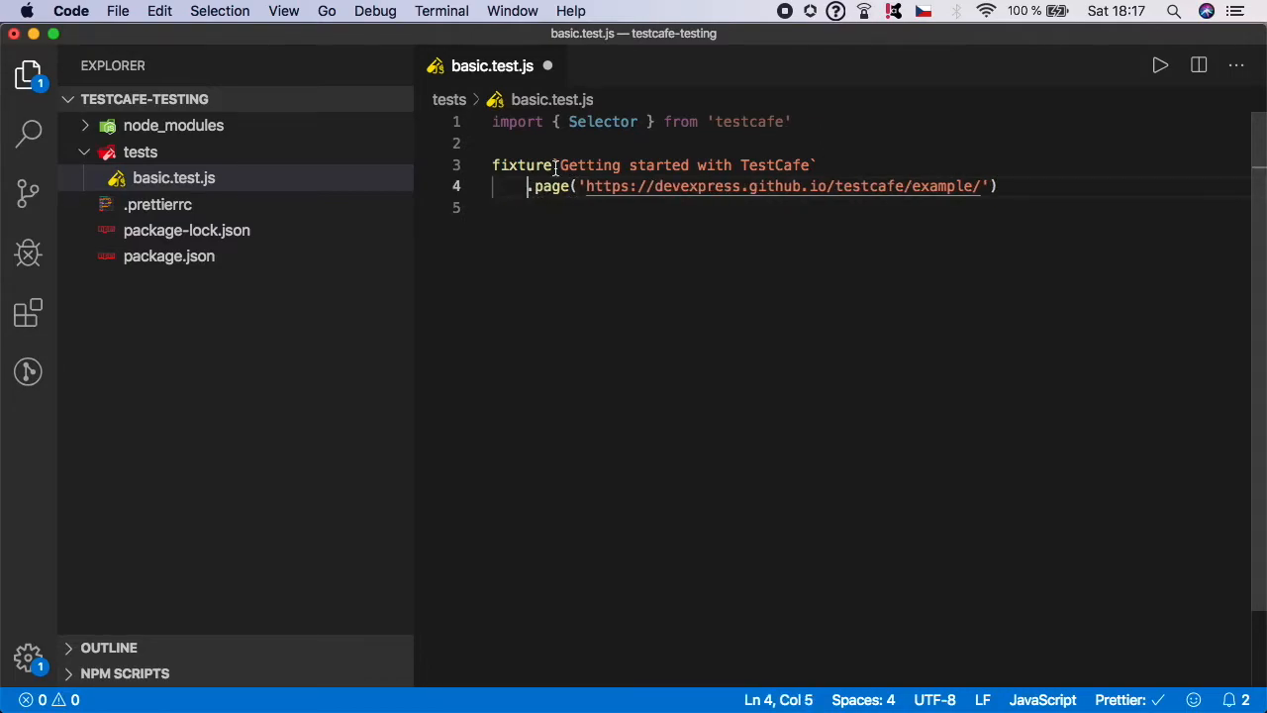
key(Enter)
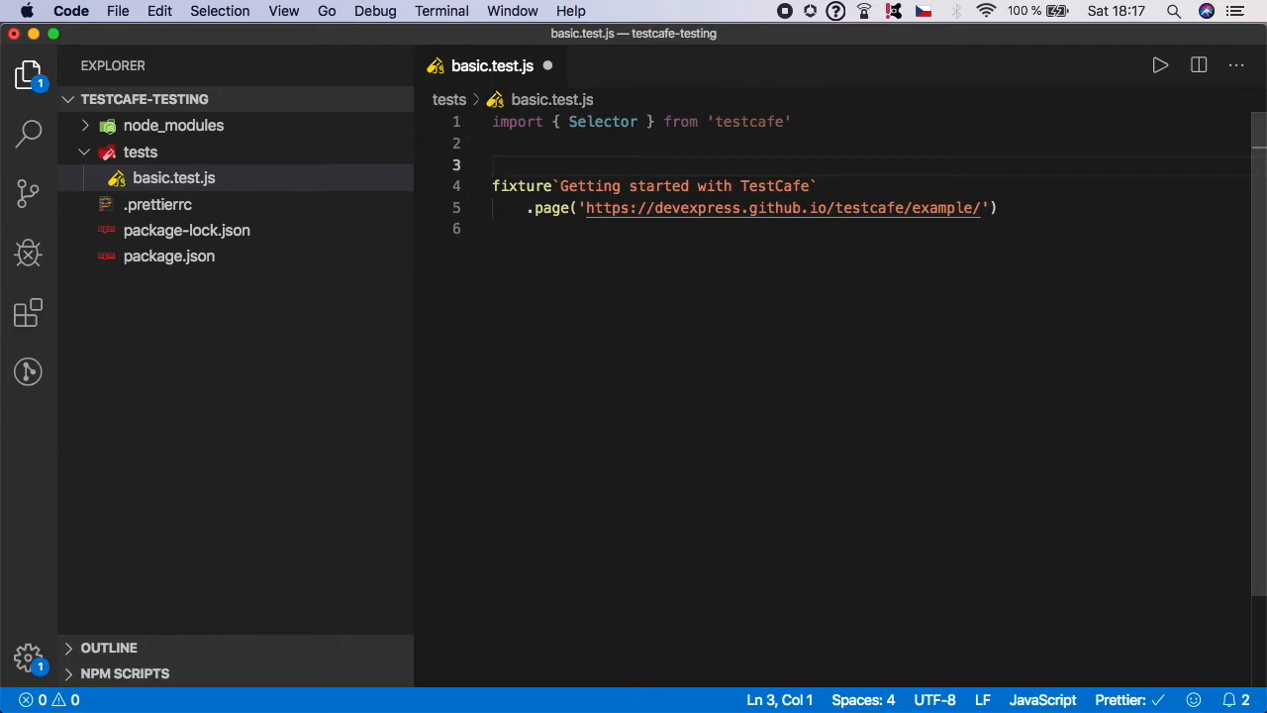
Add a // prettier-ignore comment on the line above the fixture
text(// pre)
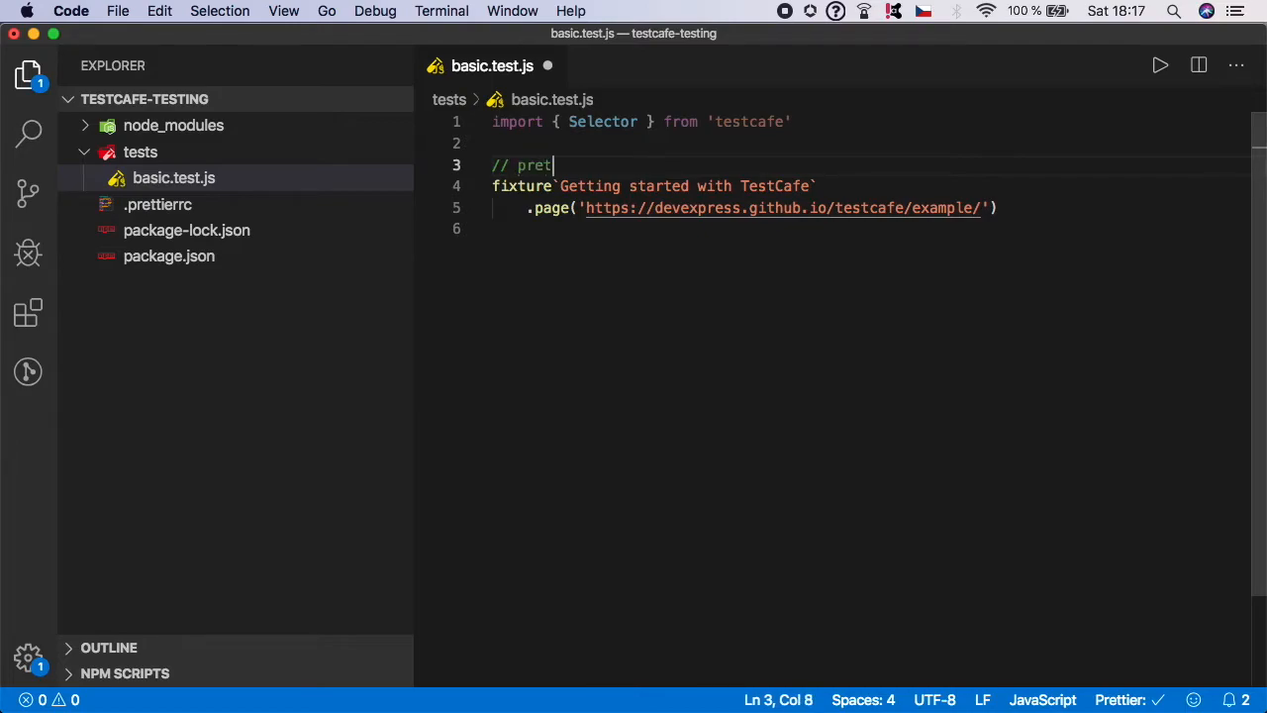
text(tier)
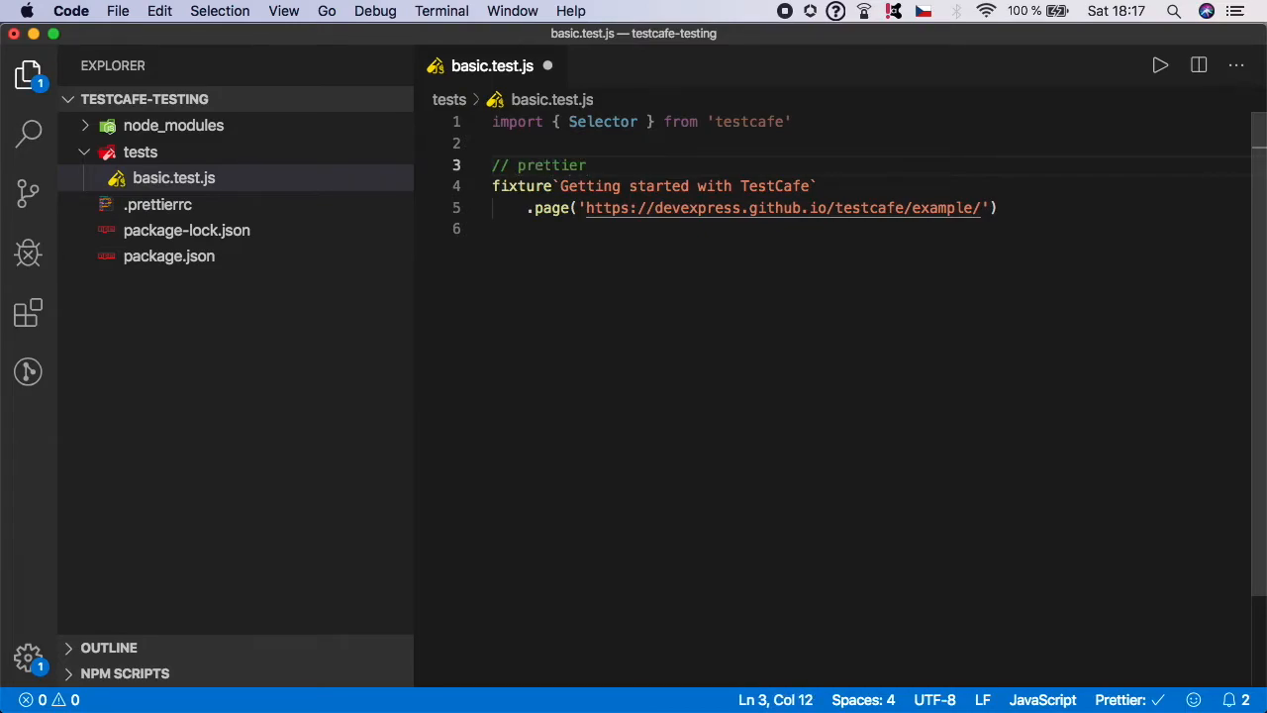
text(-ignore)
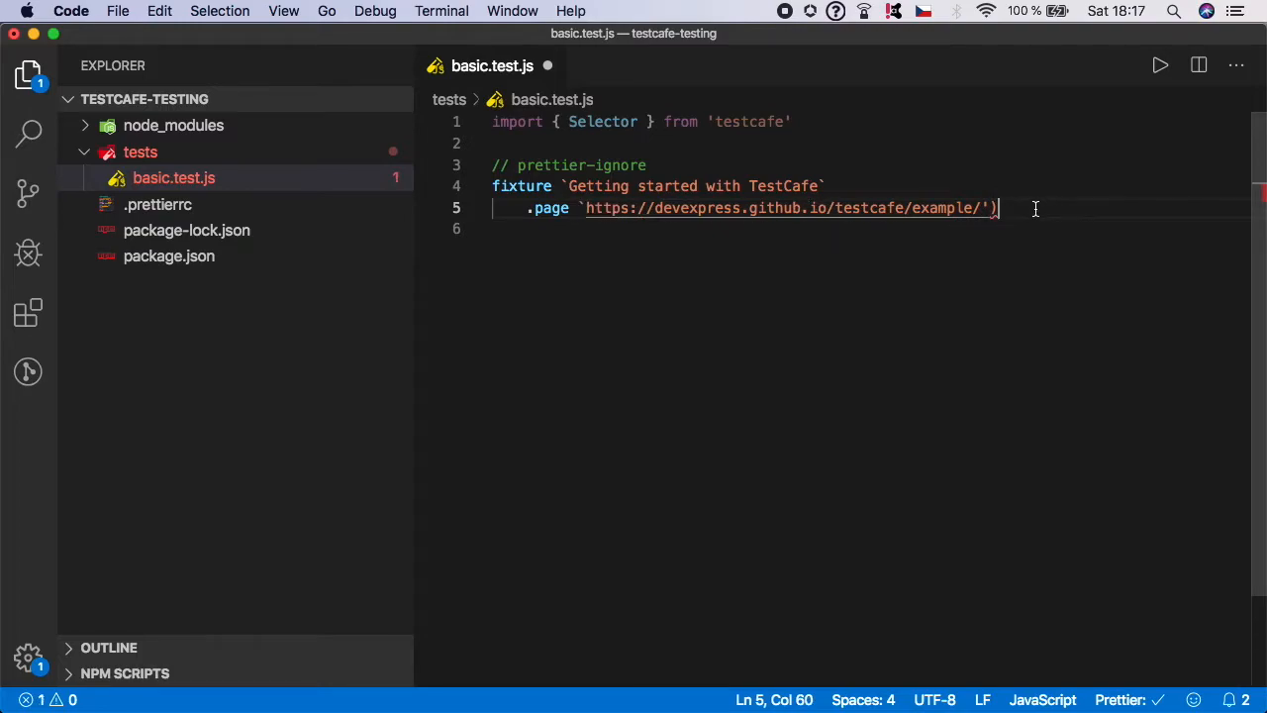
Pass the page URL as a backtick template instead of parentheses and leave blank lines below for a test
key(Backspace)
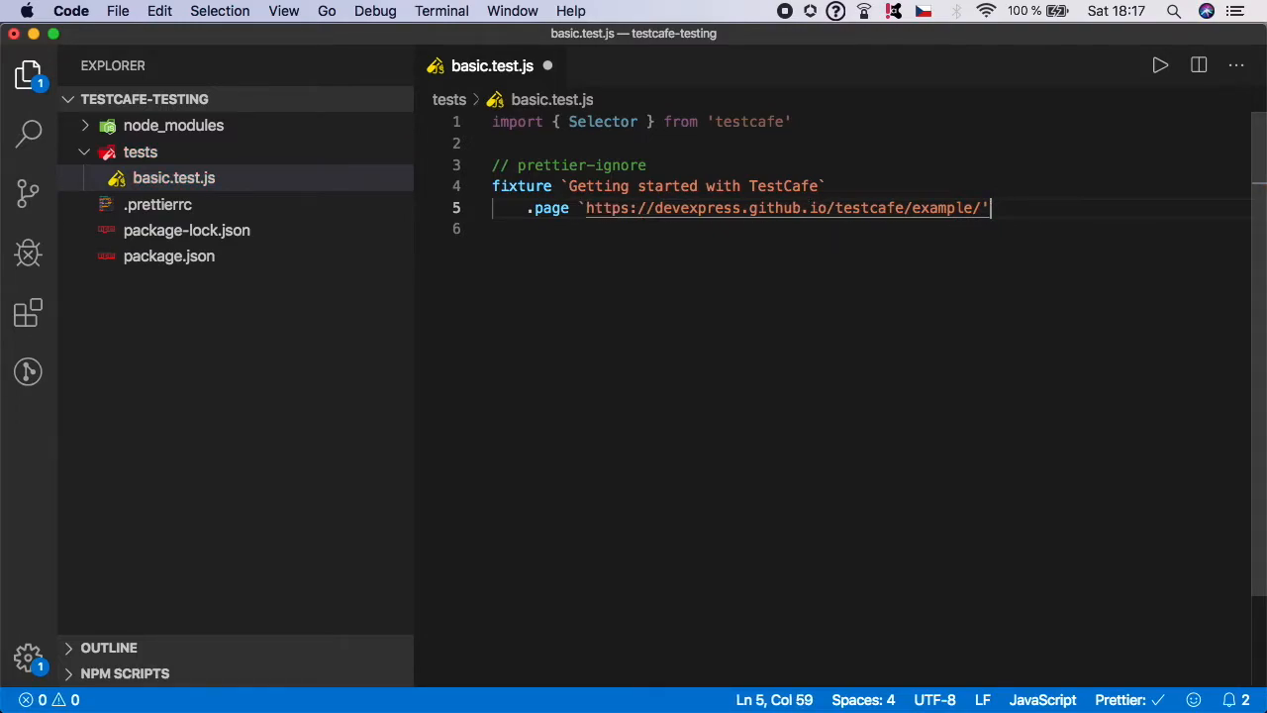
key(cmd+s)
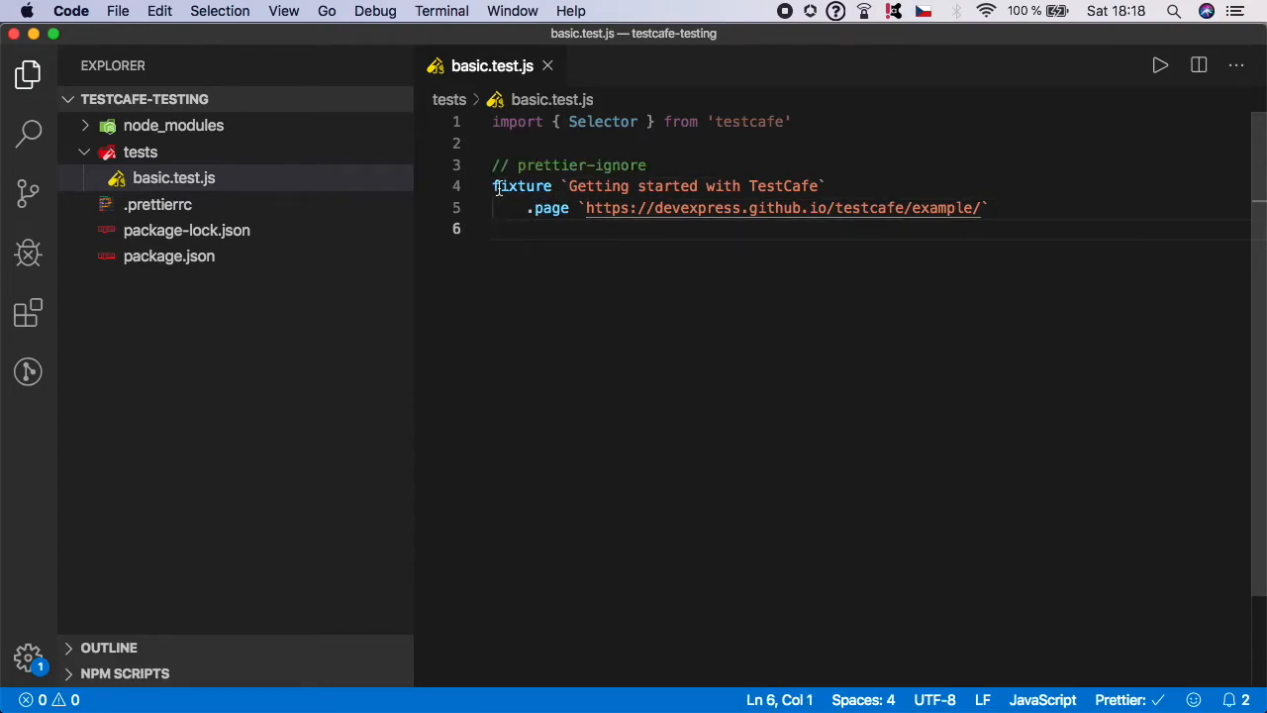
drag(564, 186, 825, 186)
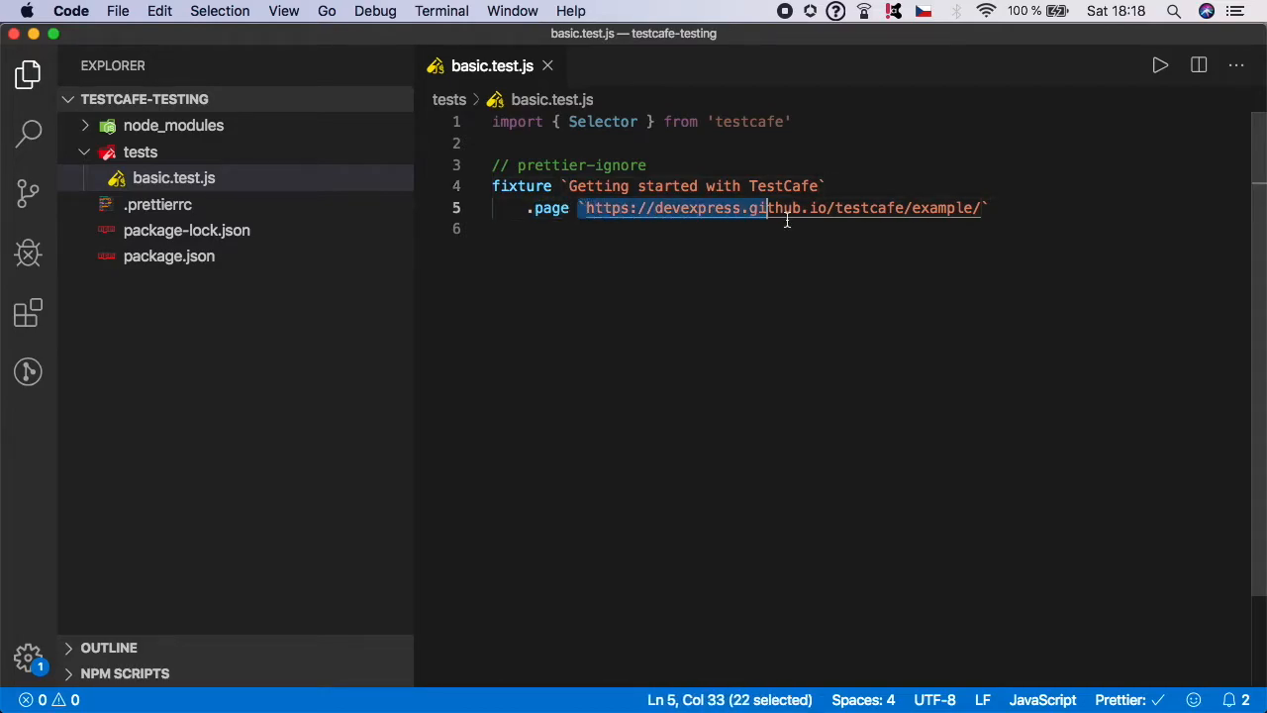
click(990, 208)
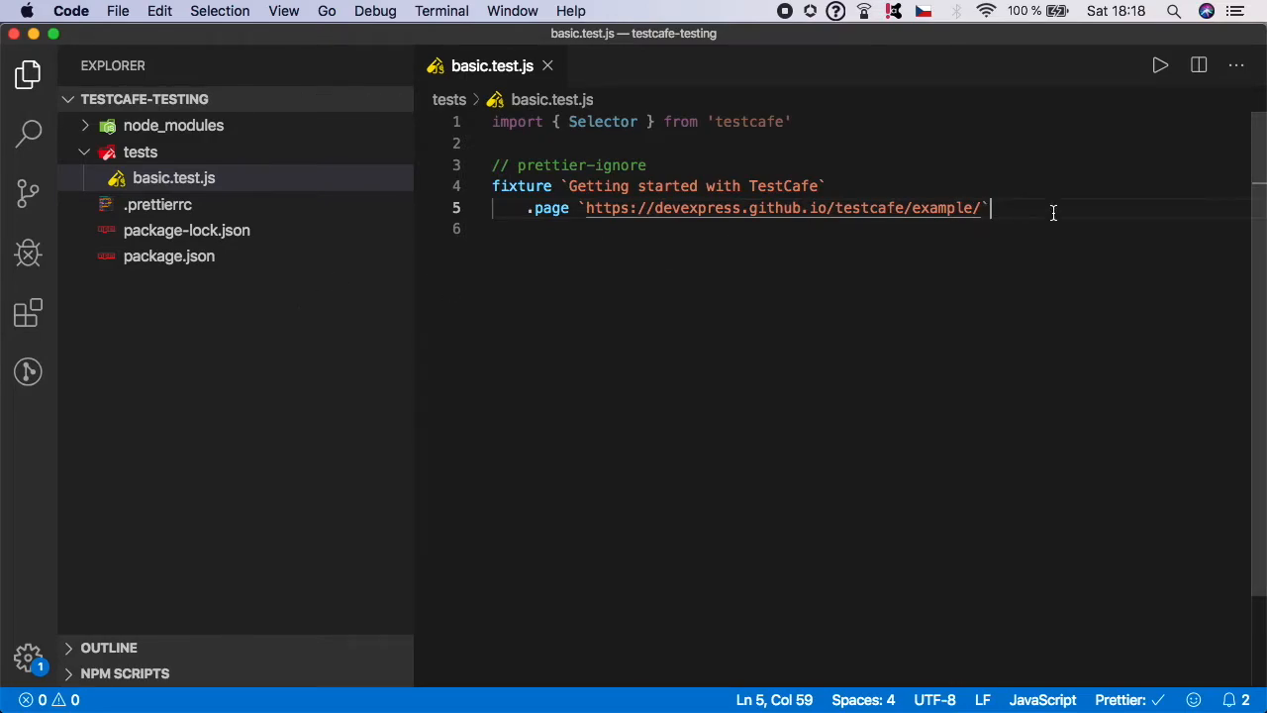
key(Enter)
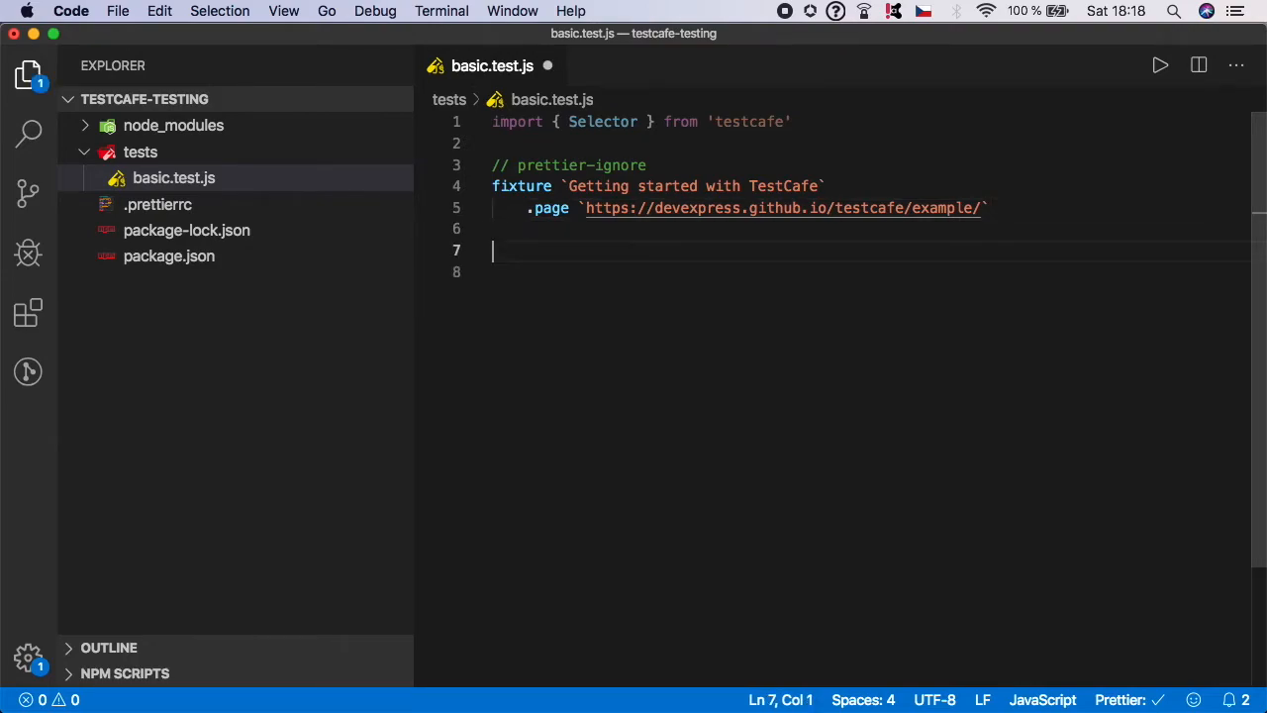
Declare test('My first testcafe test') on line 7 below the fixture
text(t)
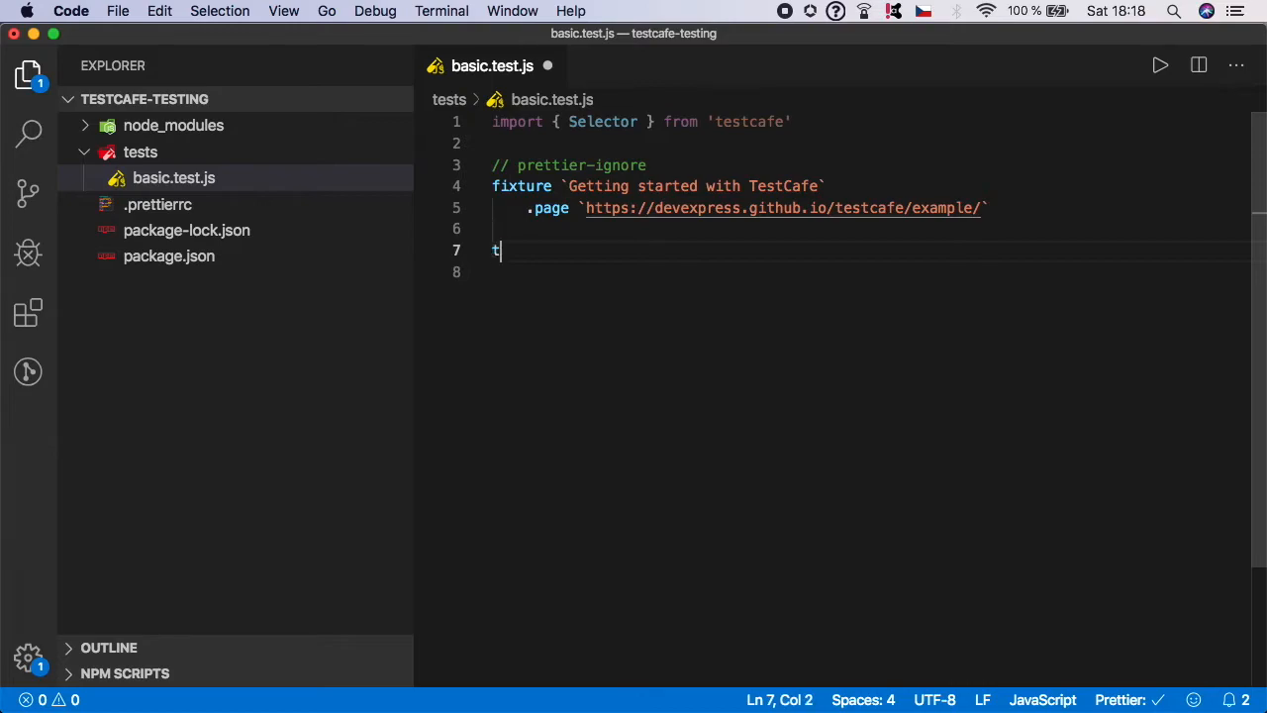
text(est()
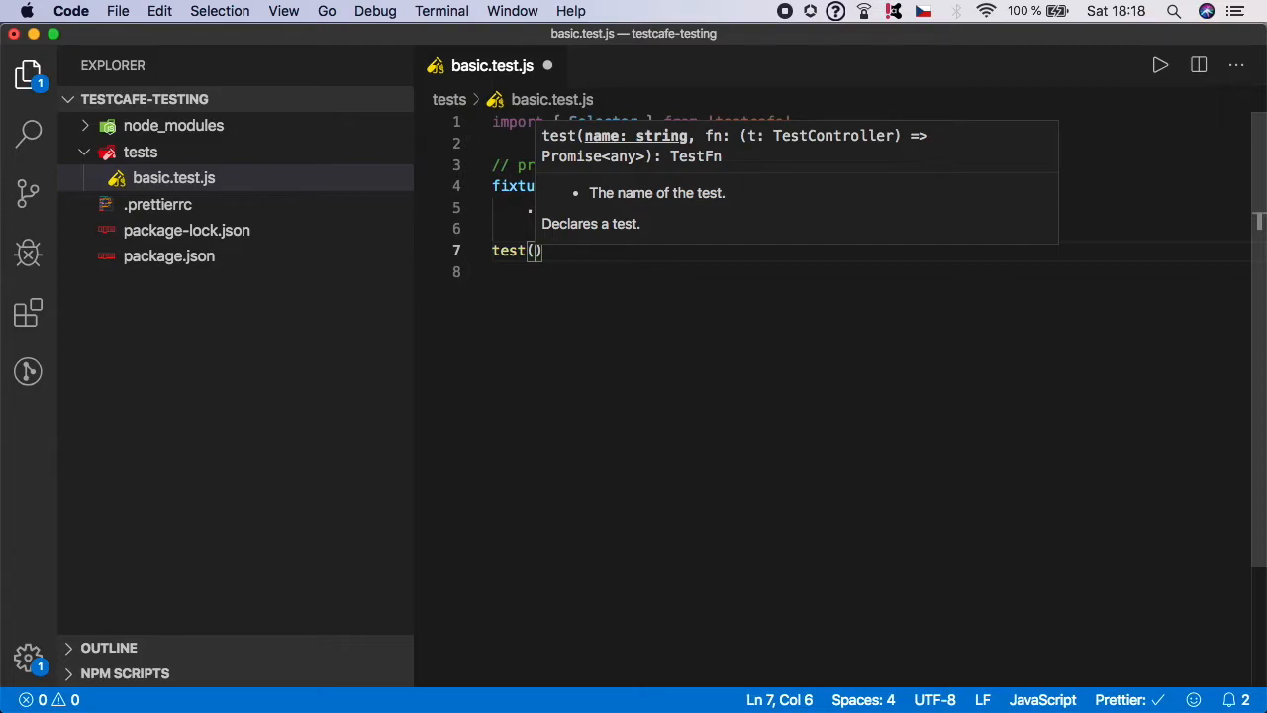
mouse_move(532, 220)
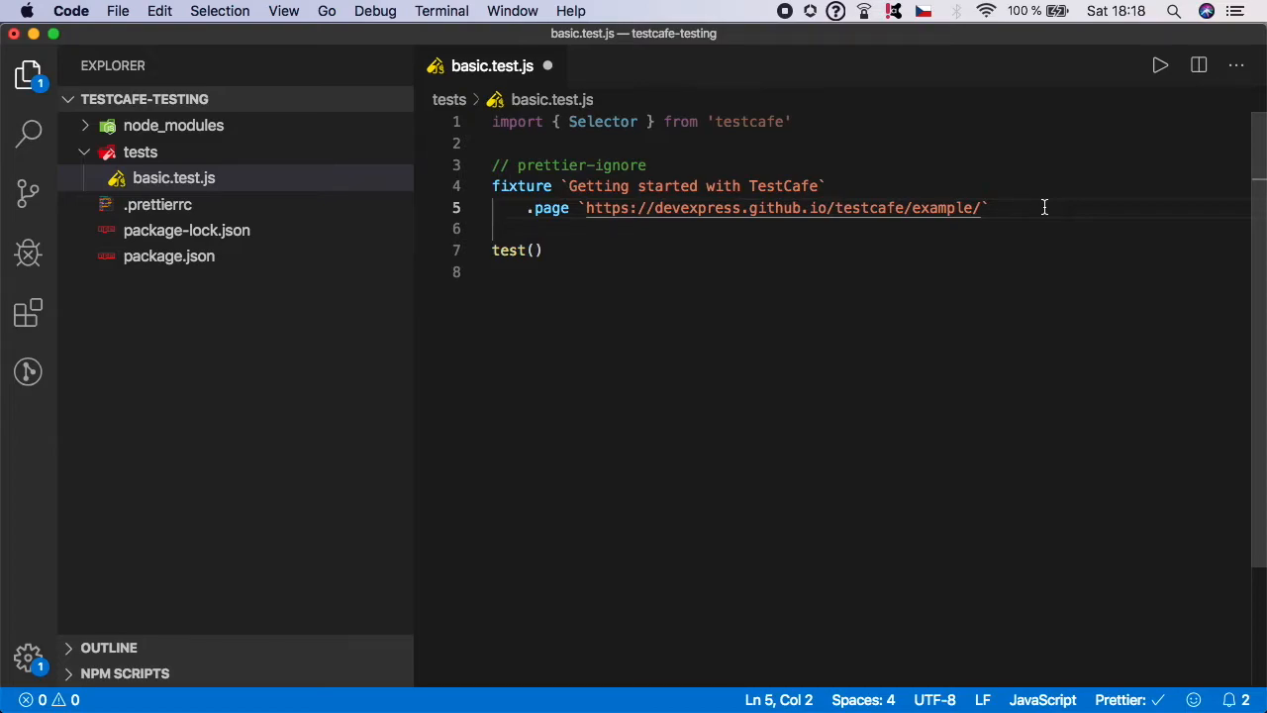
mouse_move(586, 275)
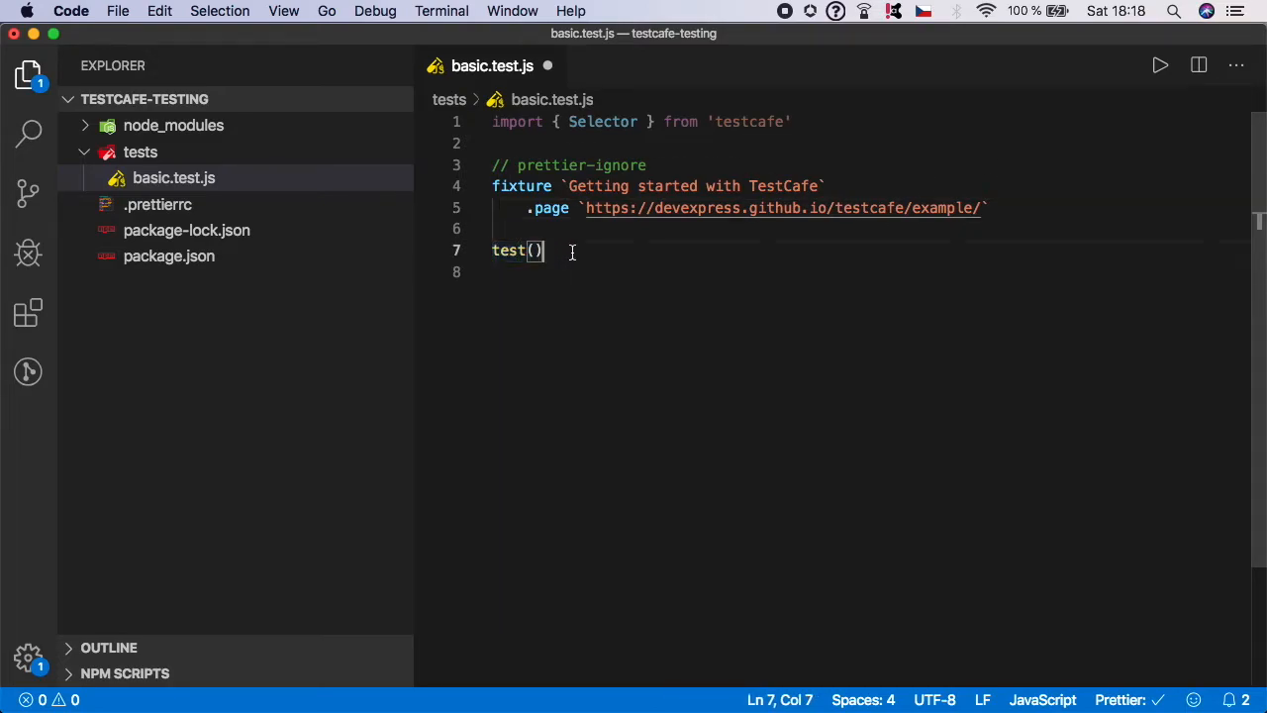
text(')
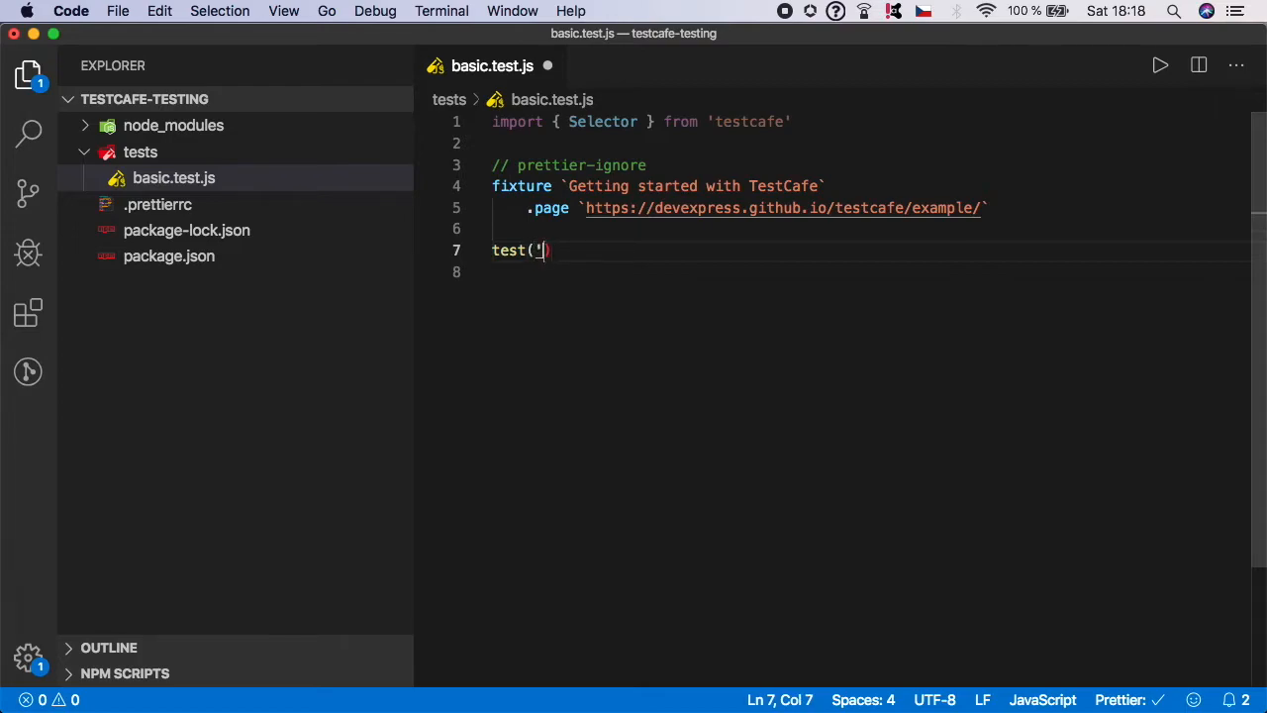
text(')
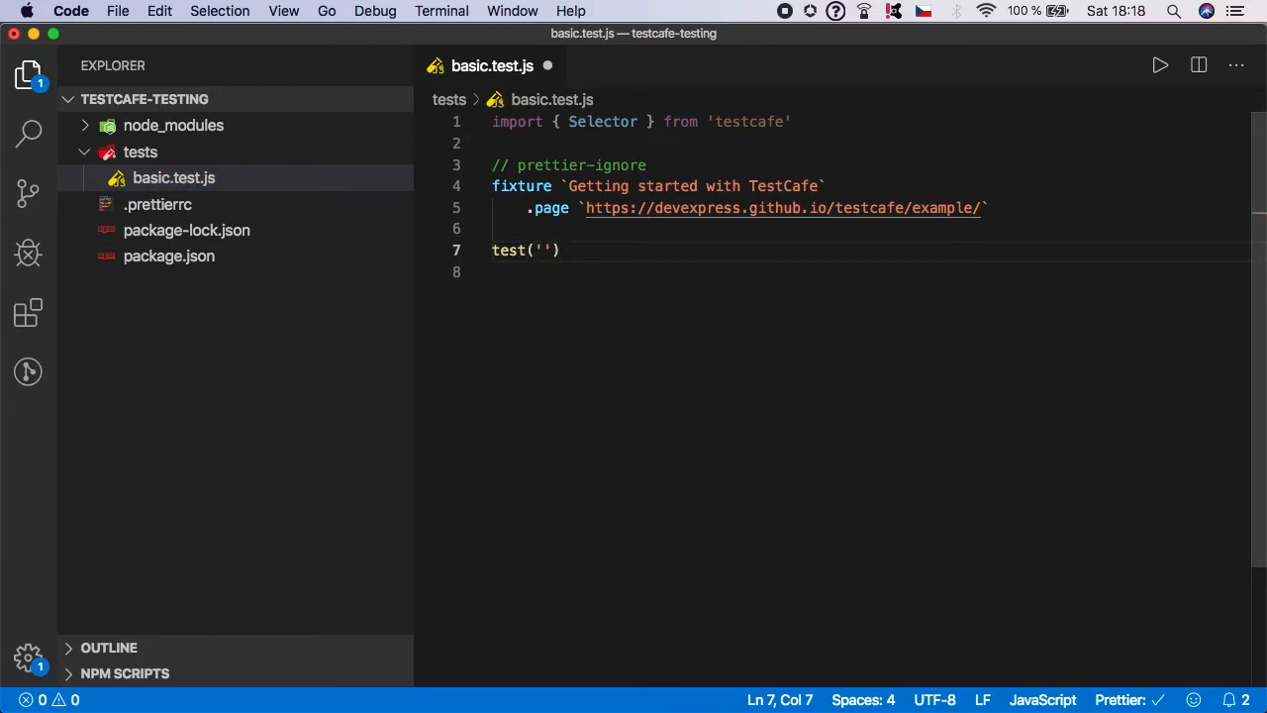
click(542, 250)
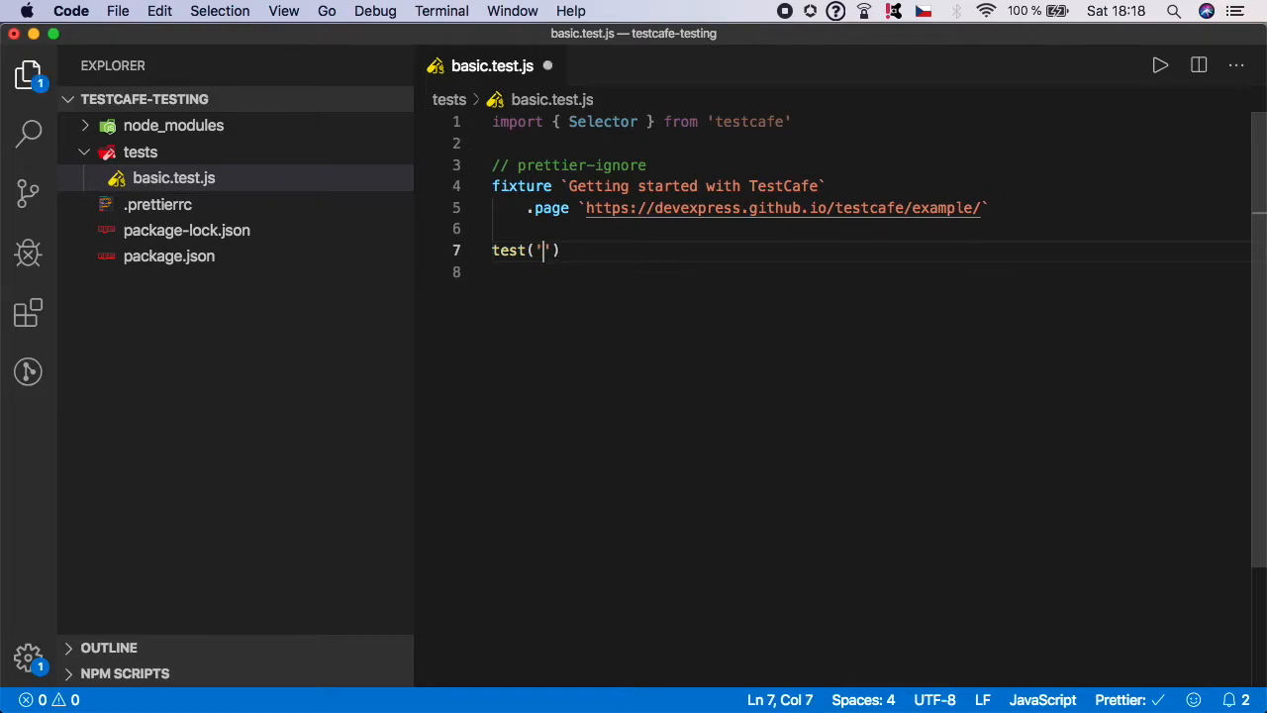
text(My first tes)
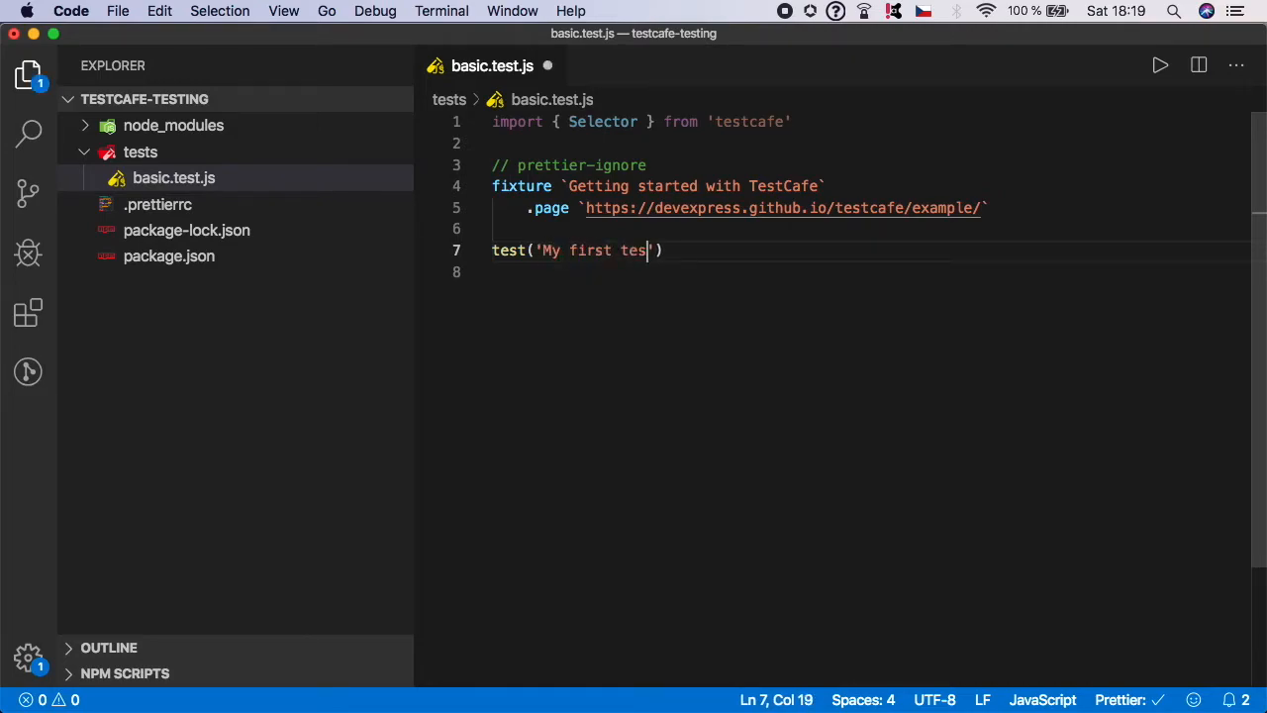
text(tcafe Test)
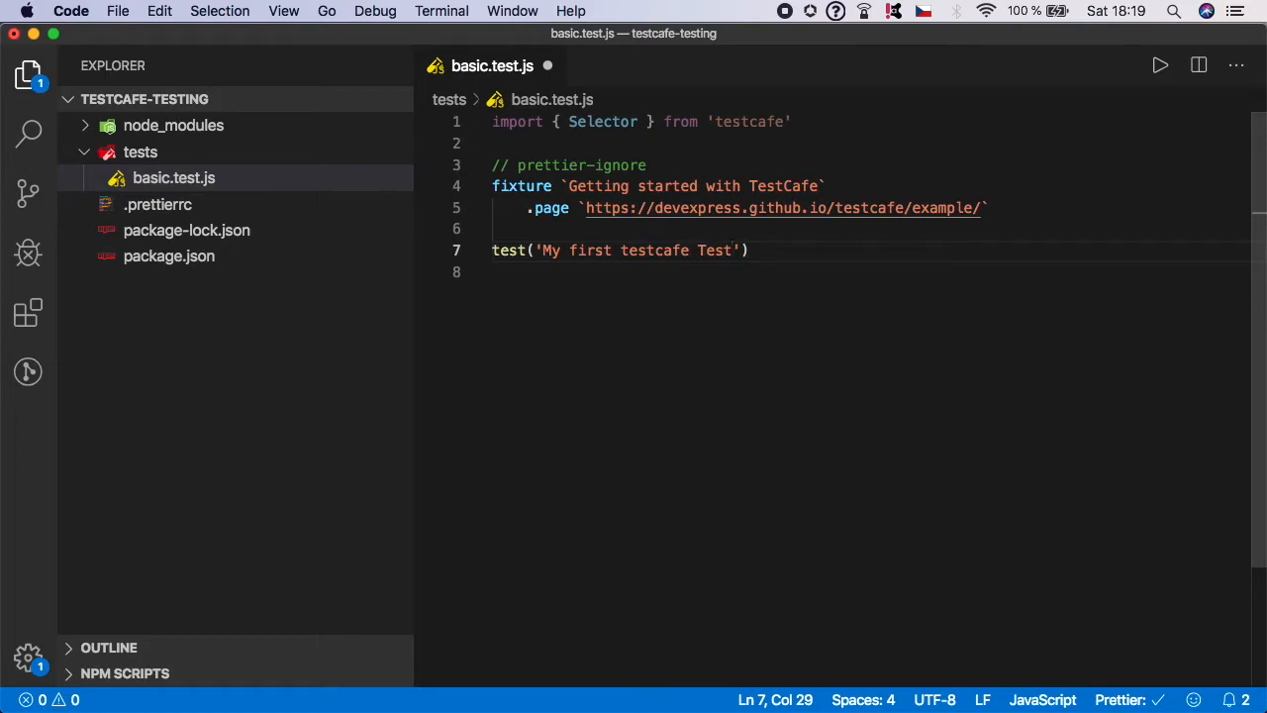
text(test)
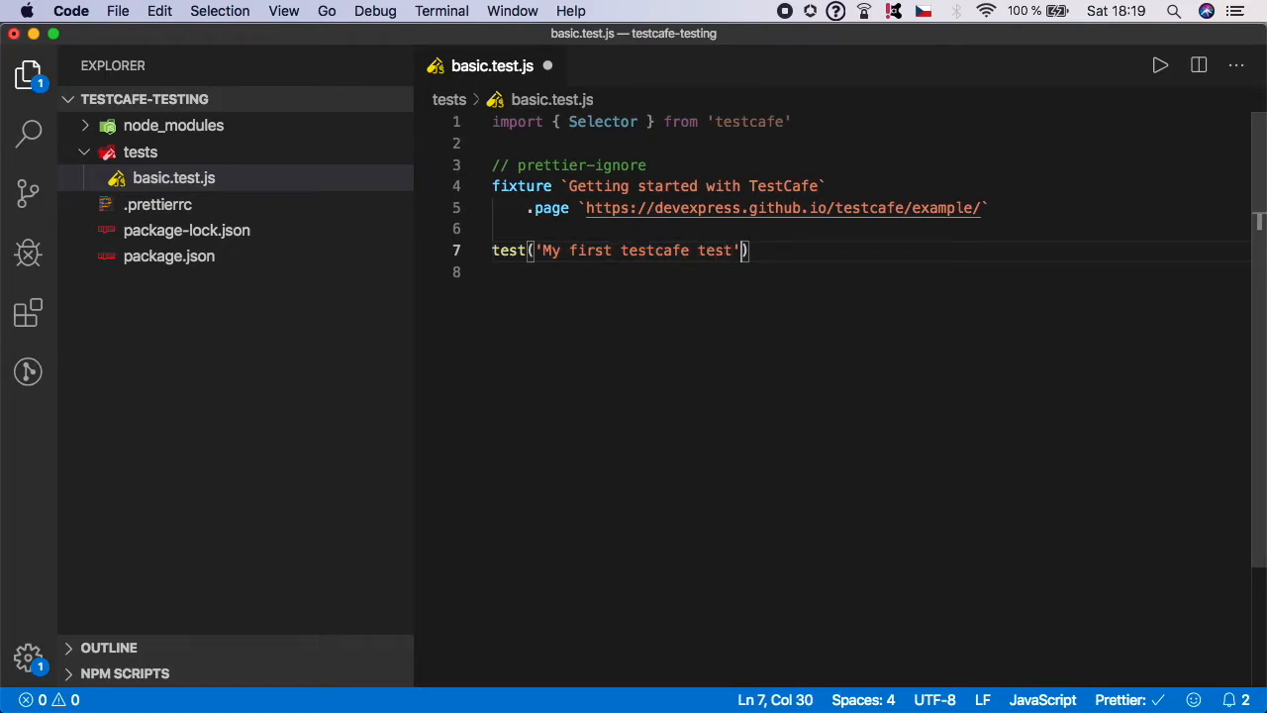
Give the test an async t => { } callback holding the comment // here goes testcafe code
text(,)
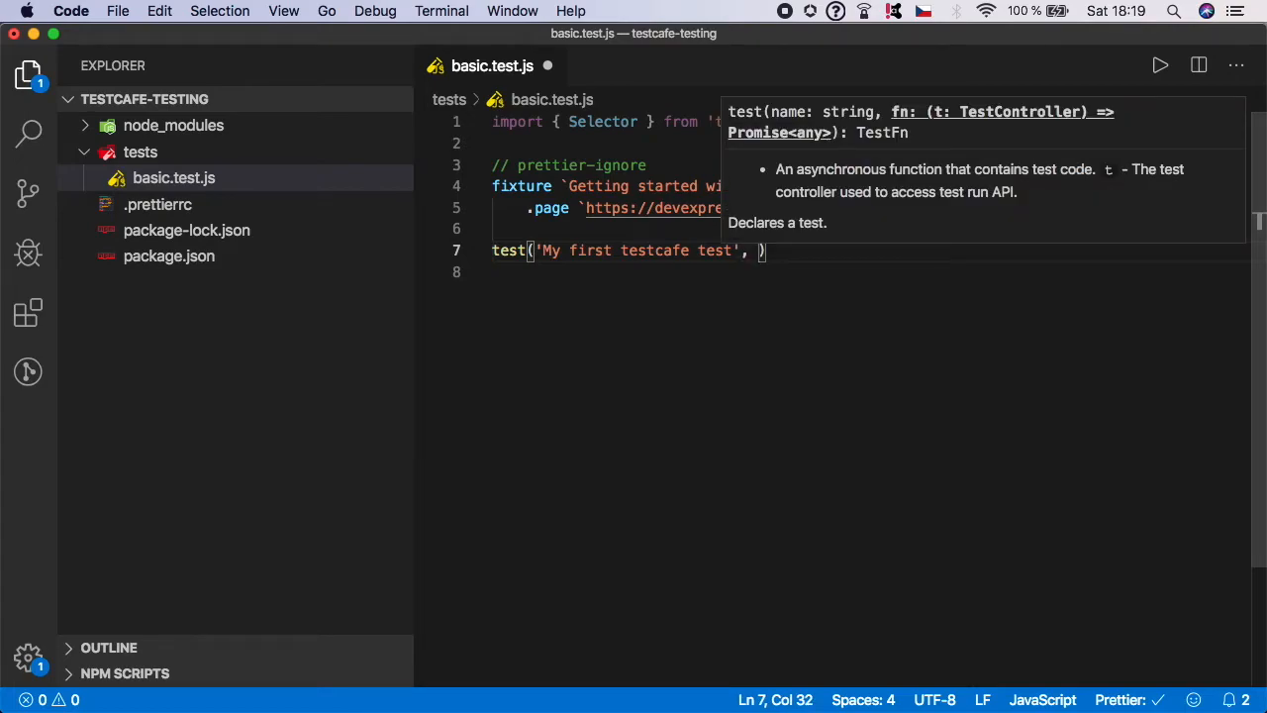
text(async)
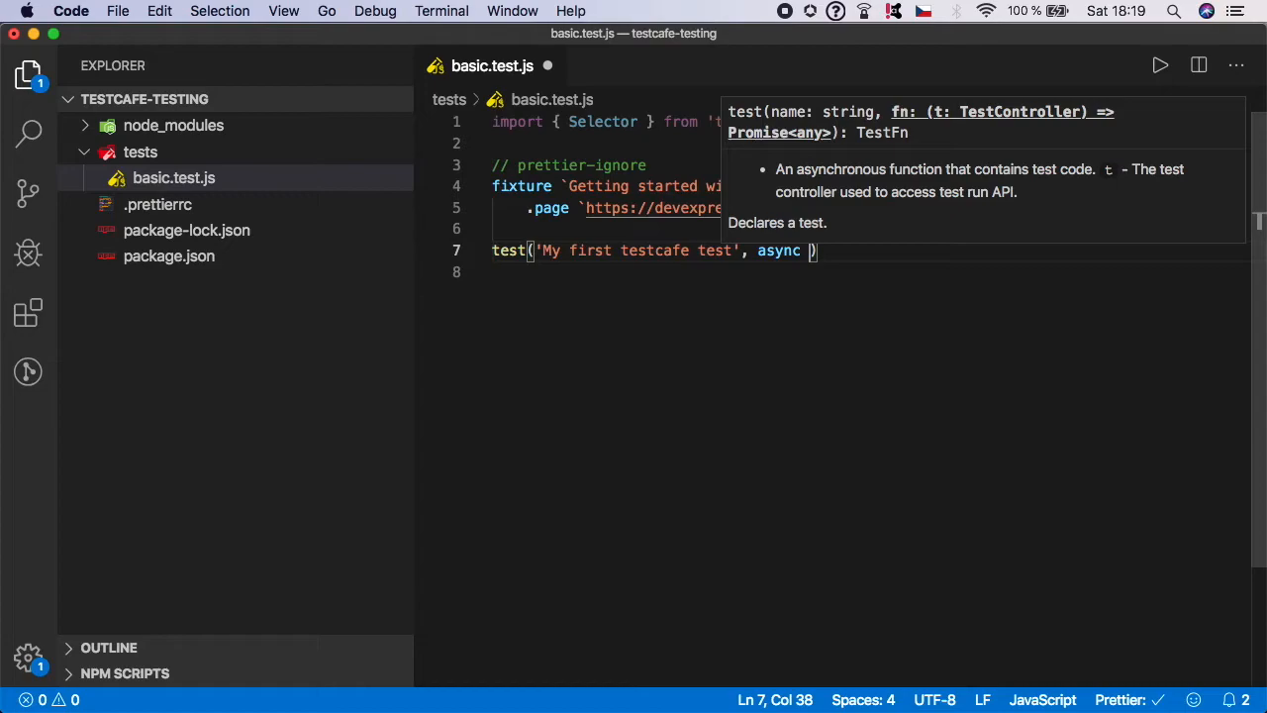
text(t)
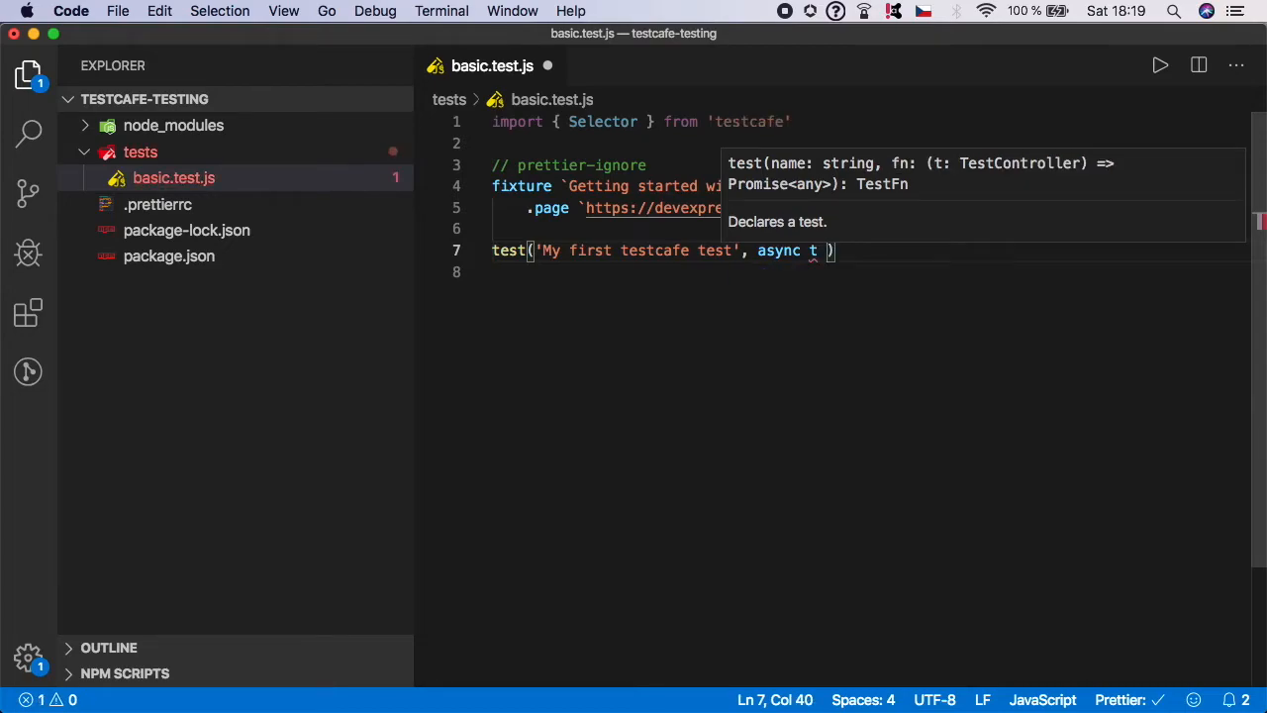
text(=> {})
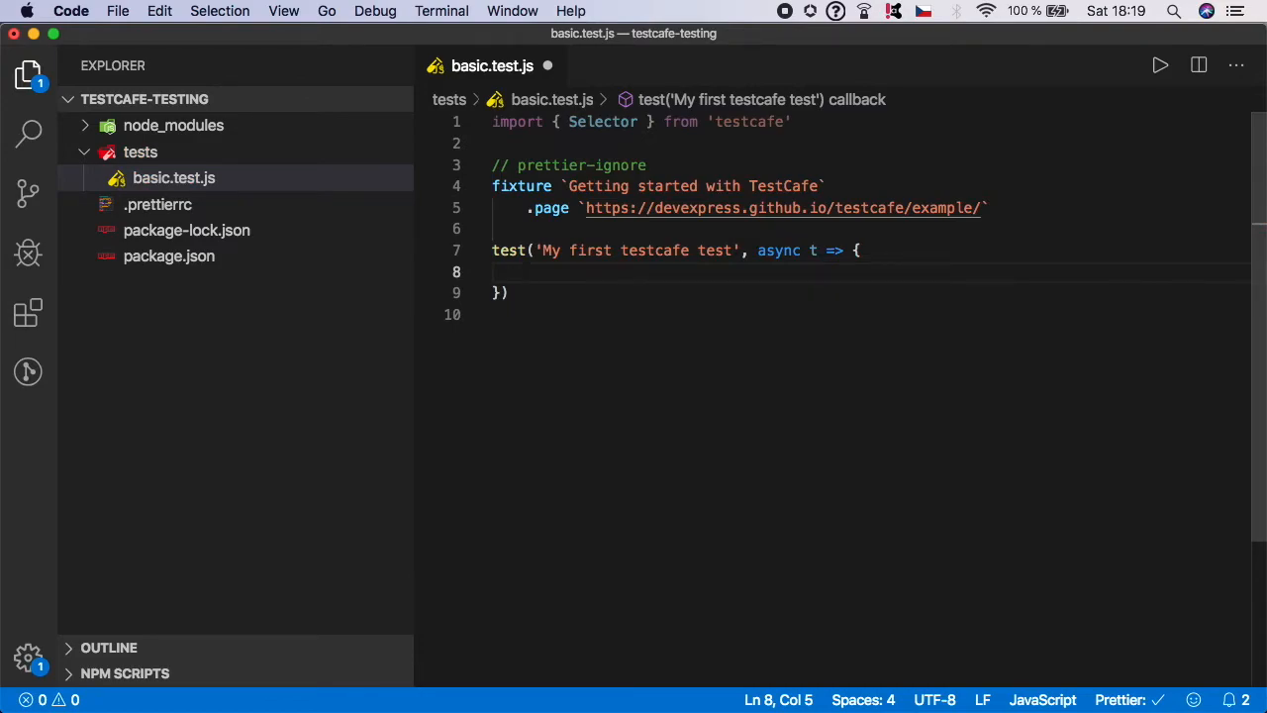
text(// here goes testcafe c)
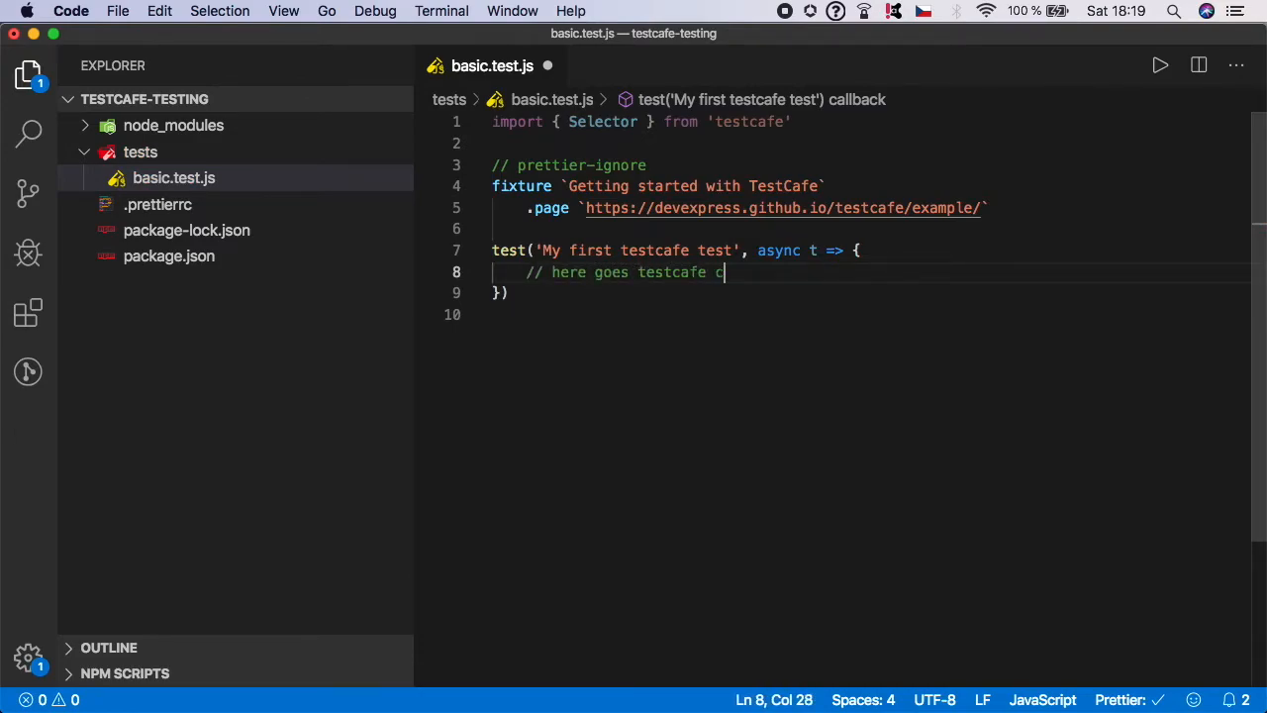
text(ode)
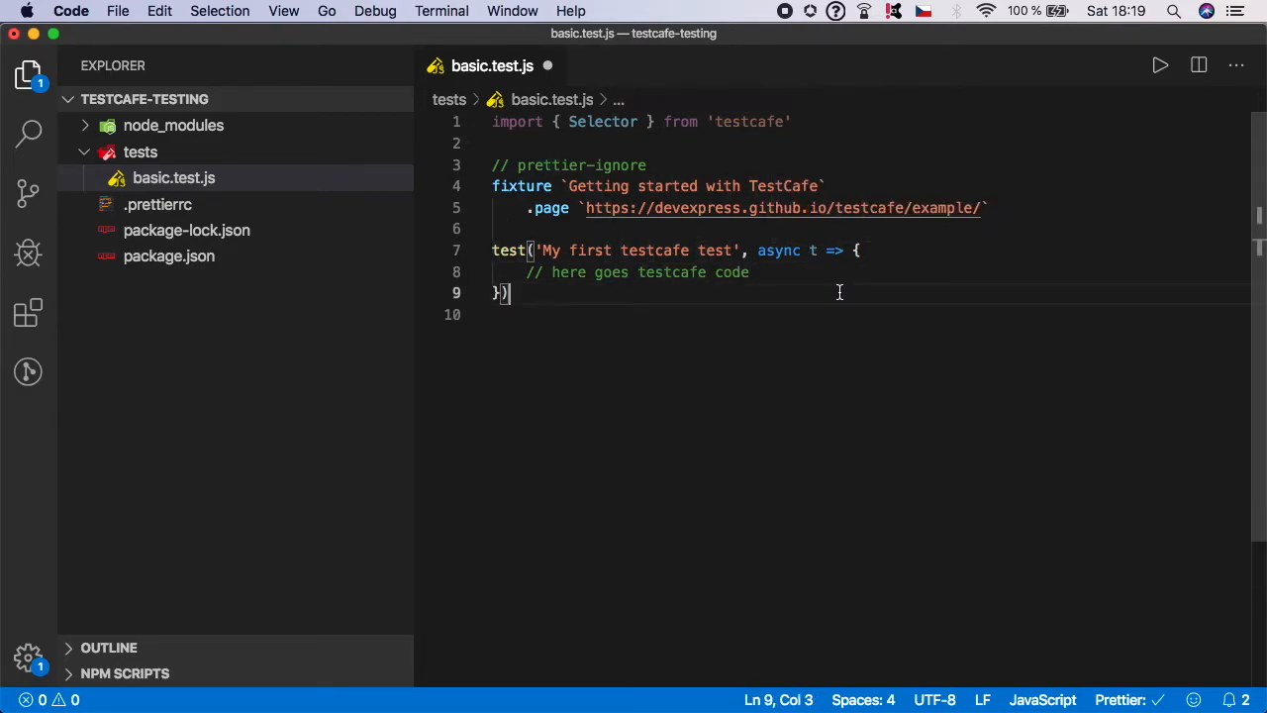
mouse_move(827, 250)
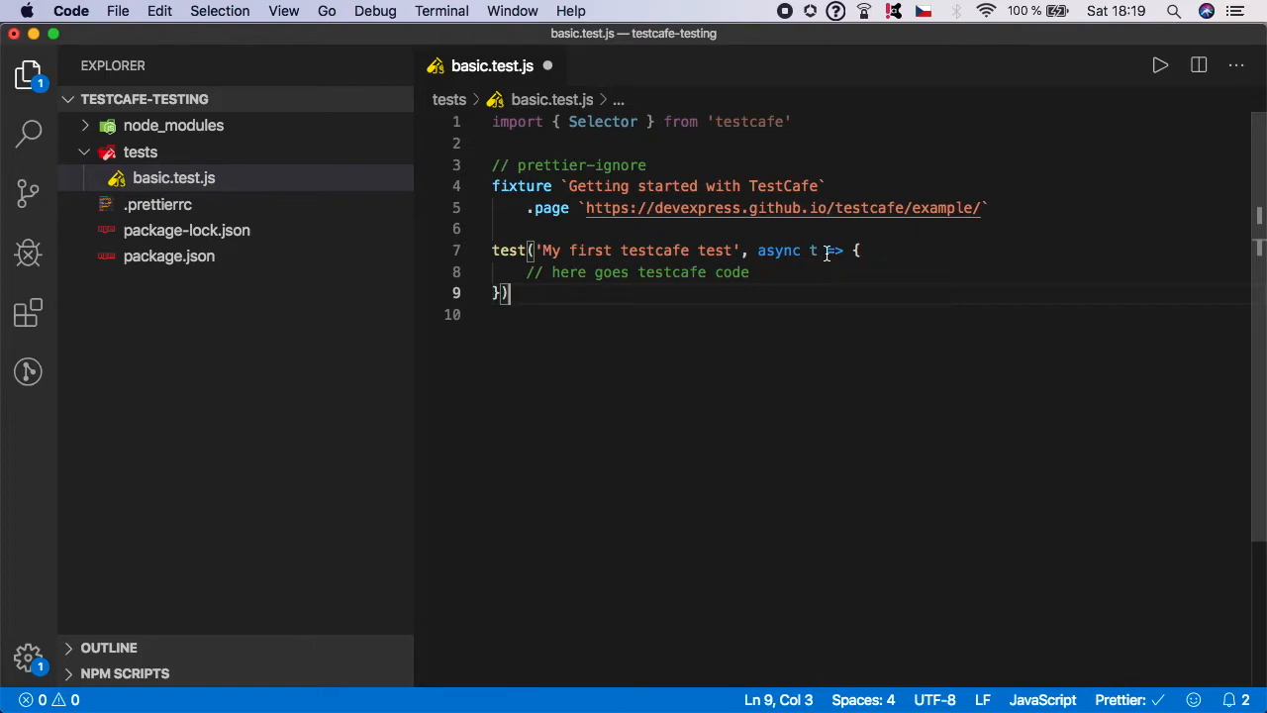
Correct the mistyped callback parameter and comment text so the callback takes t
text(pag)
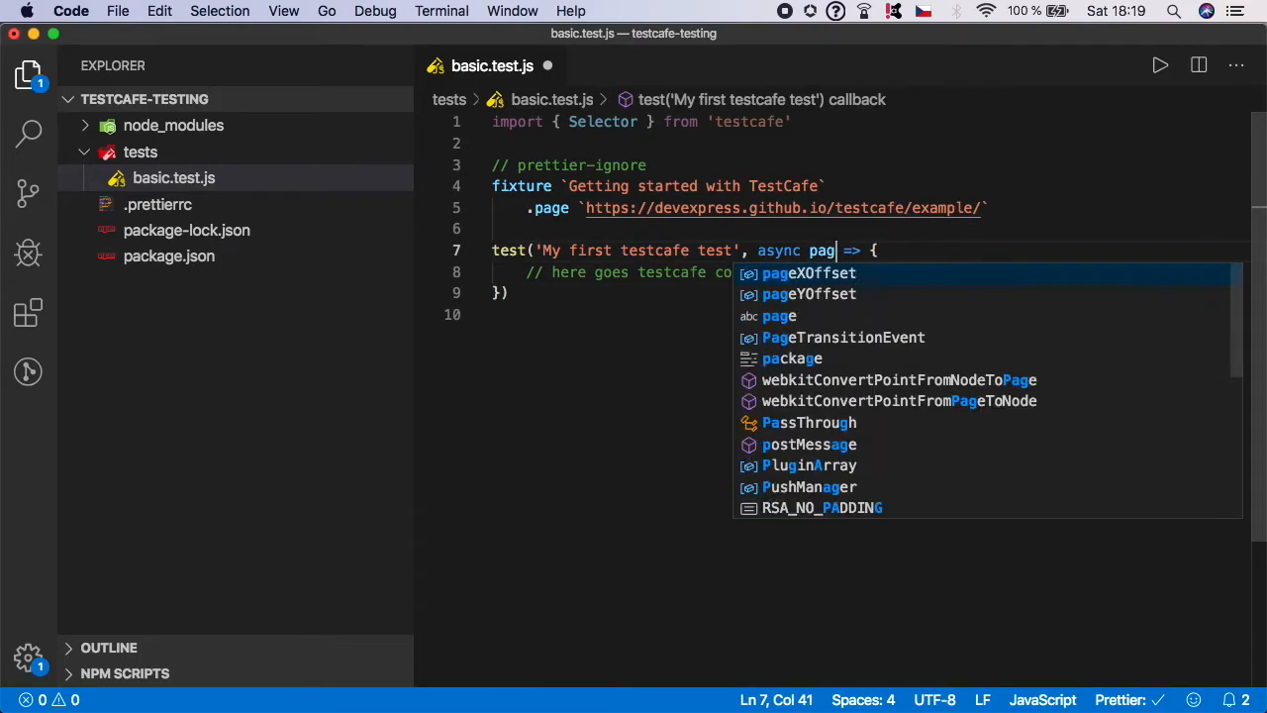
text(rows)
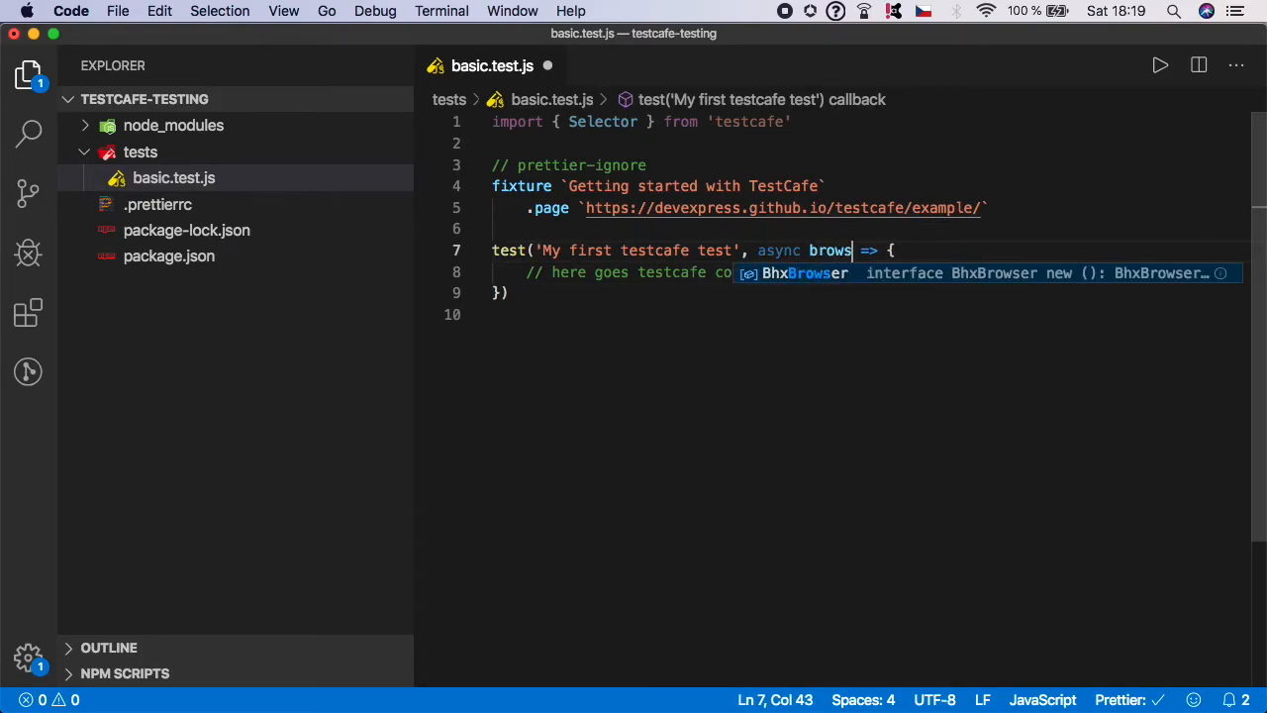
key(Backspace)
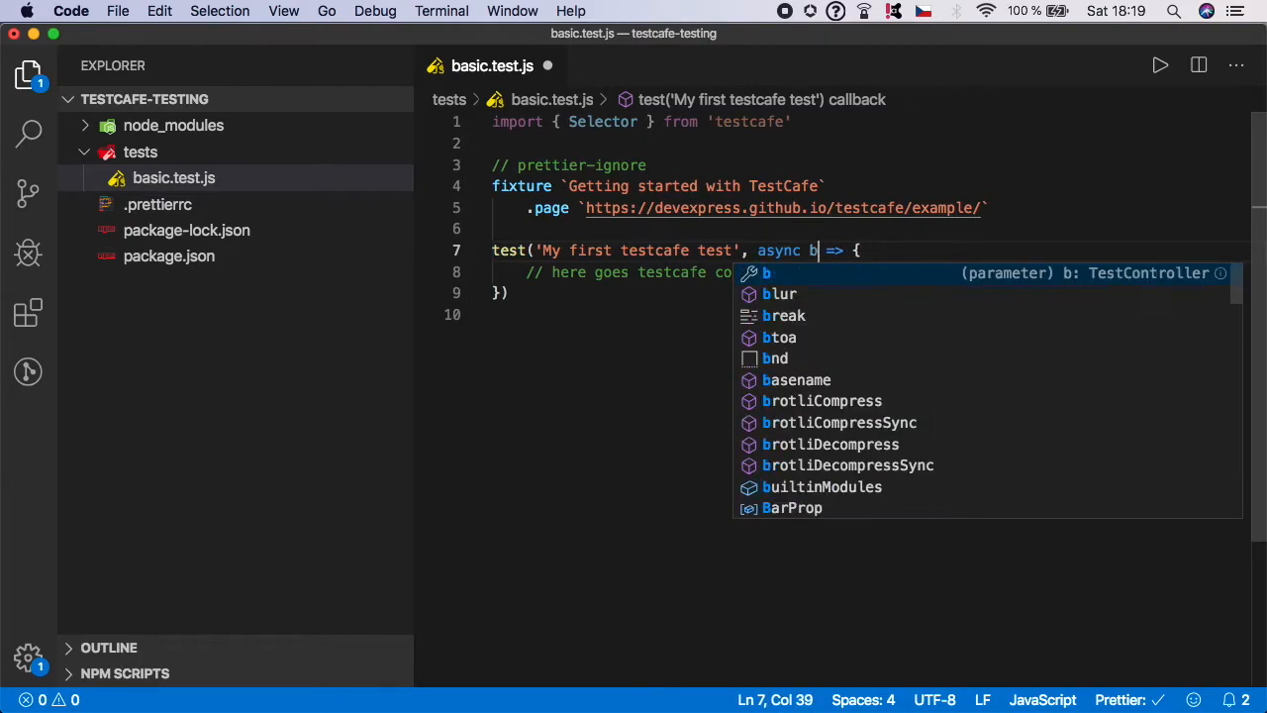
text(estcaf)
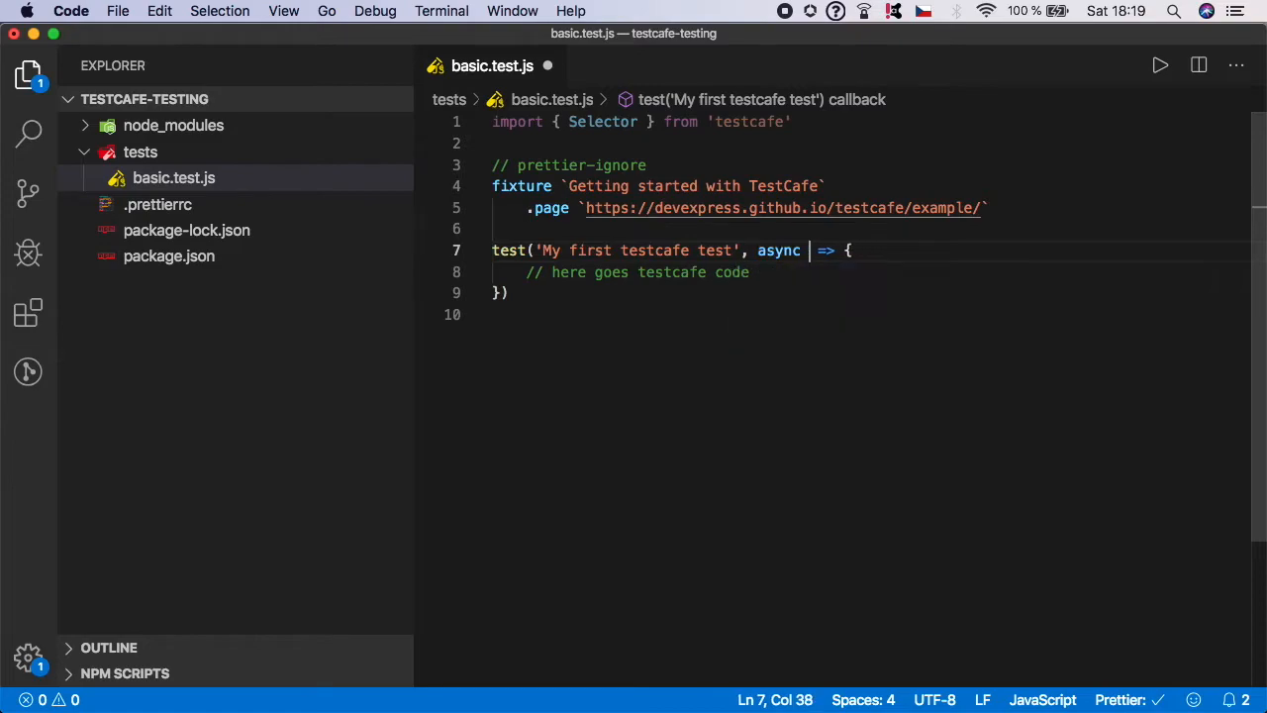
text(t)
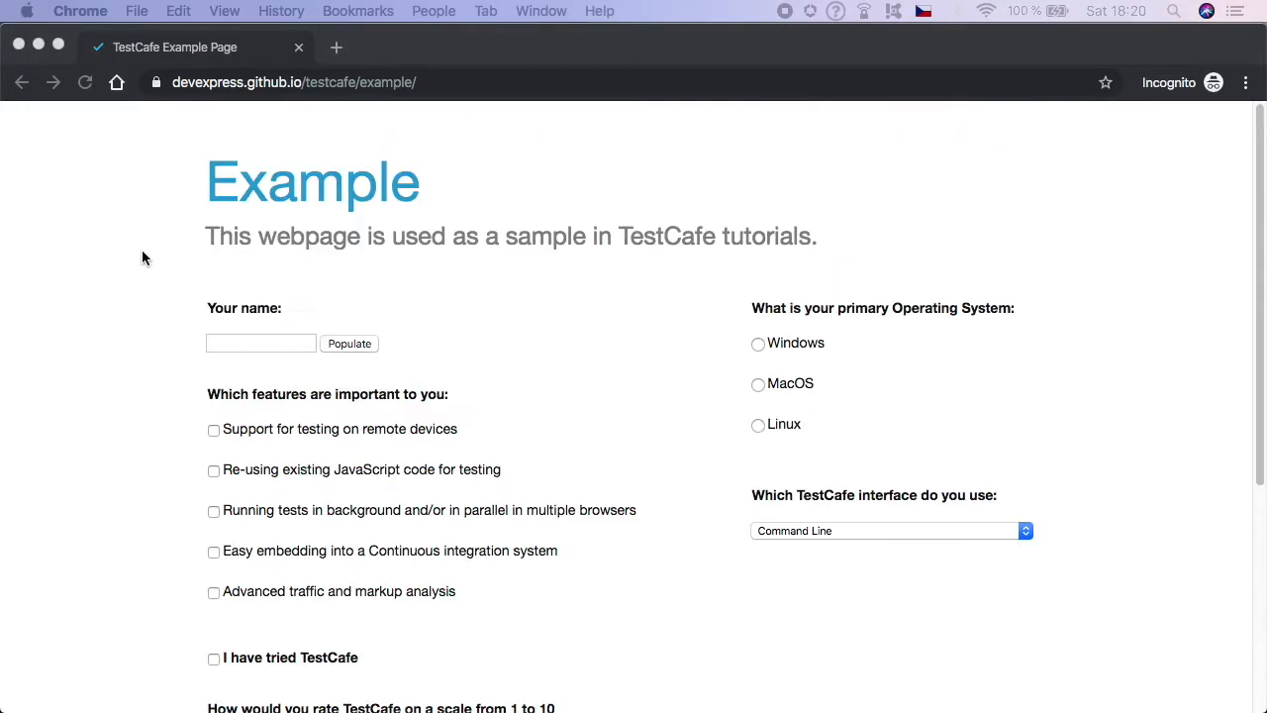
mouse_move(499, 358)
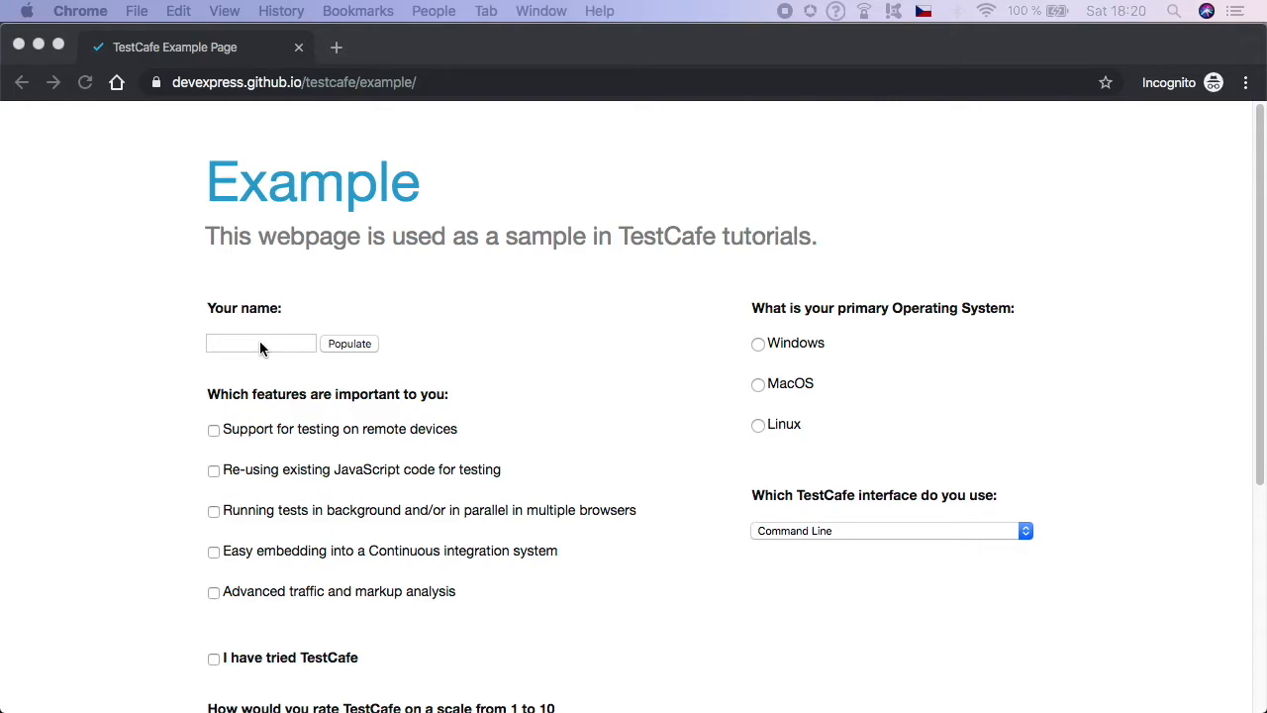
mouse_move(550, 357)
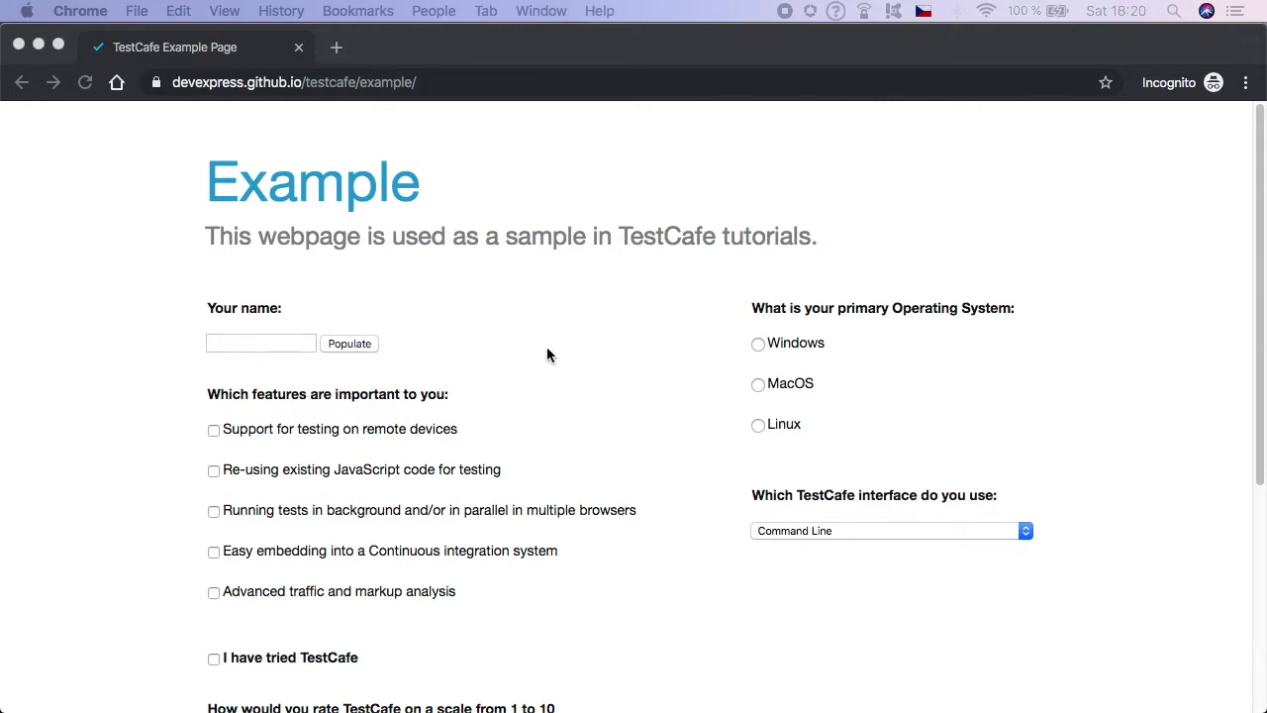
Inspect the Your name field's markup on the TestCafe example page in Chrome
right_click(261, 343)
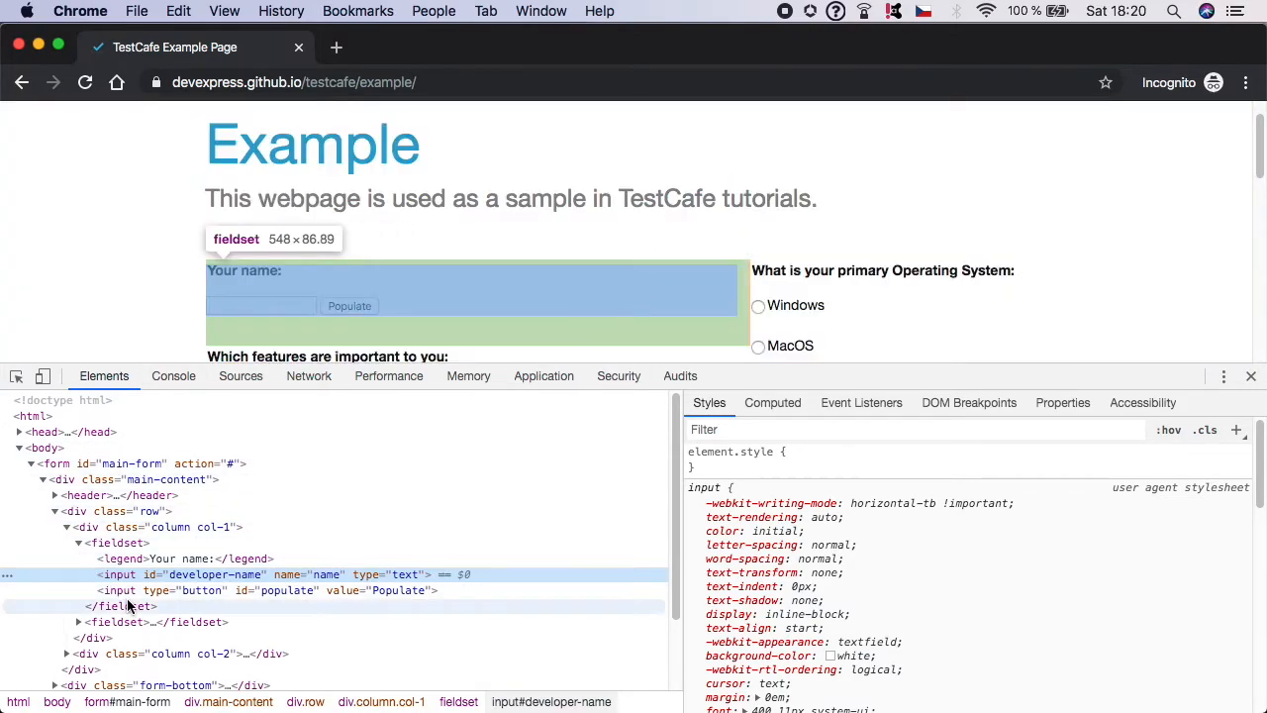
mouse_move(89, 495)
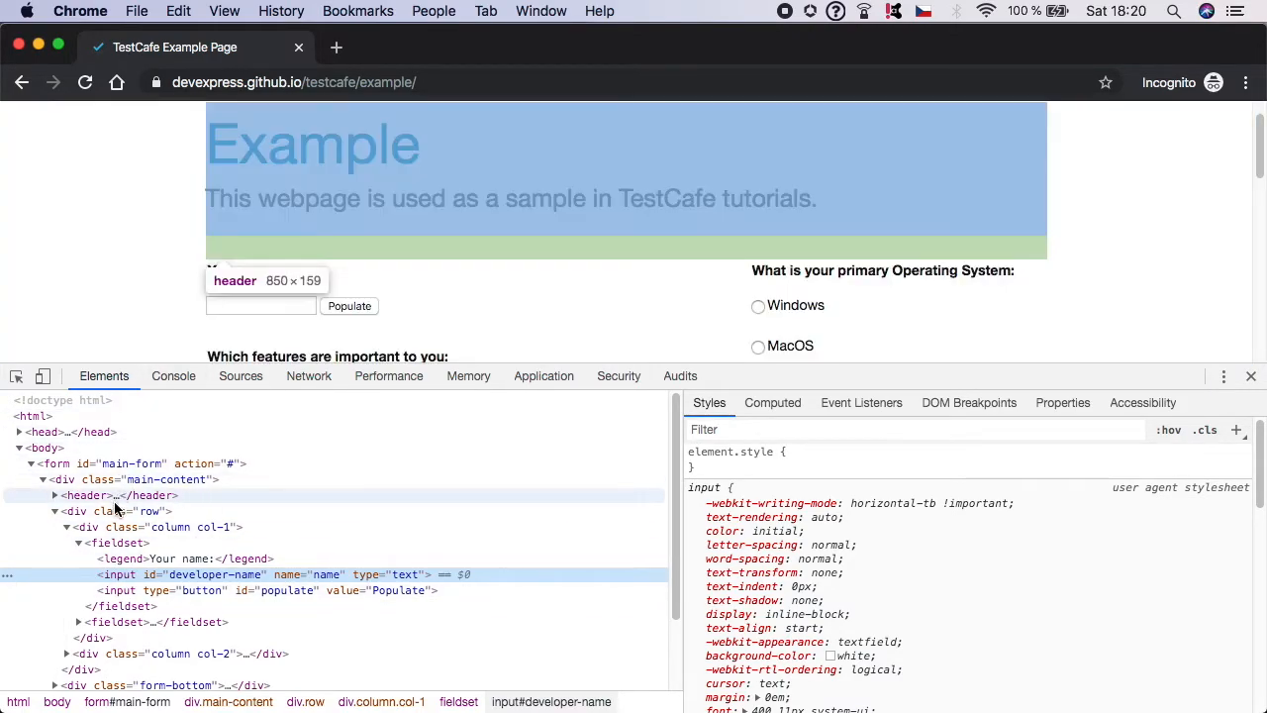
mouse_move(149, 527)
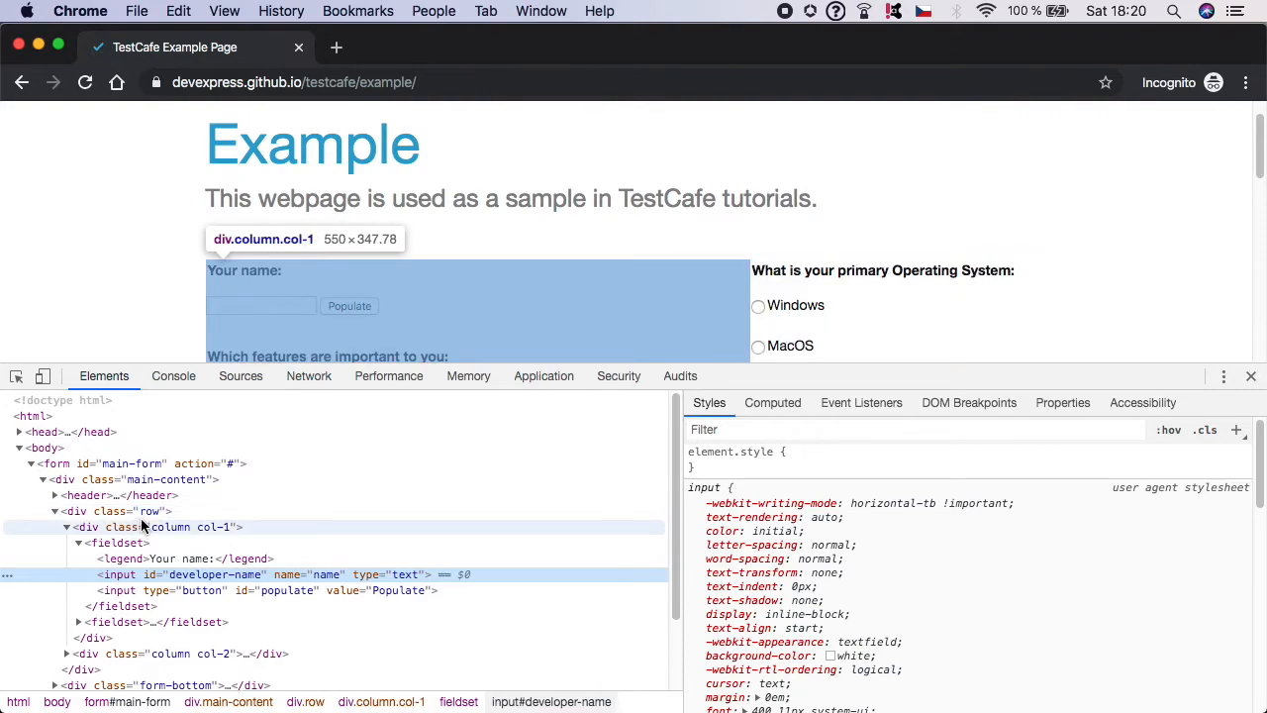
mouse_move(131, 463)
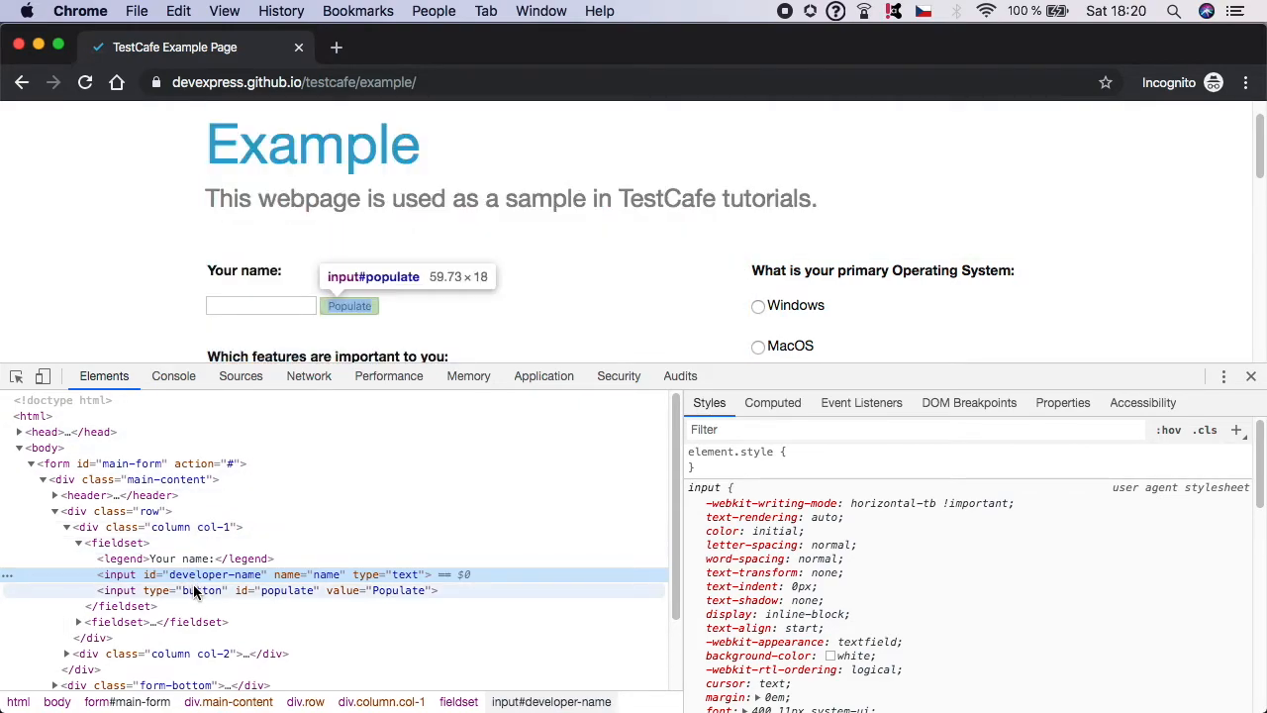
Scroll the example page to the Submit button and back, then inspect the Populate button's markup
scroll(down, 3)
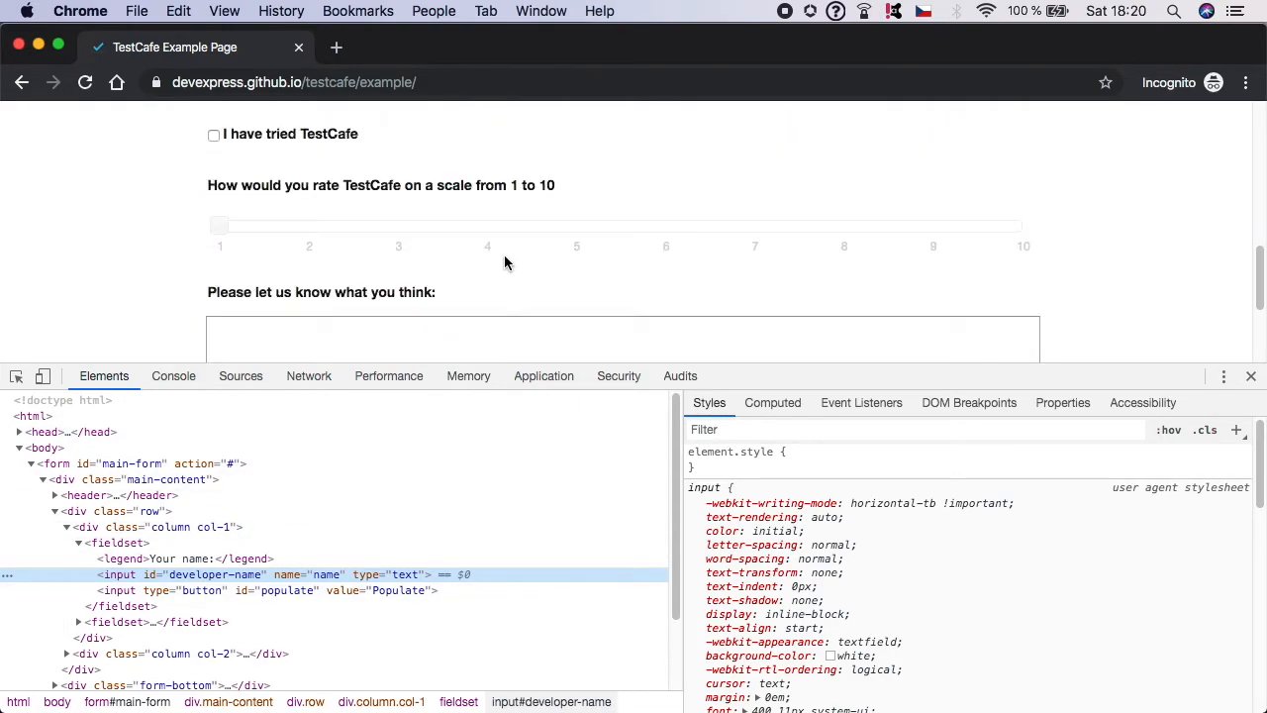
scroll(down, 3)
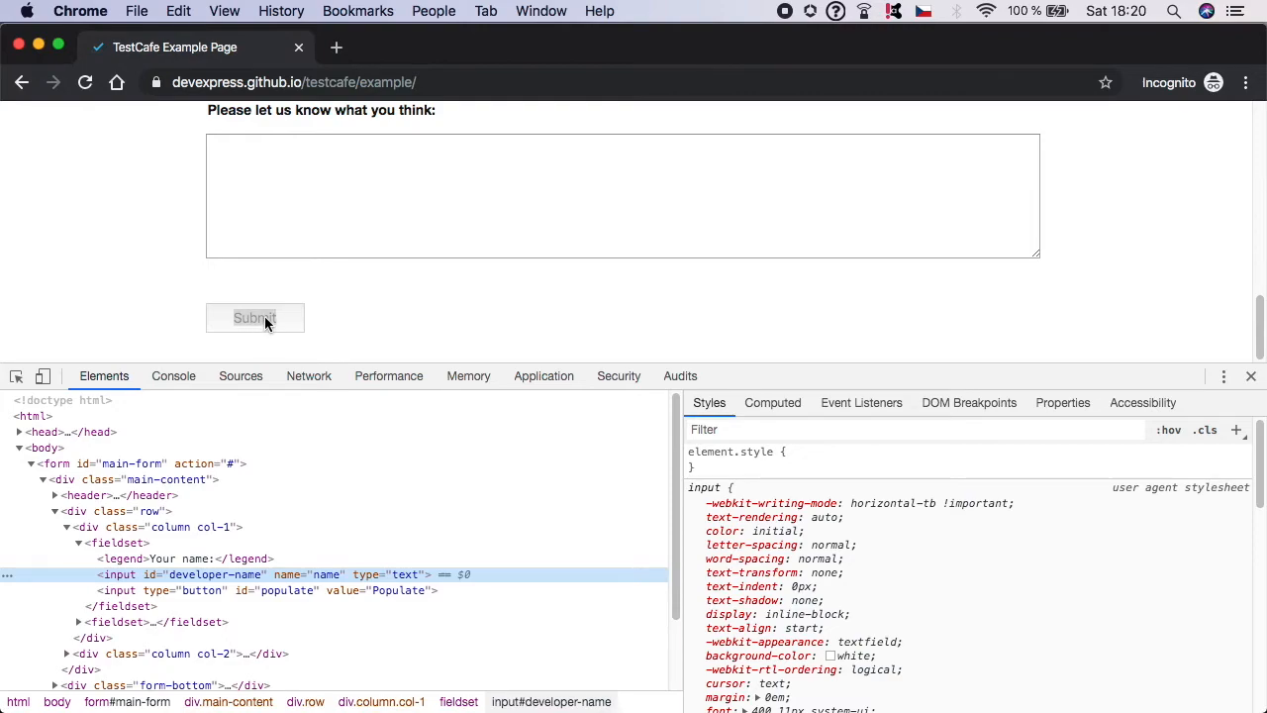
scroll(up, 3)
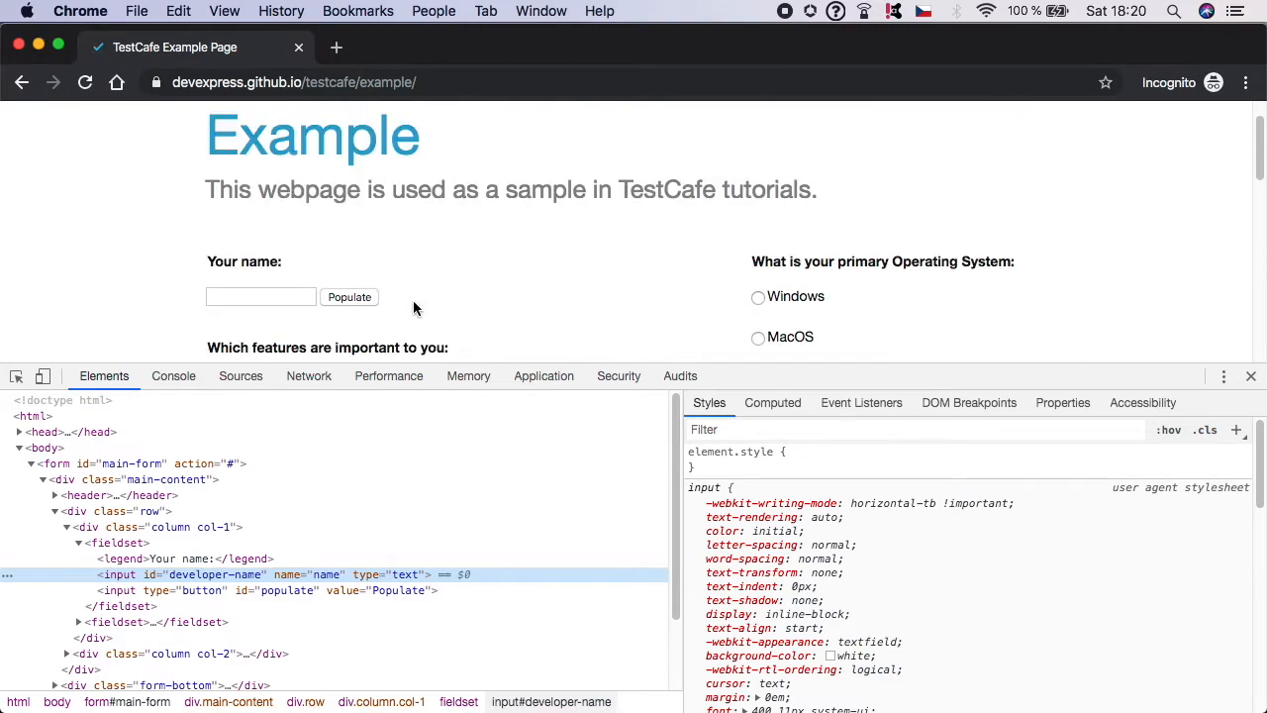
scroll(down, 3)
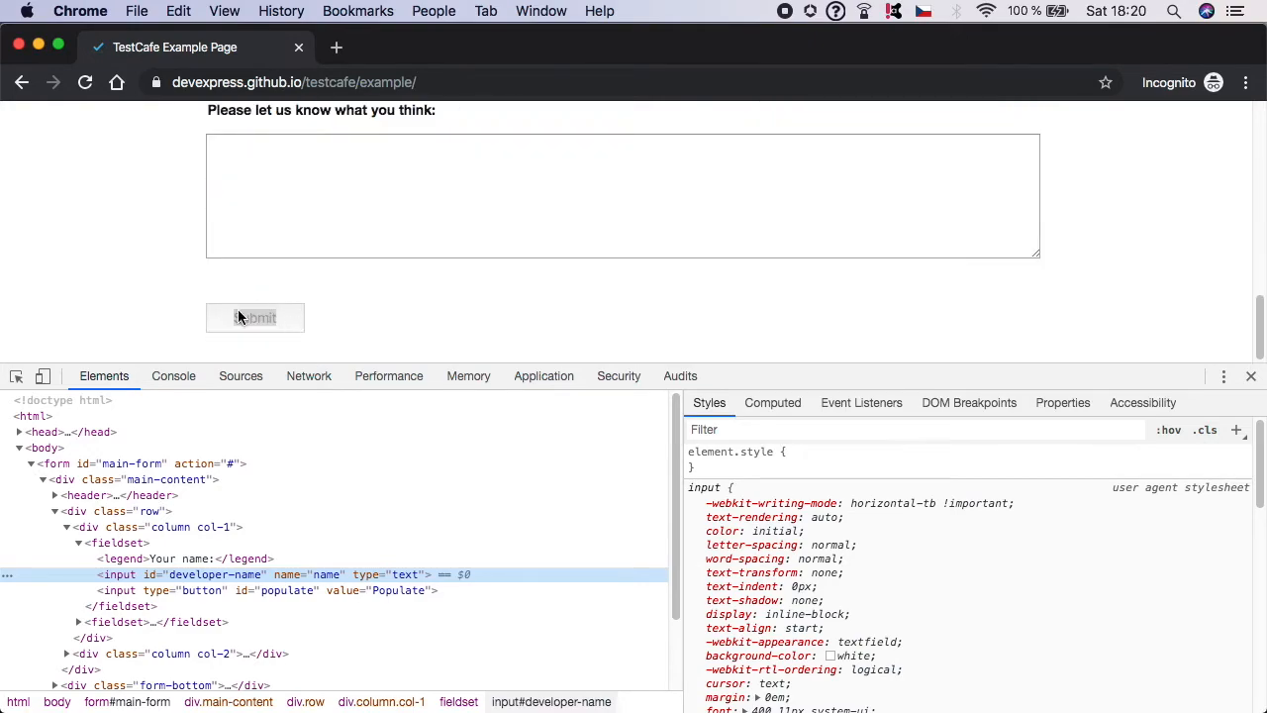
mouse_move(353, 313)
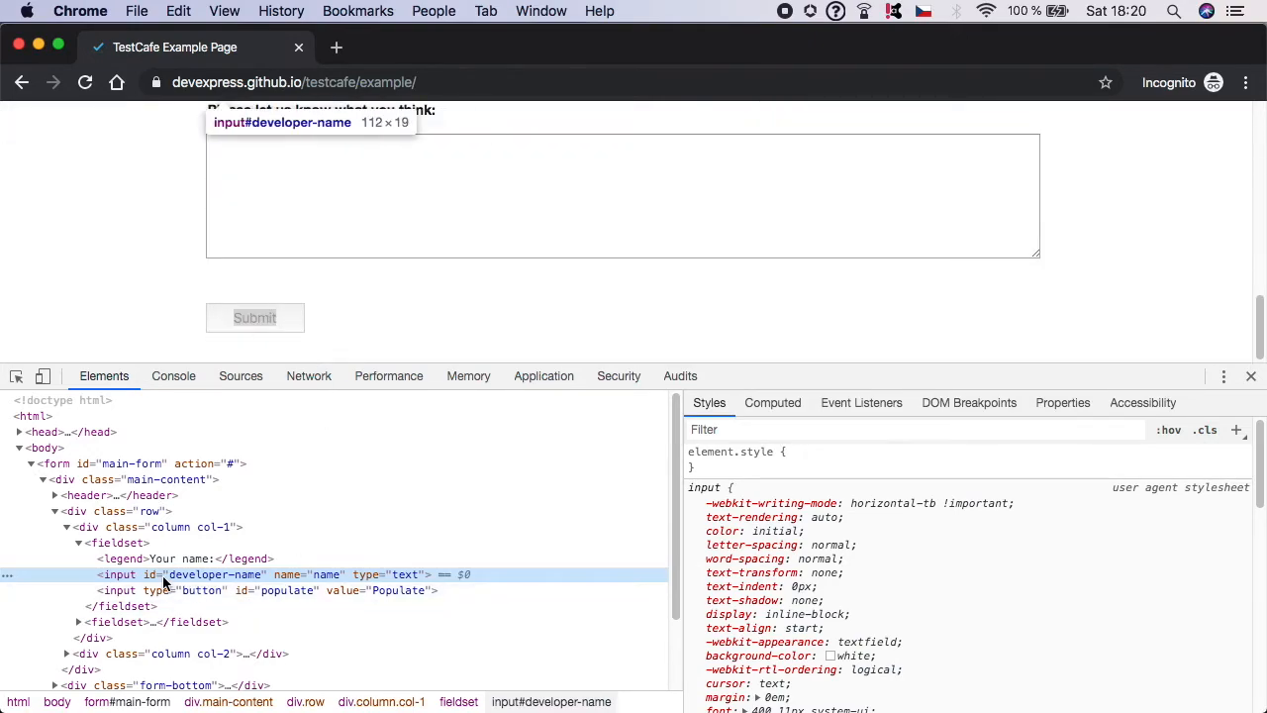
mouse_move(253, 586)
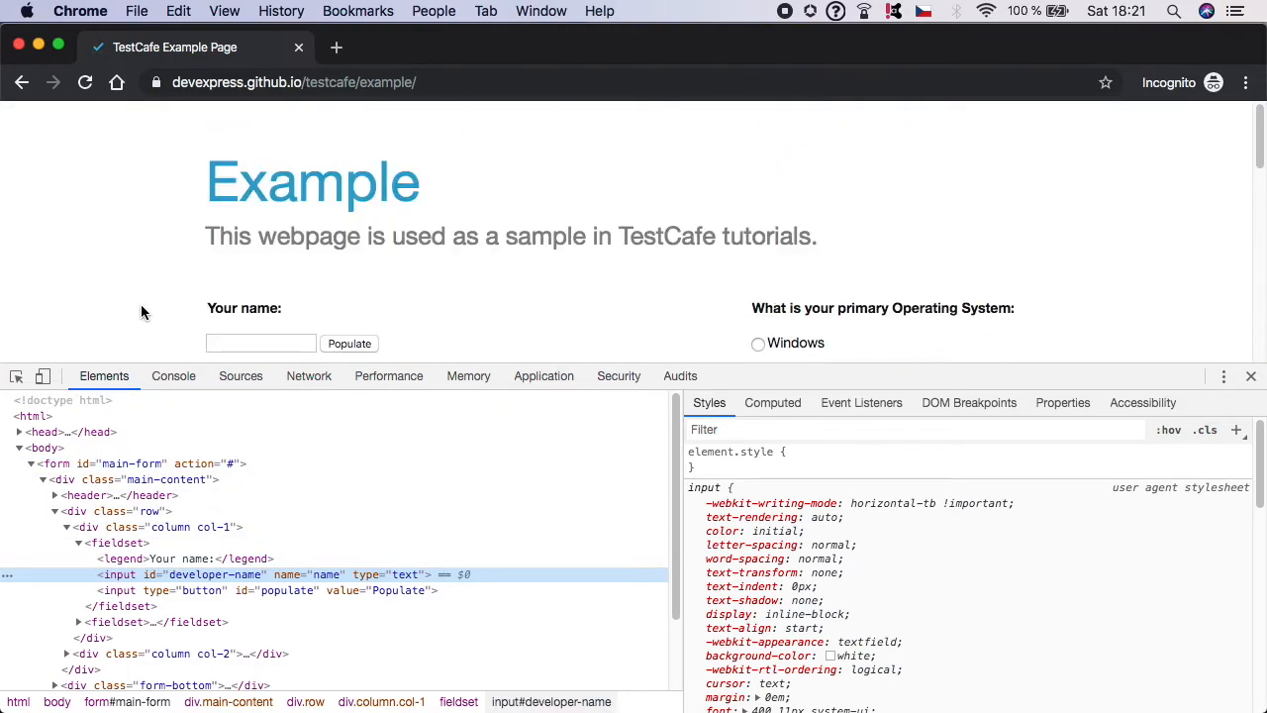
scroll(down, 3)
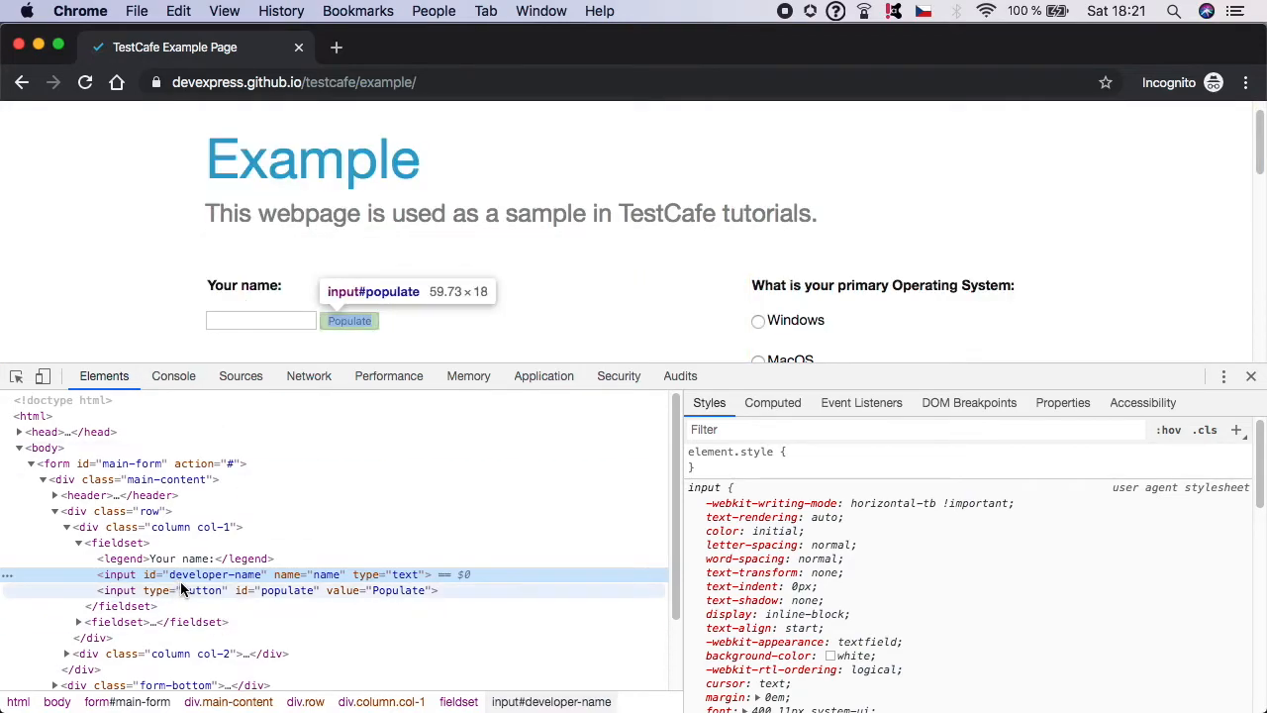
right_click(262, 320)
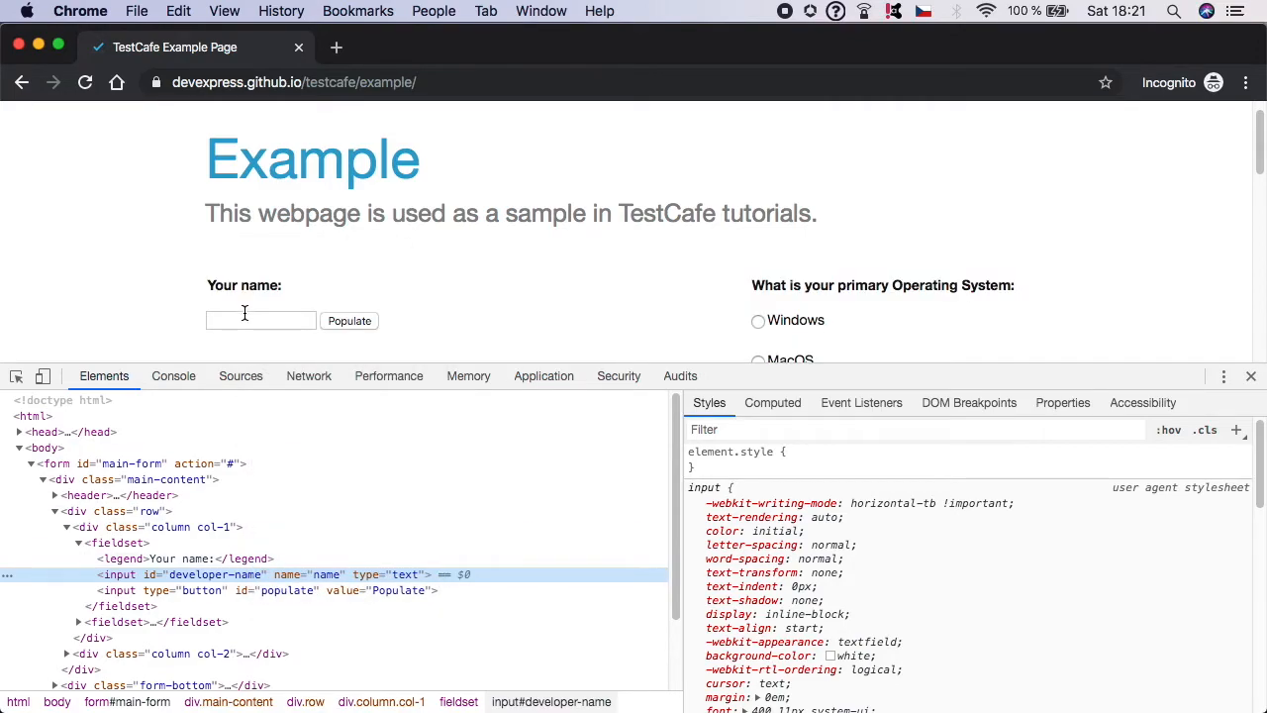
mouse_move(138, 574)
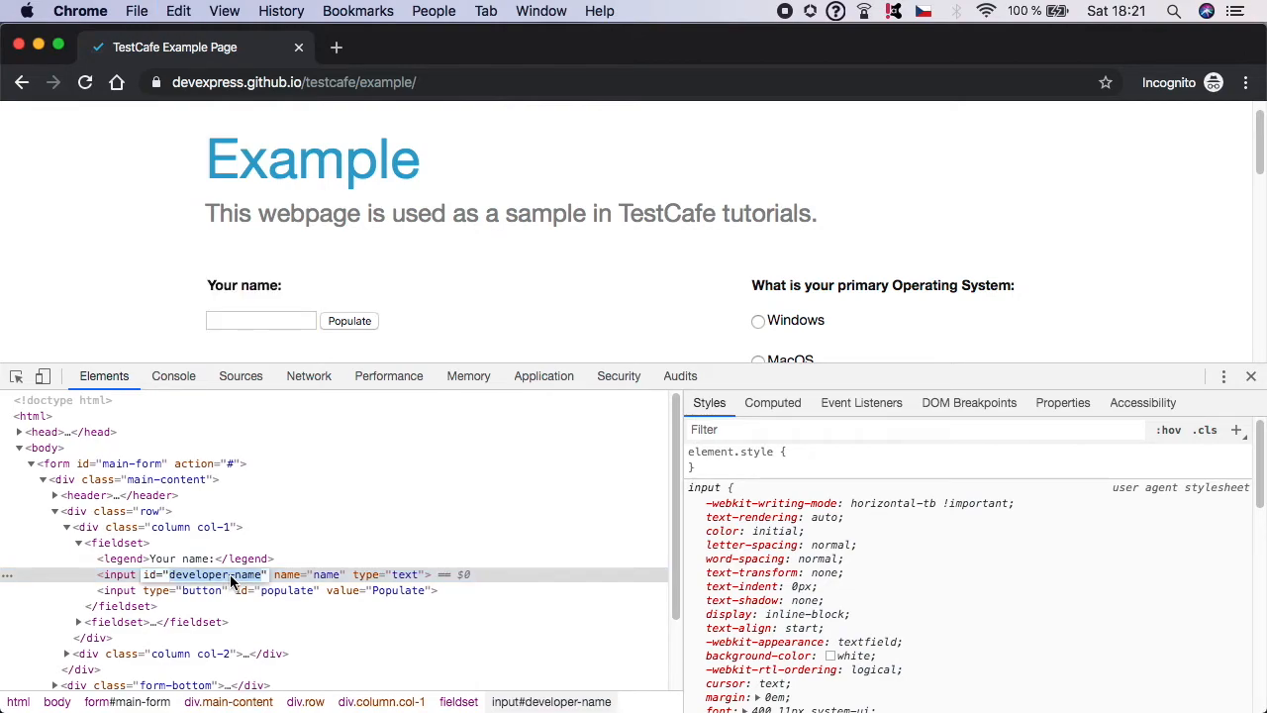
mouse_move(234, 582)
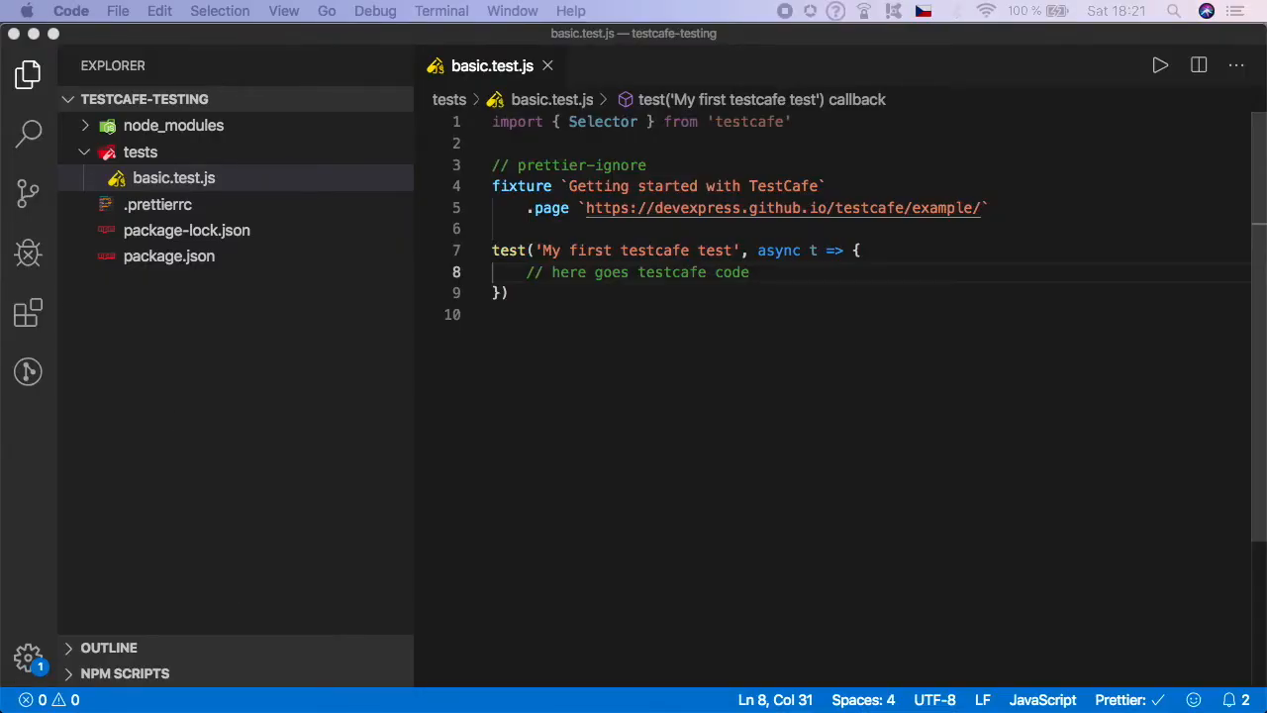
Replace the placeholder comment with await t.typeText('#developer-name') via IntelliSense
click(751, 273)
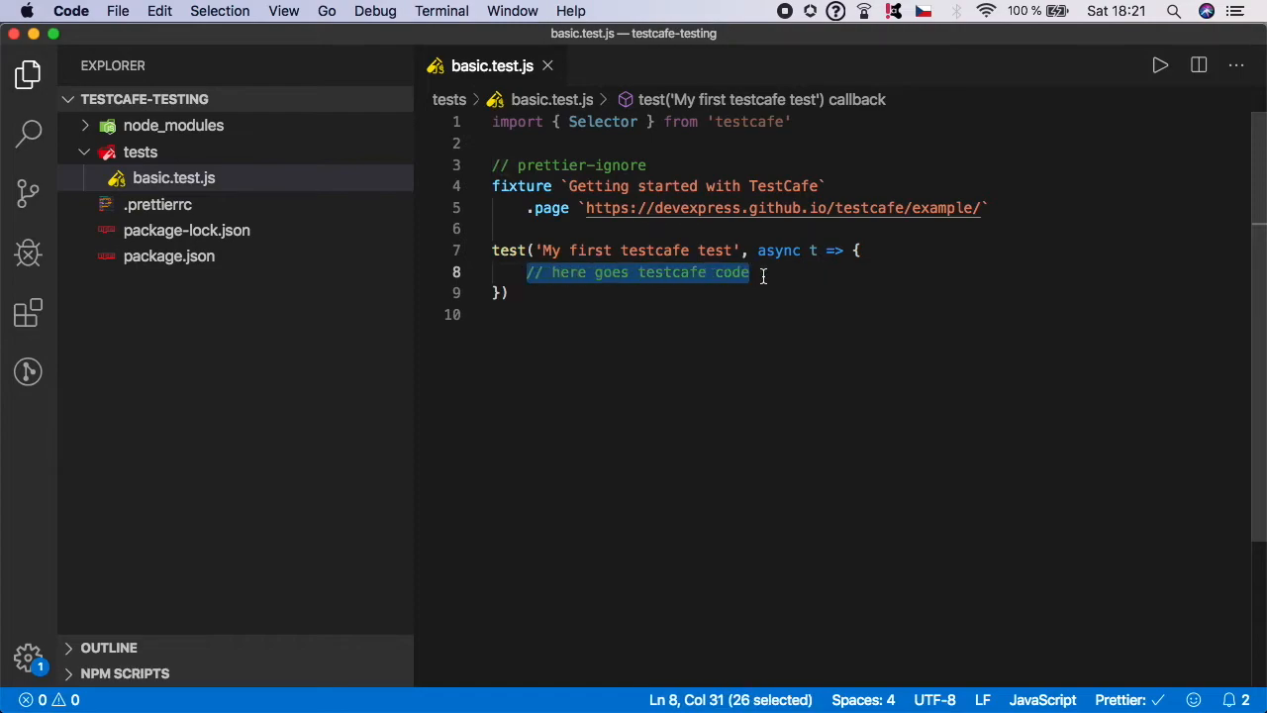
text(awai)
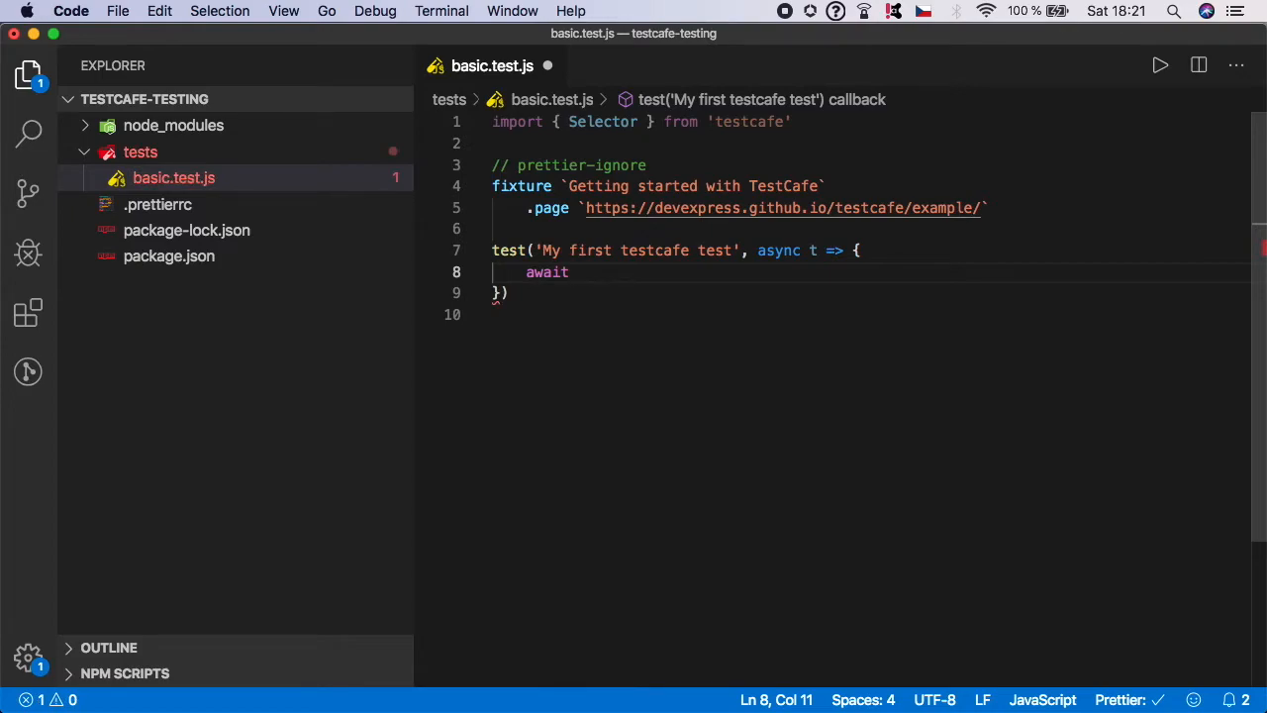
text(t)
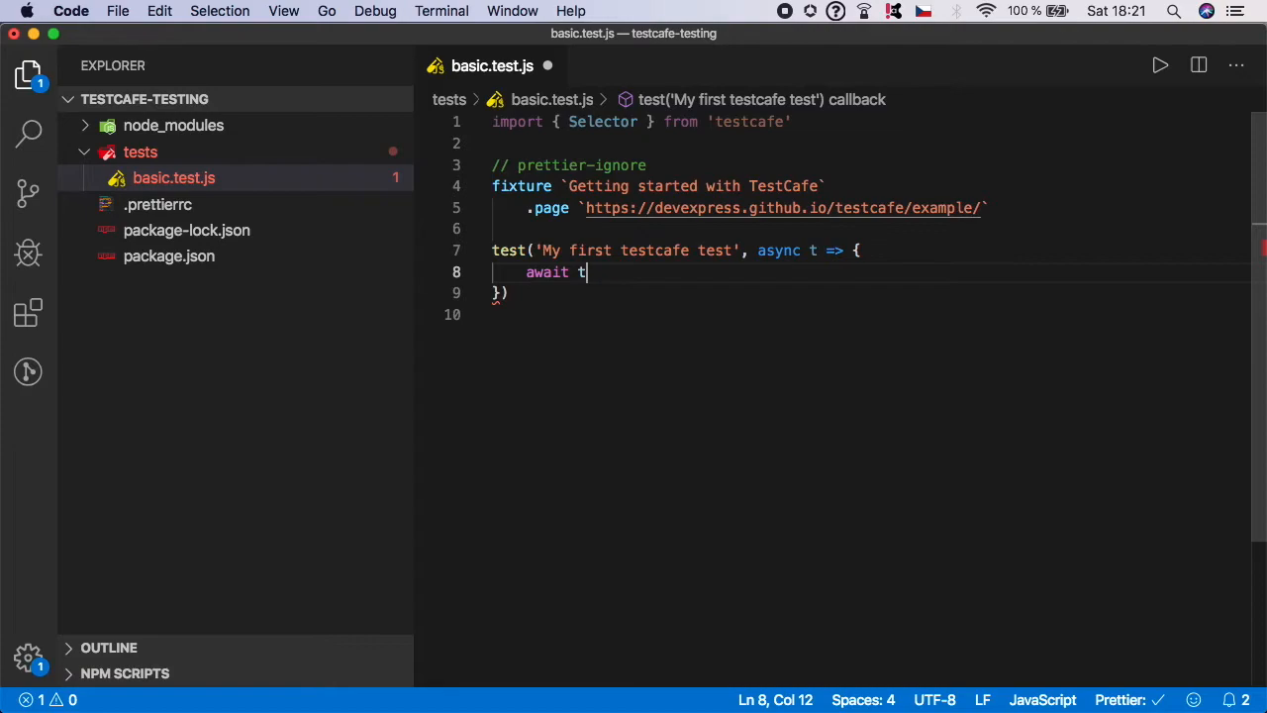
text(.)
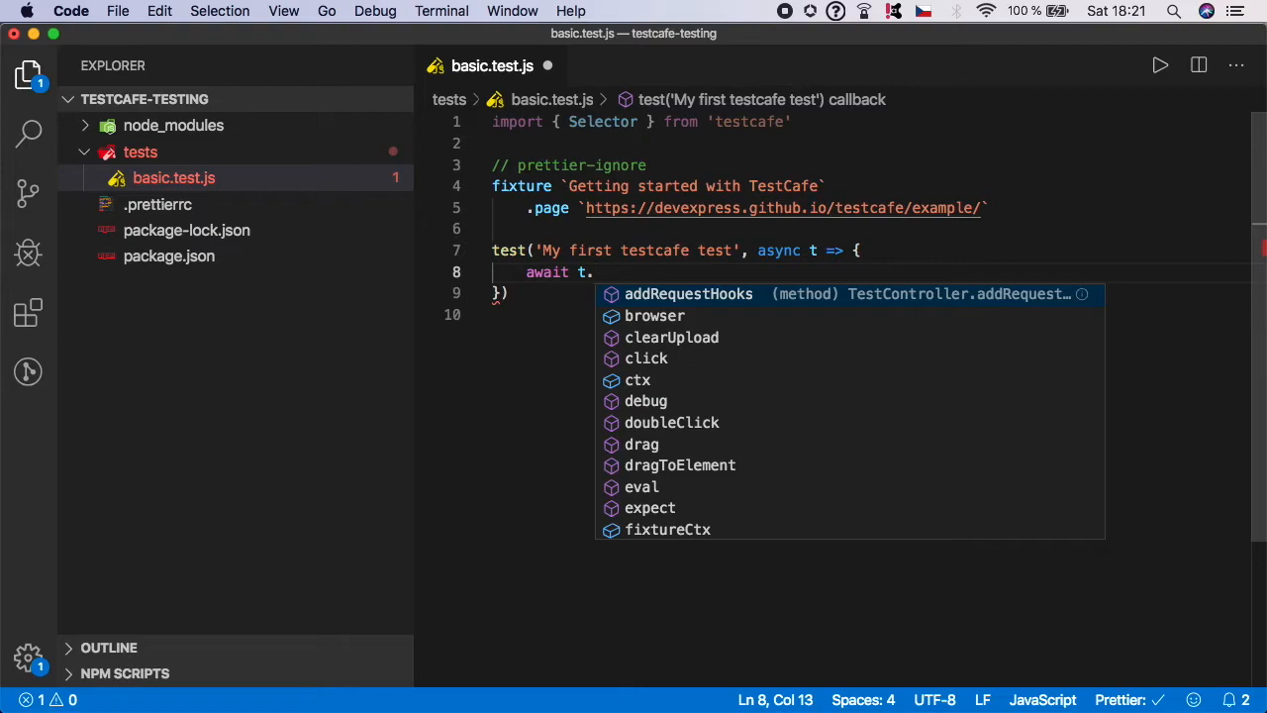
text(ty)
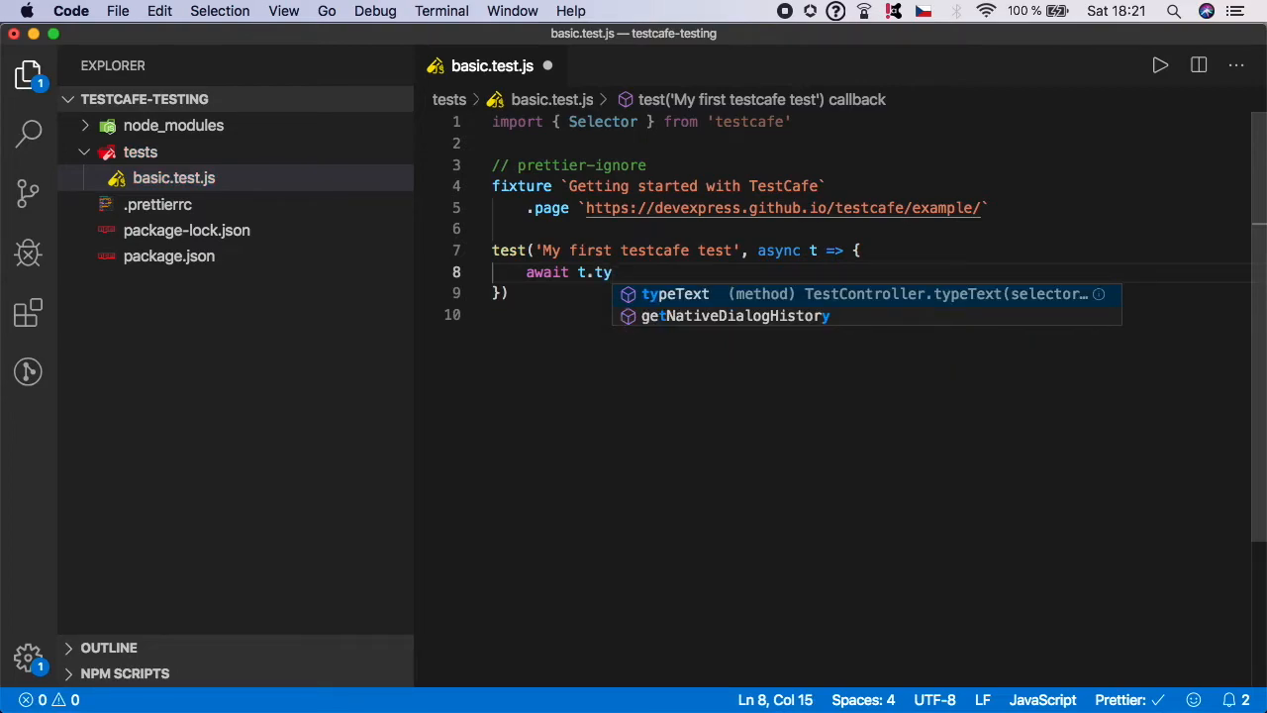
mouse_move(871, 303)
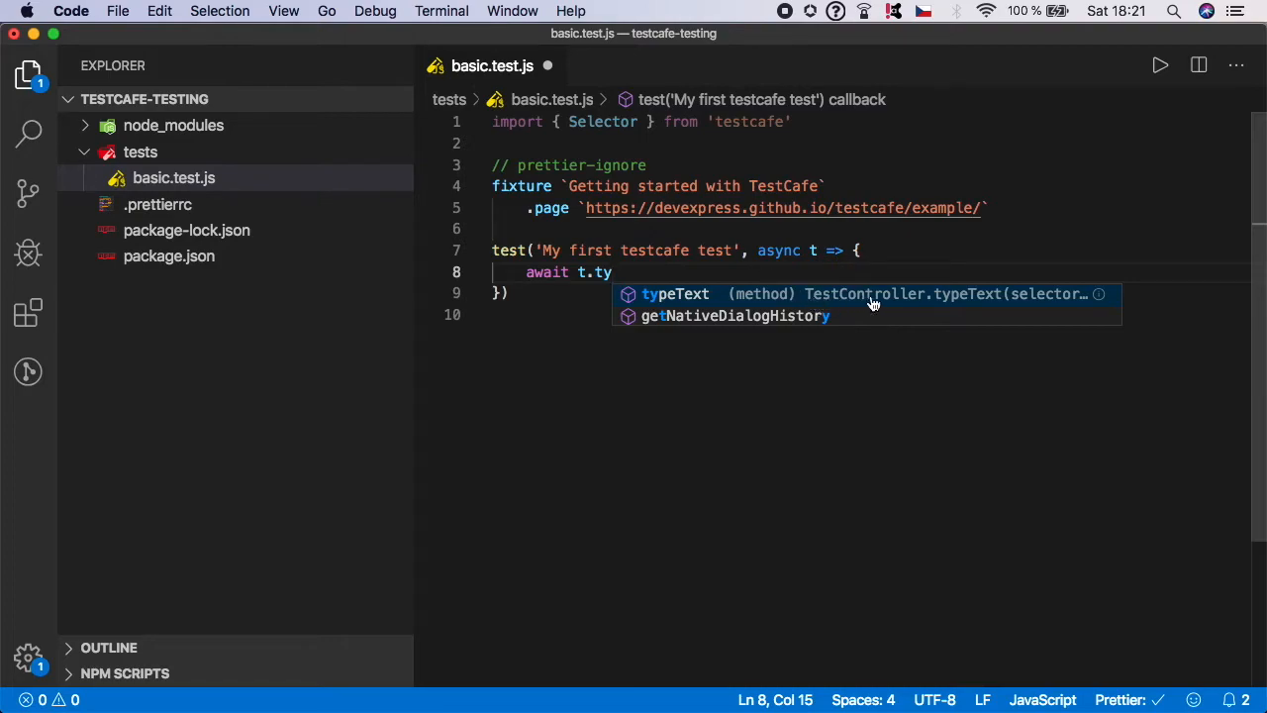
mouse_move(681, 293)
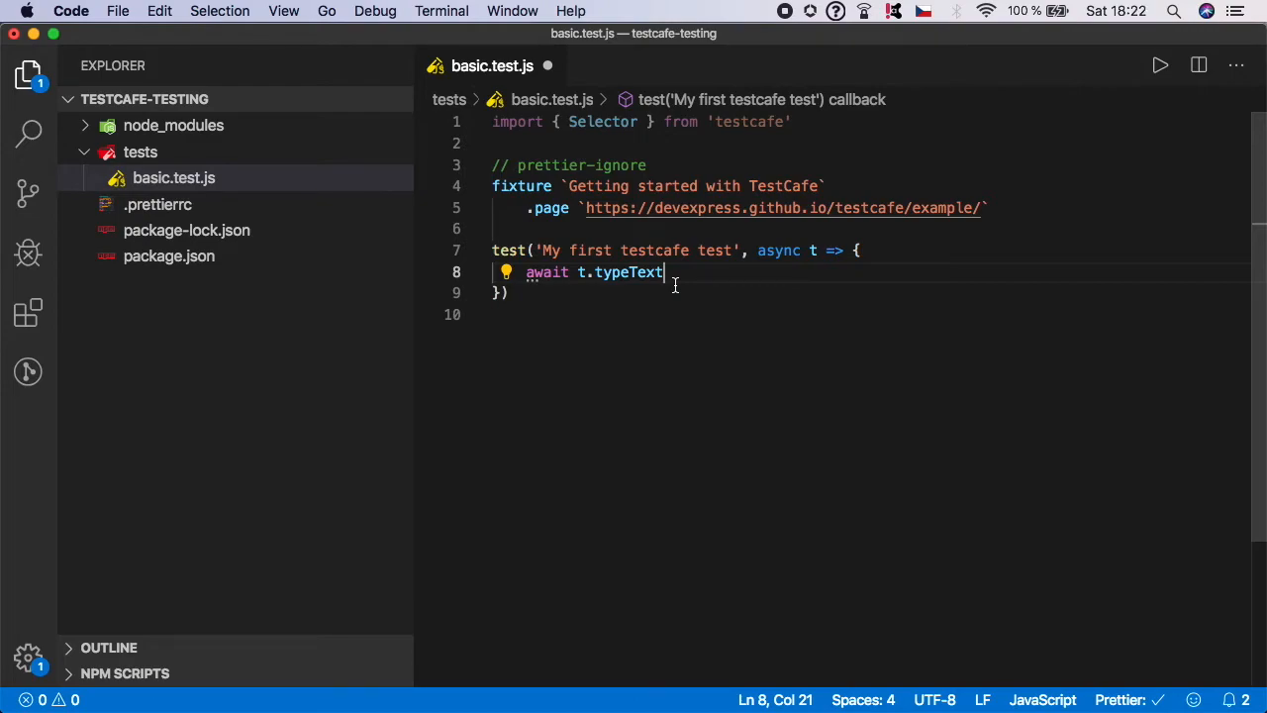
text(()
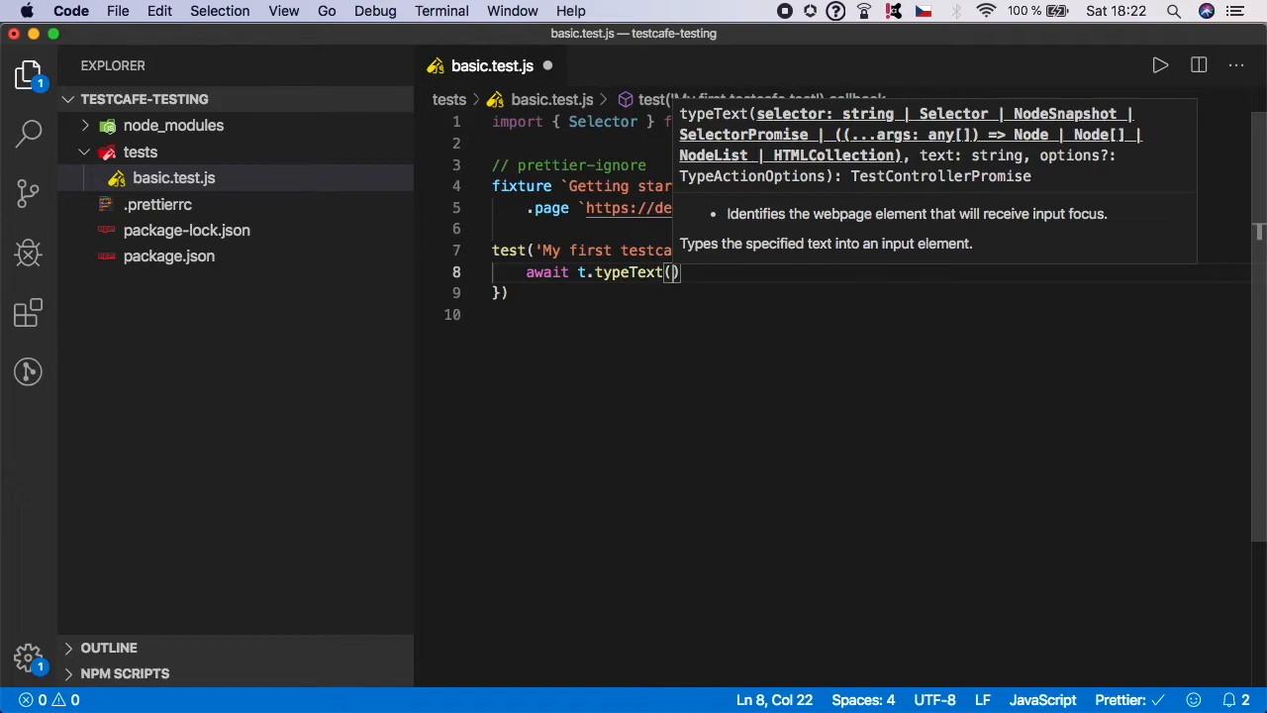
text("")
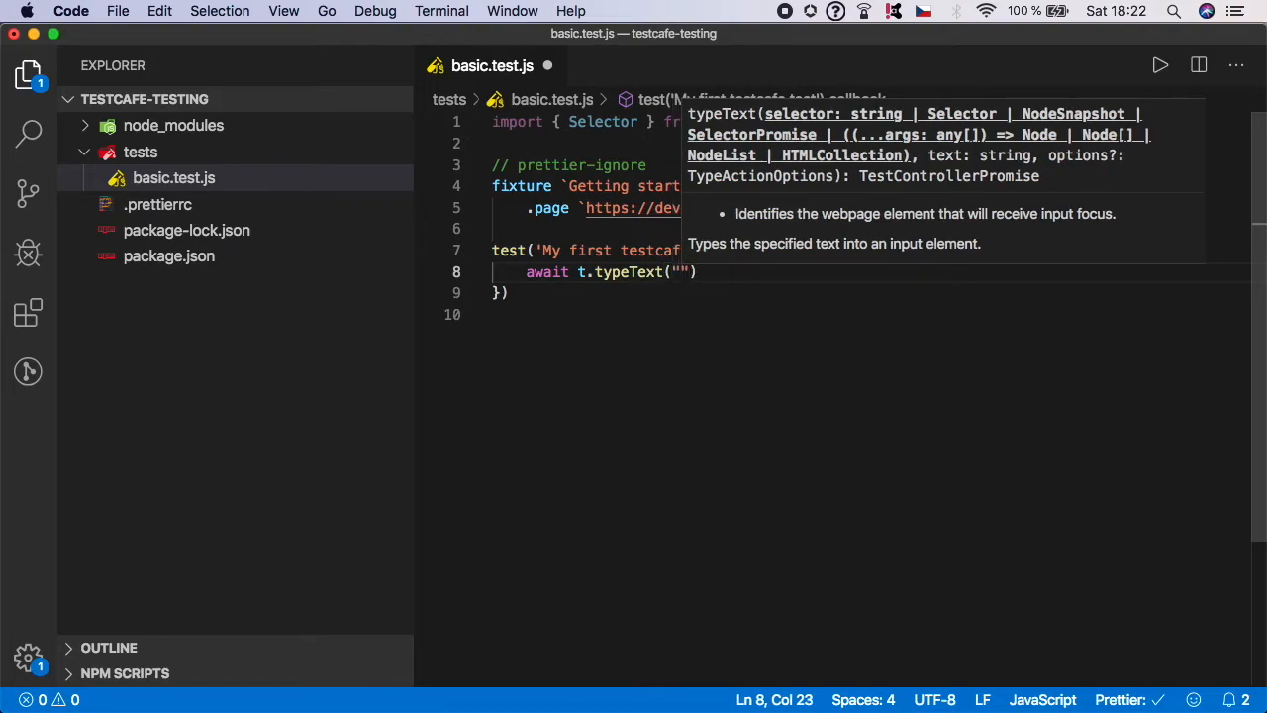
text(#developer-name')
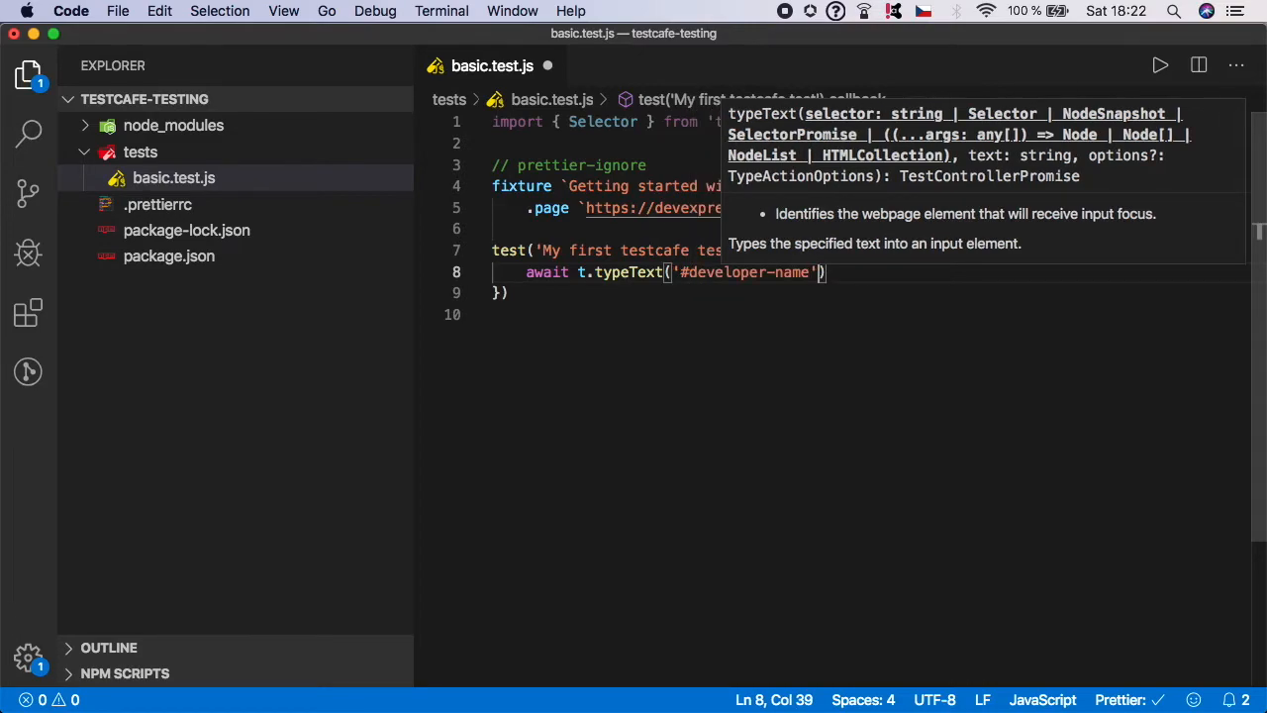
Fix the selector's leading '#' and add 'John' as the typeText value
click(725, 319)
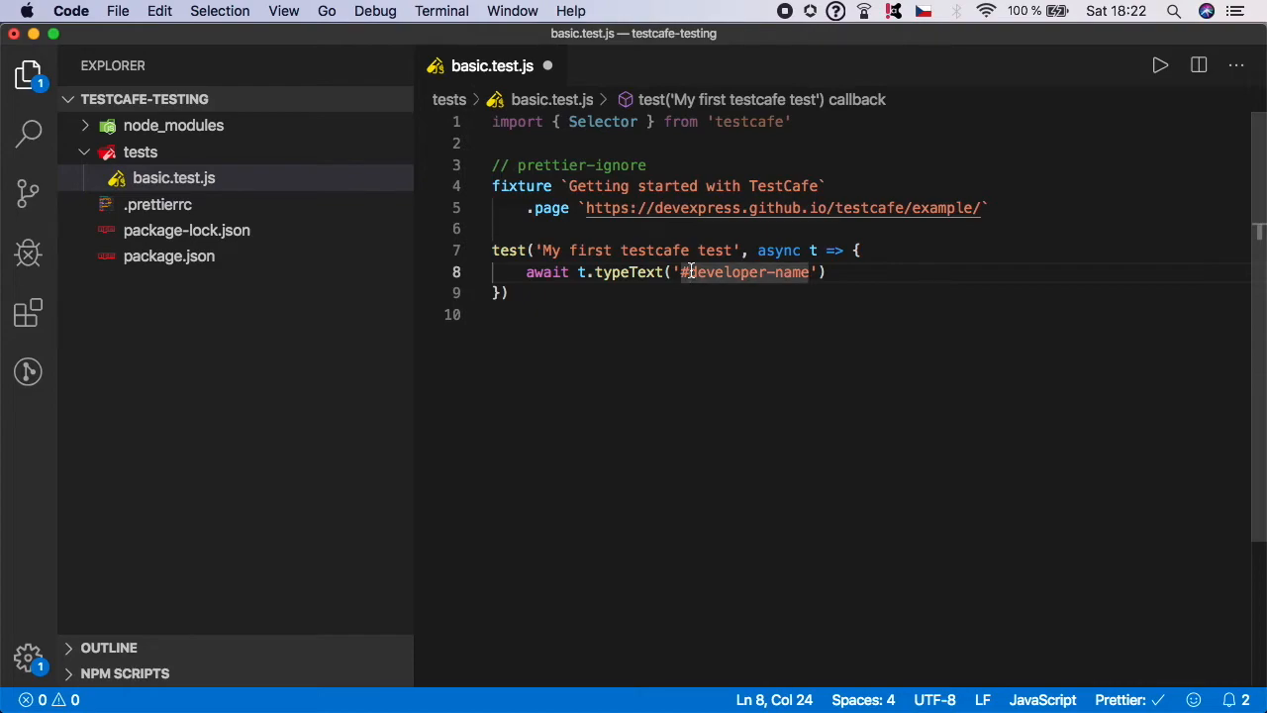
text(.)
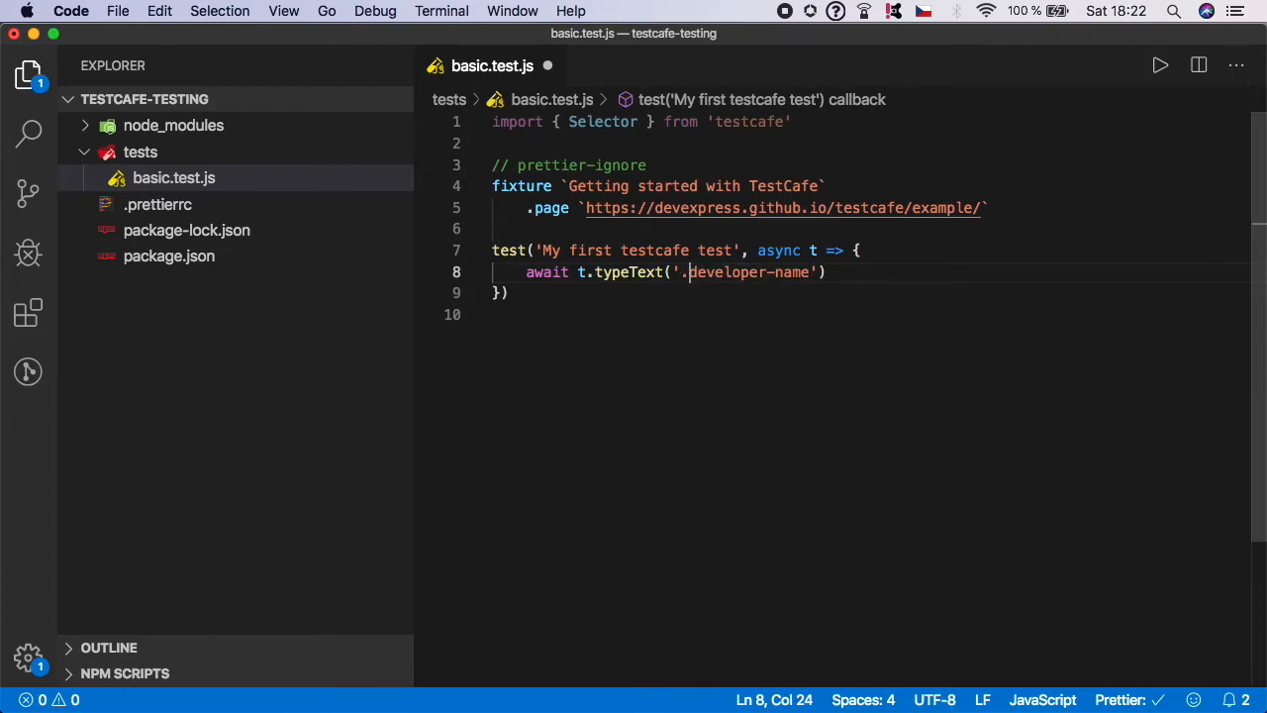
key(Backspace)
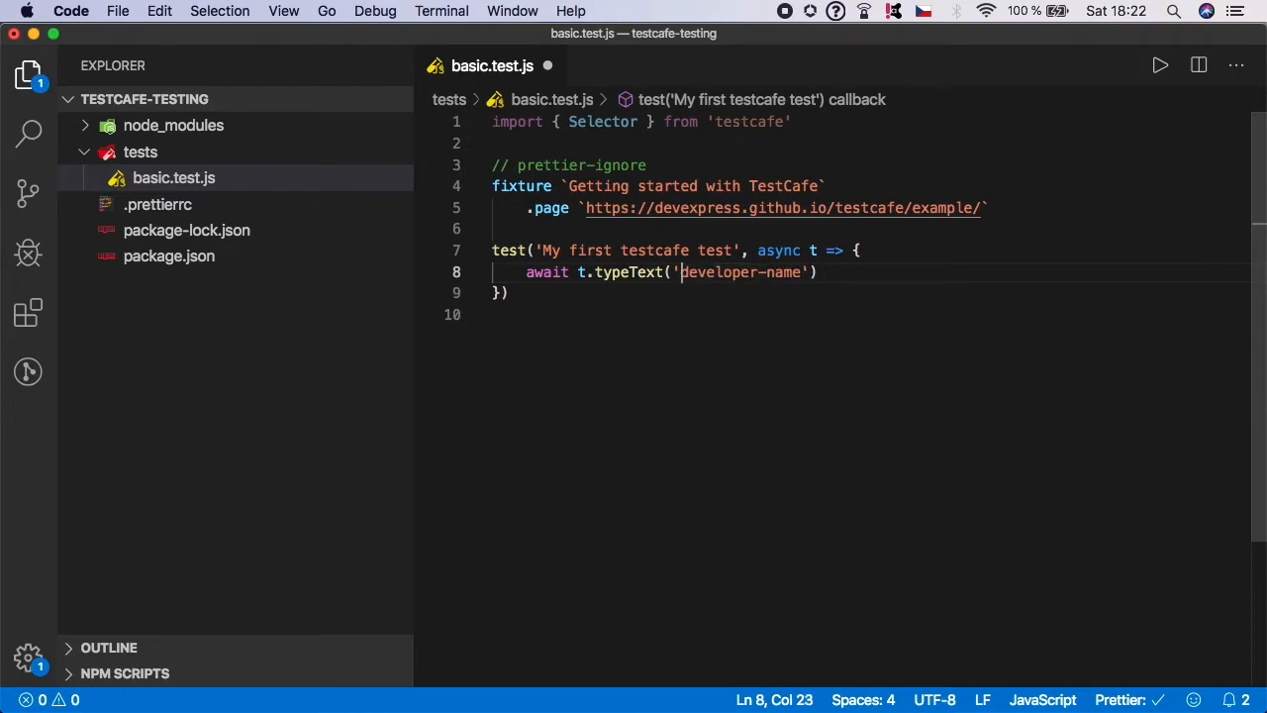
text(#)
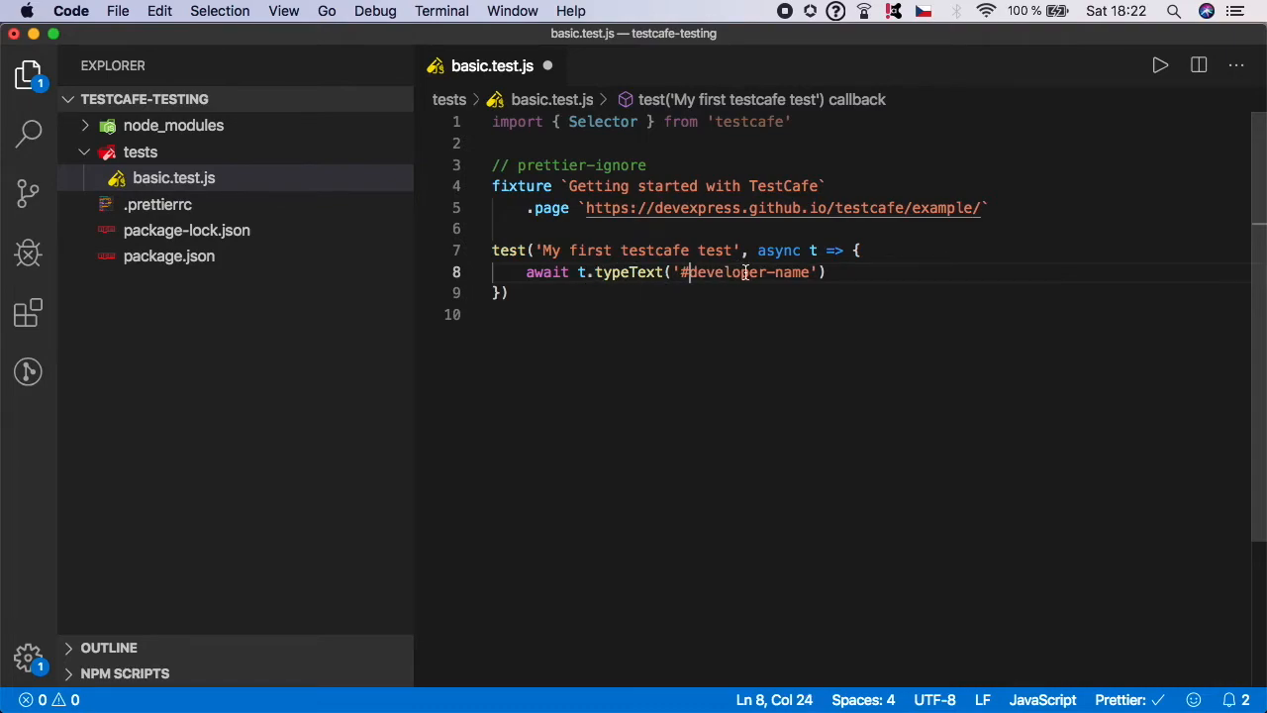
mouse_move(978, 208)
text(, )
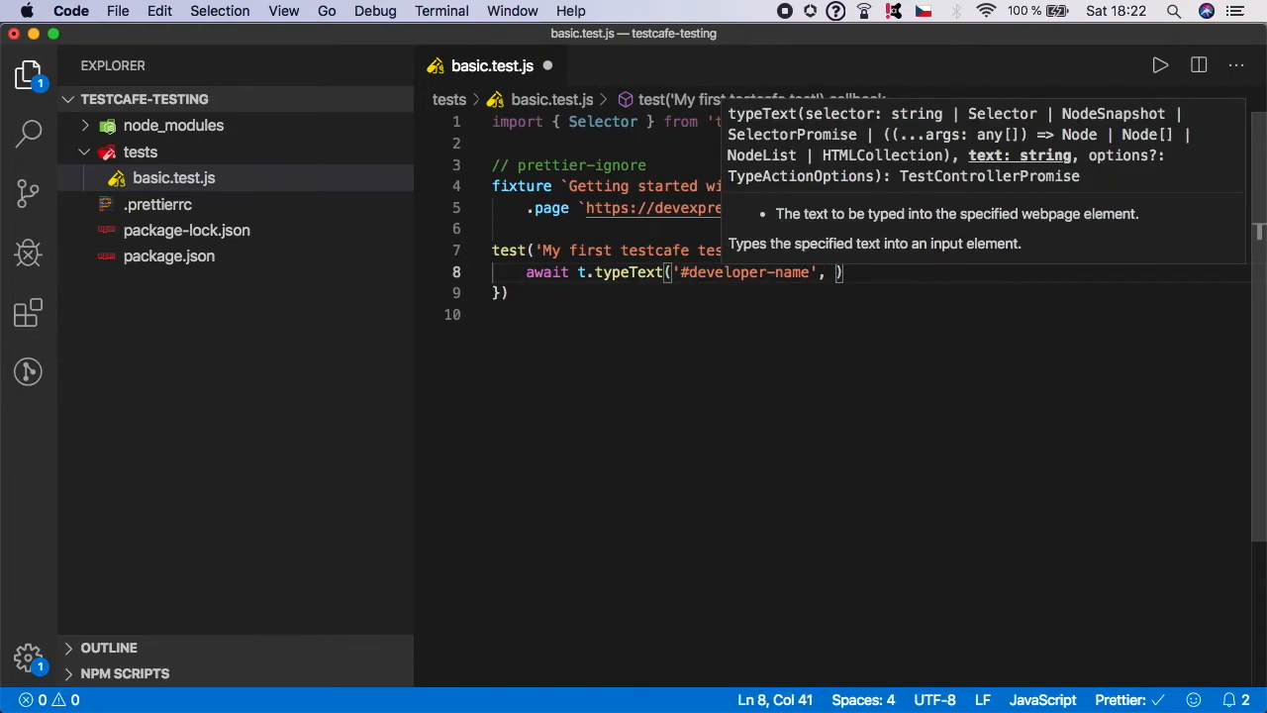
text(")
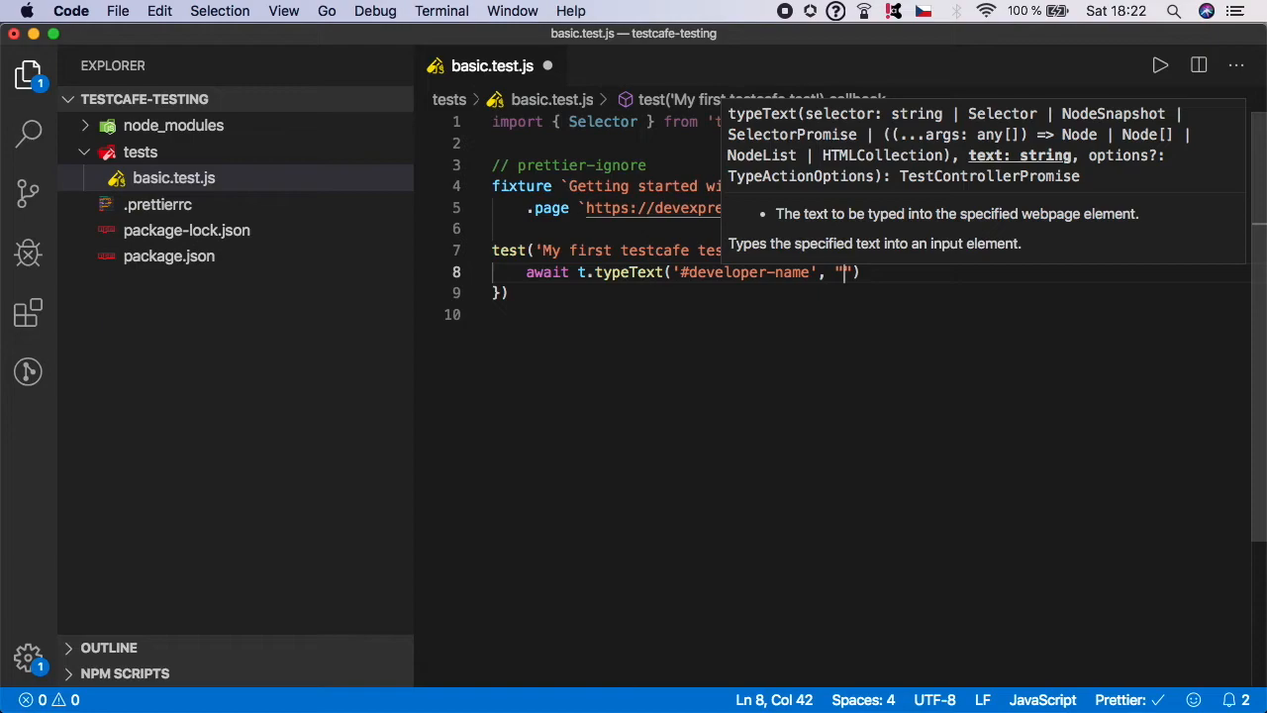
text(John')
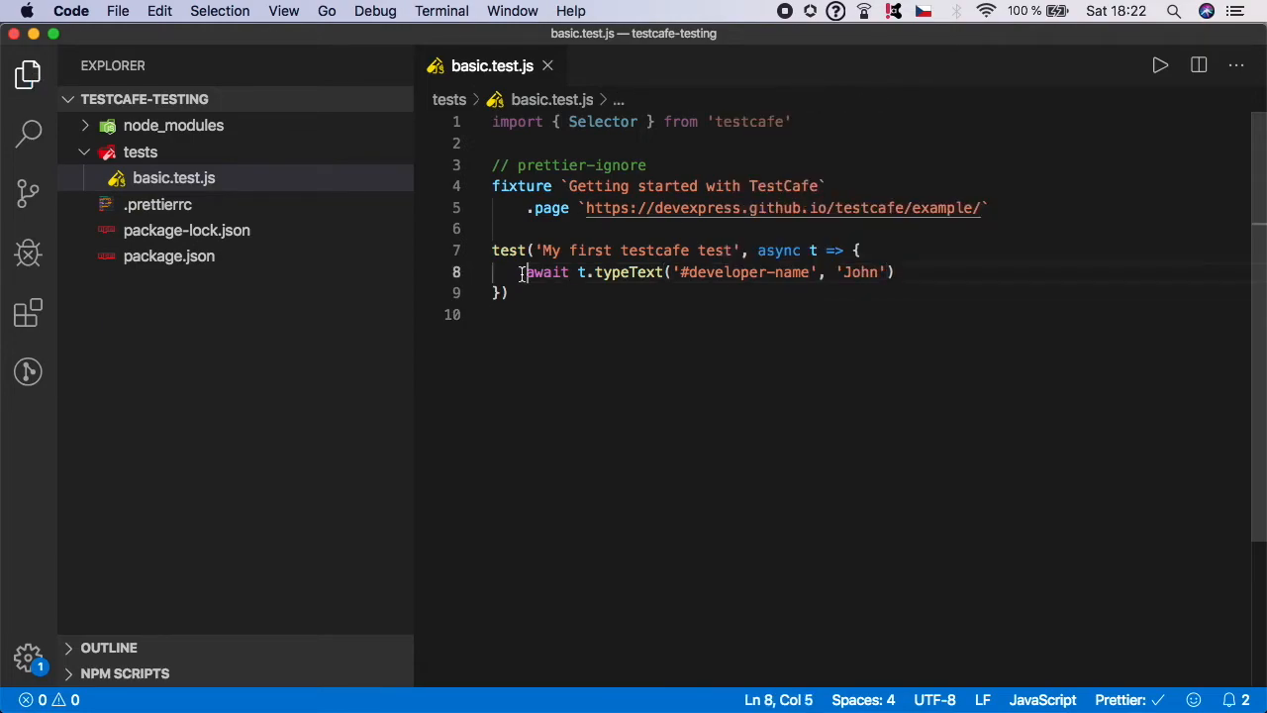
triple_click(693, 273)
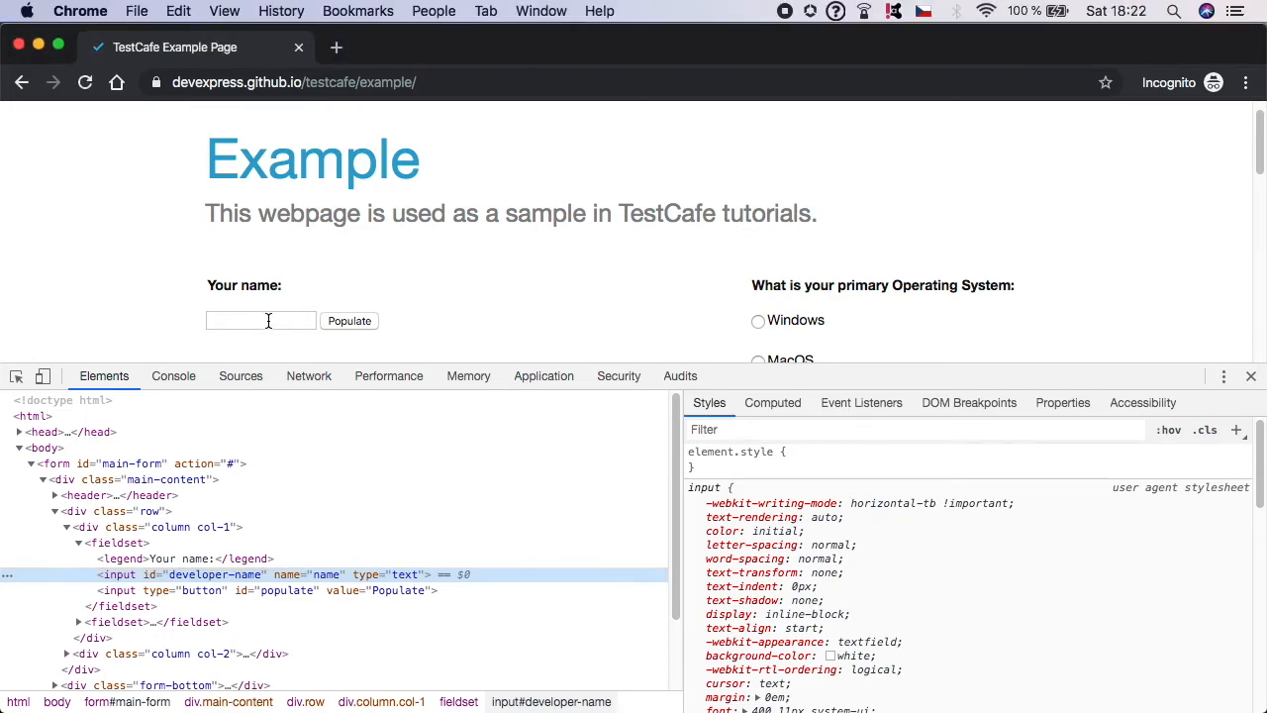
Enter John in the example page's name field and inspect the Submit button's markup
text(John)
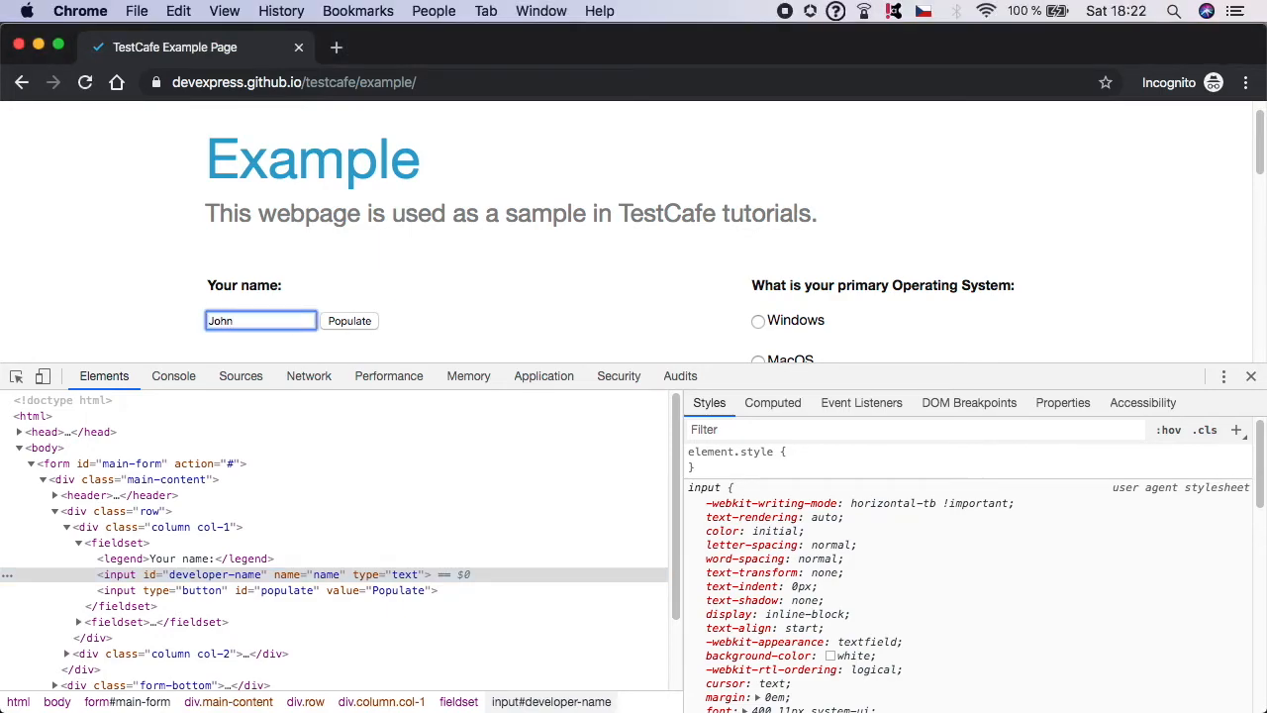
scroll(down, 3)
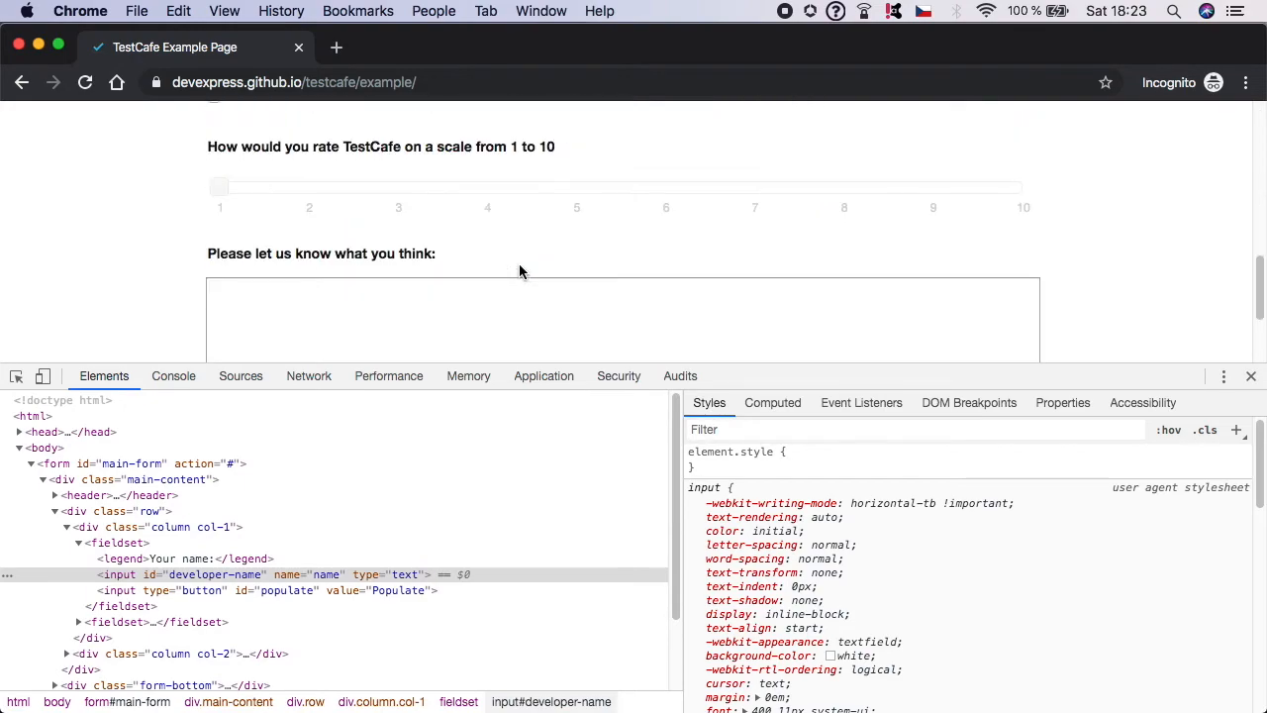
scroll(down, 3)
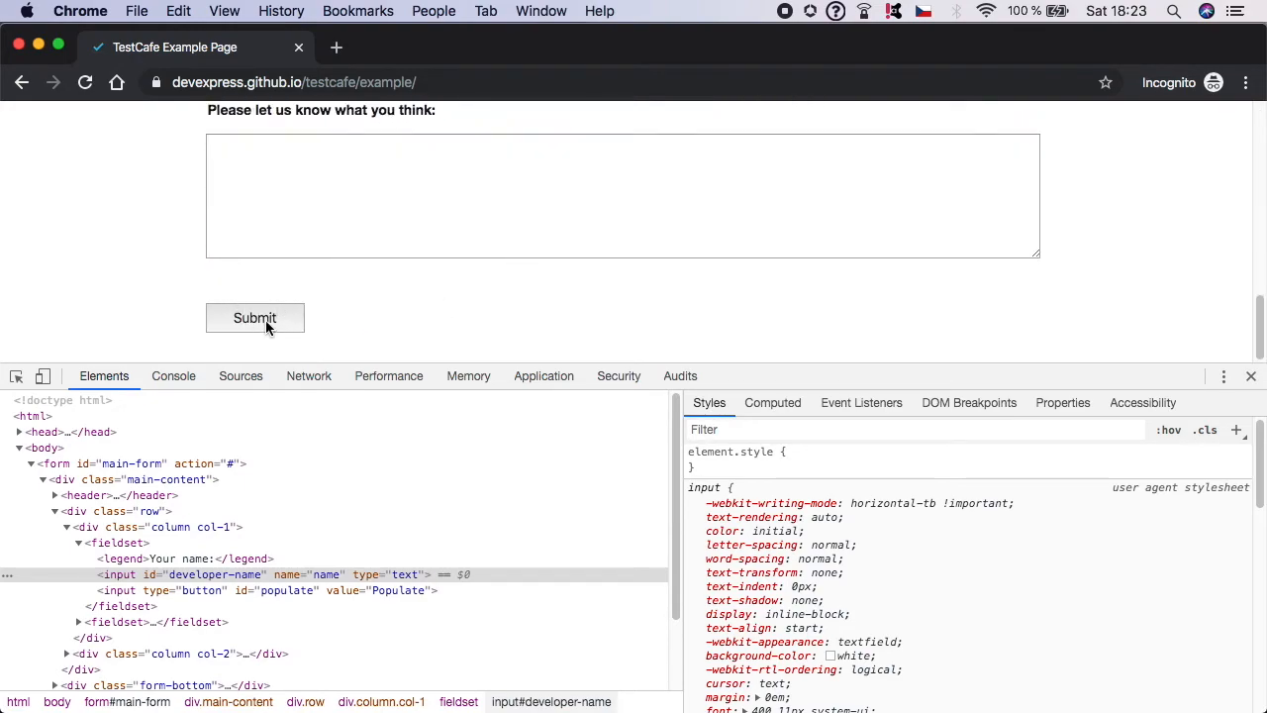
right_click(254, 317)
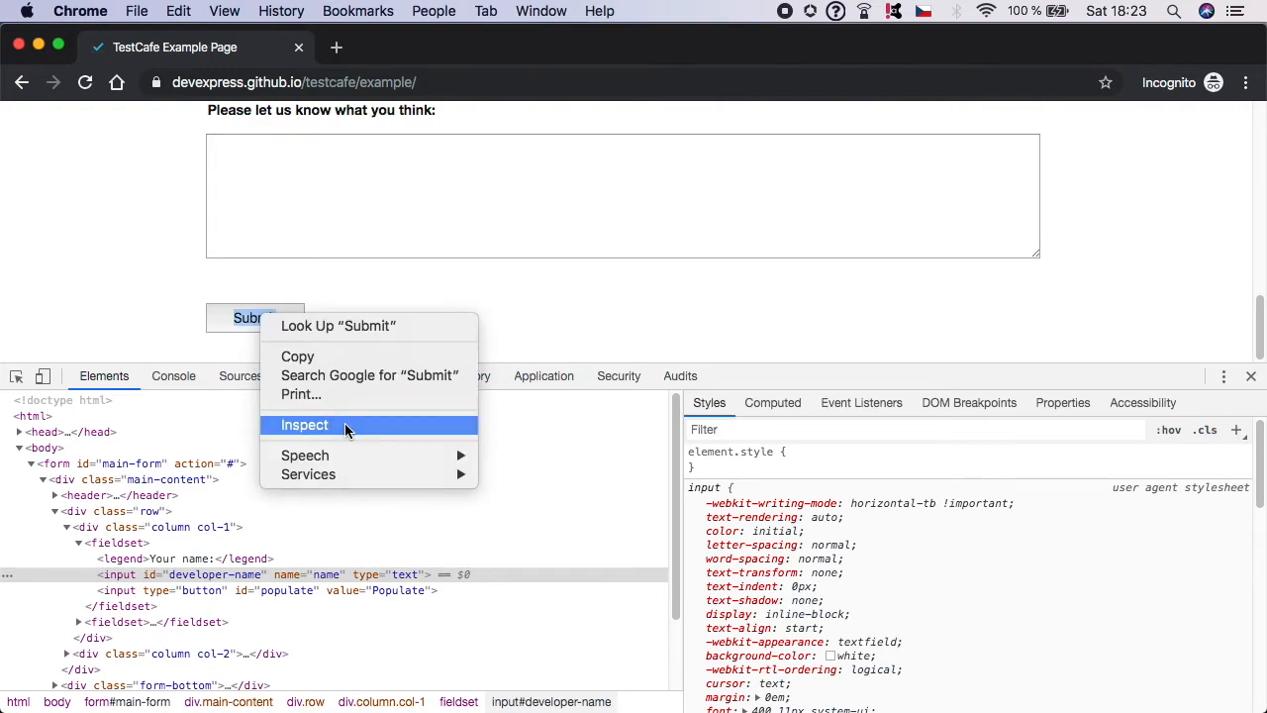
click(304, 424)
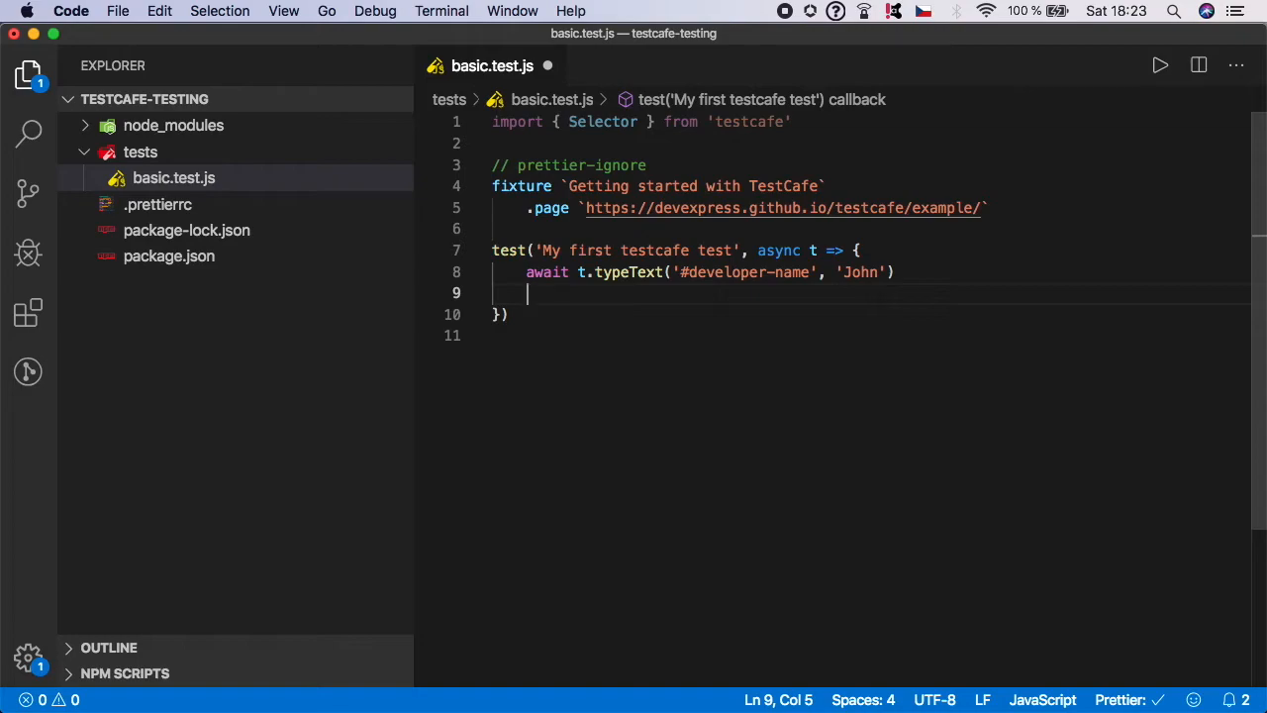
Add await t.click('#submit-button') after the typeText step using autocomplete
text(await t.)
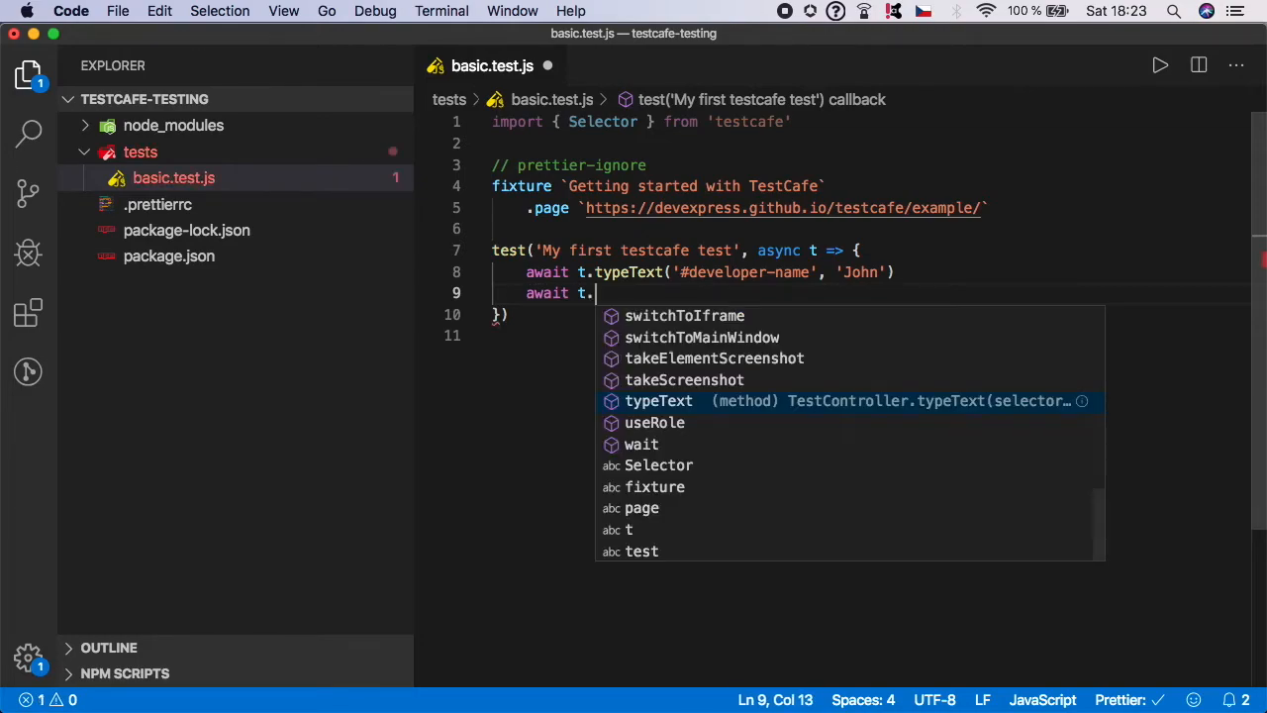
text(cl)
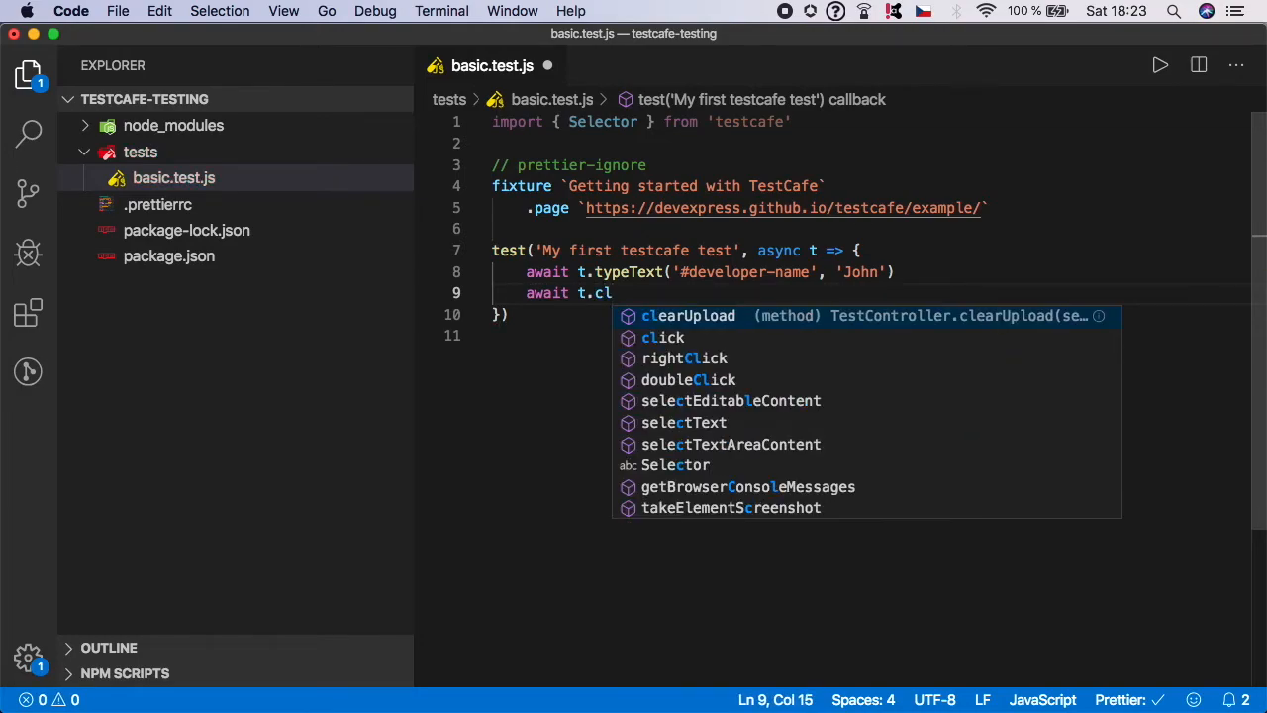
text(ick()
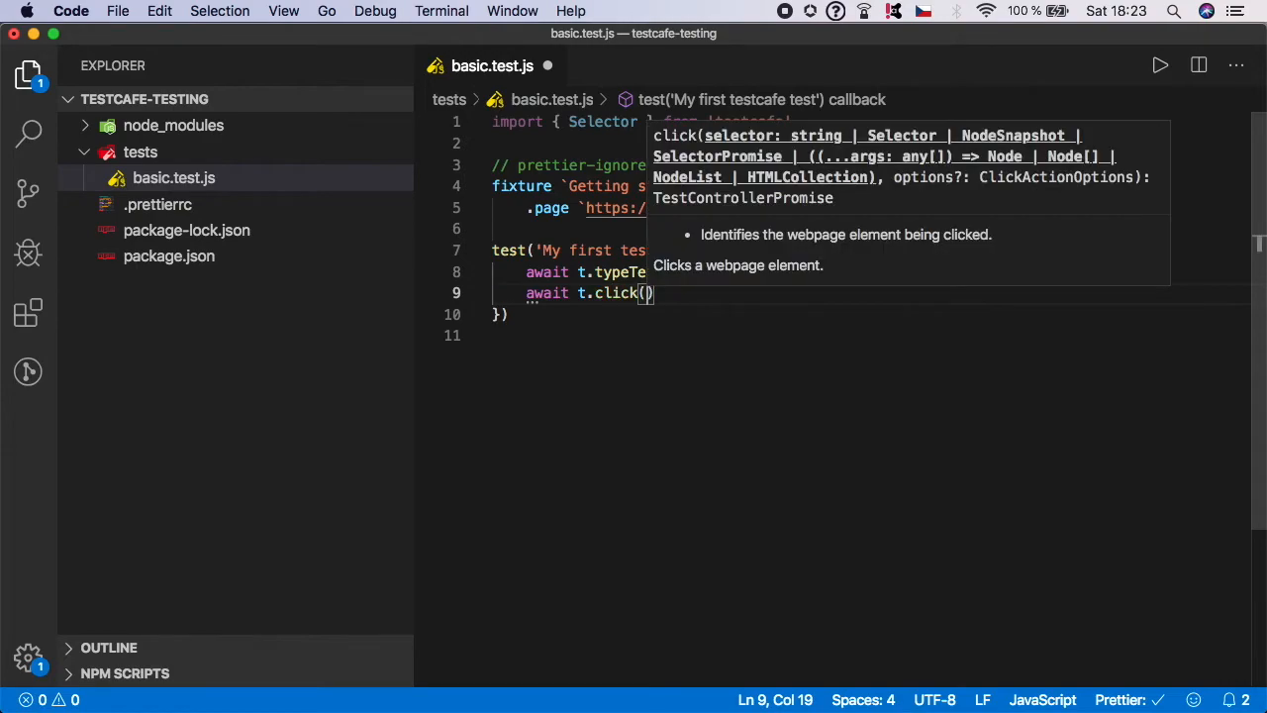
text('')
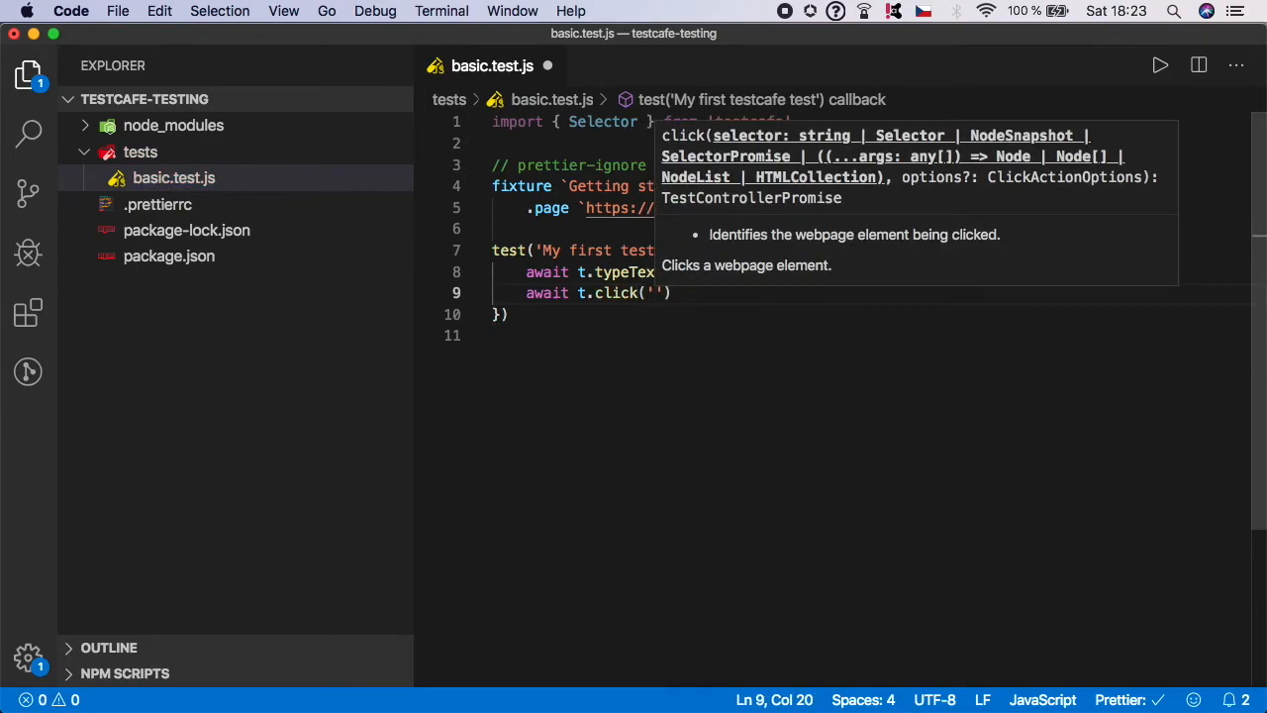
text(#submit-button)
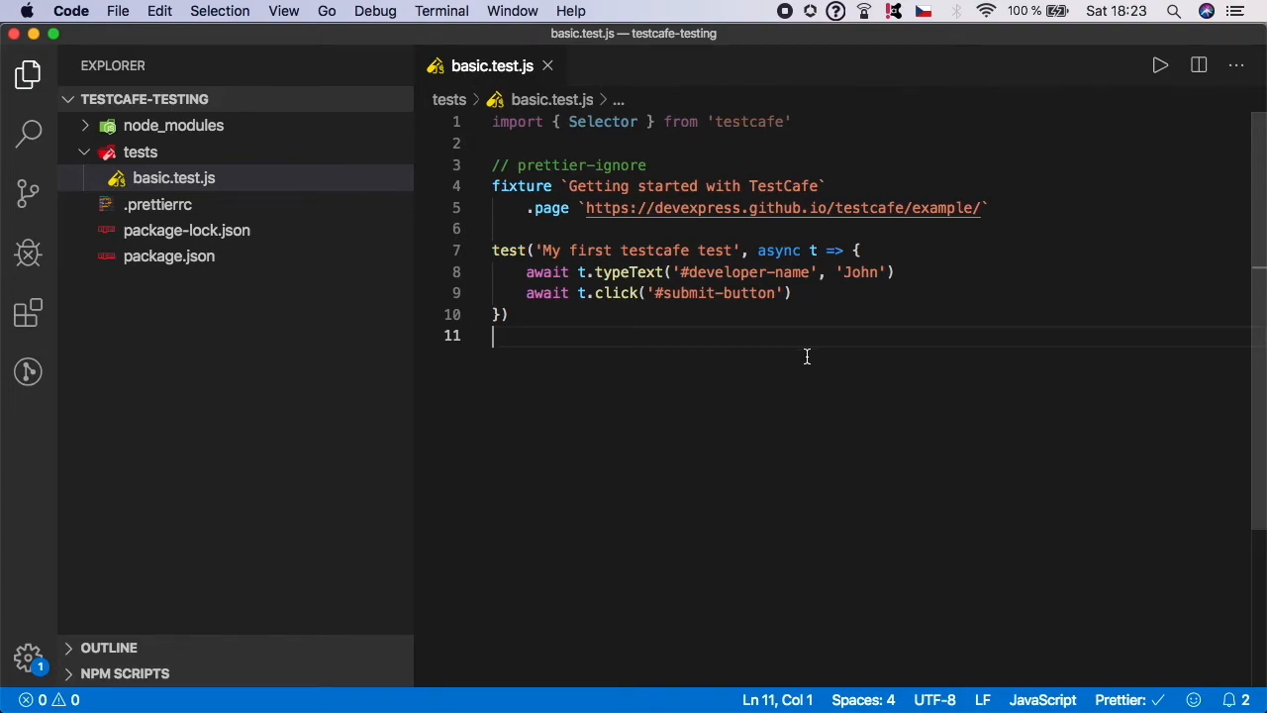
mouse_move(687, 260)
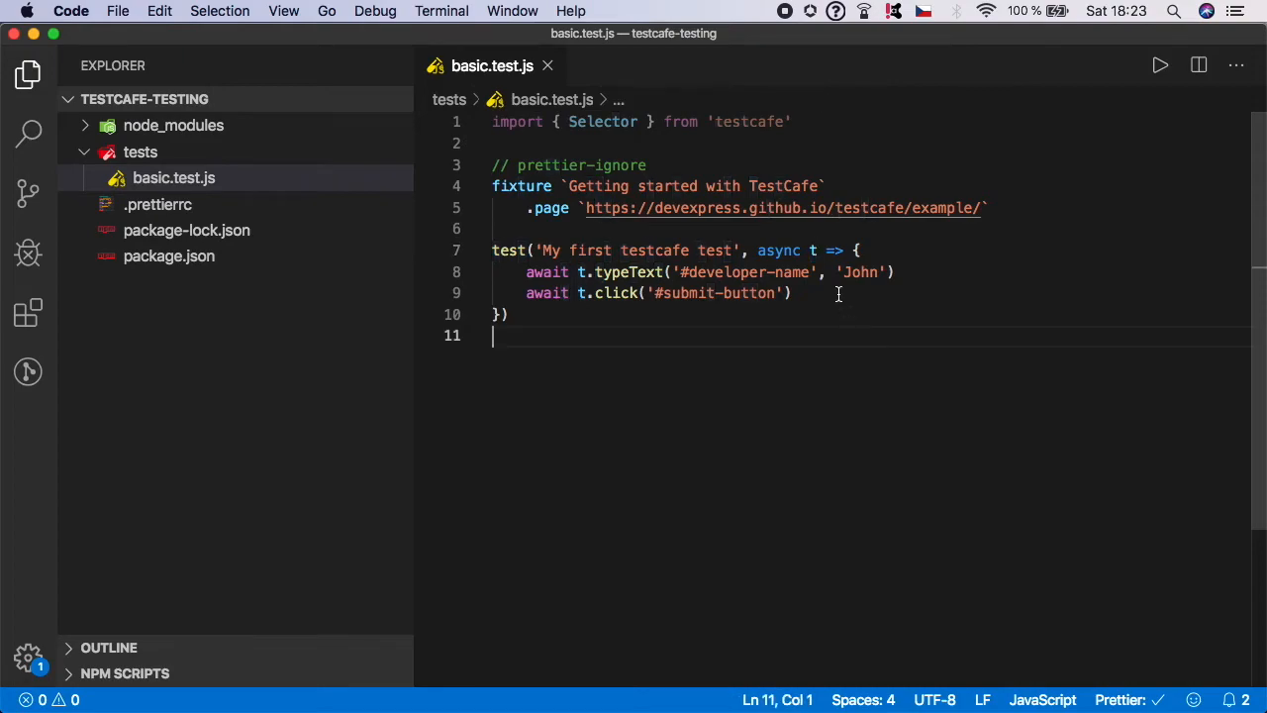
mouse_move(812, 250)
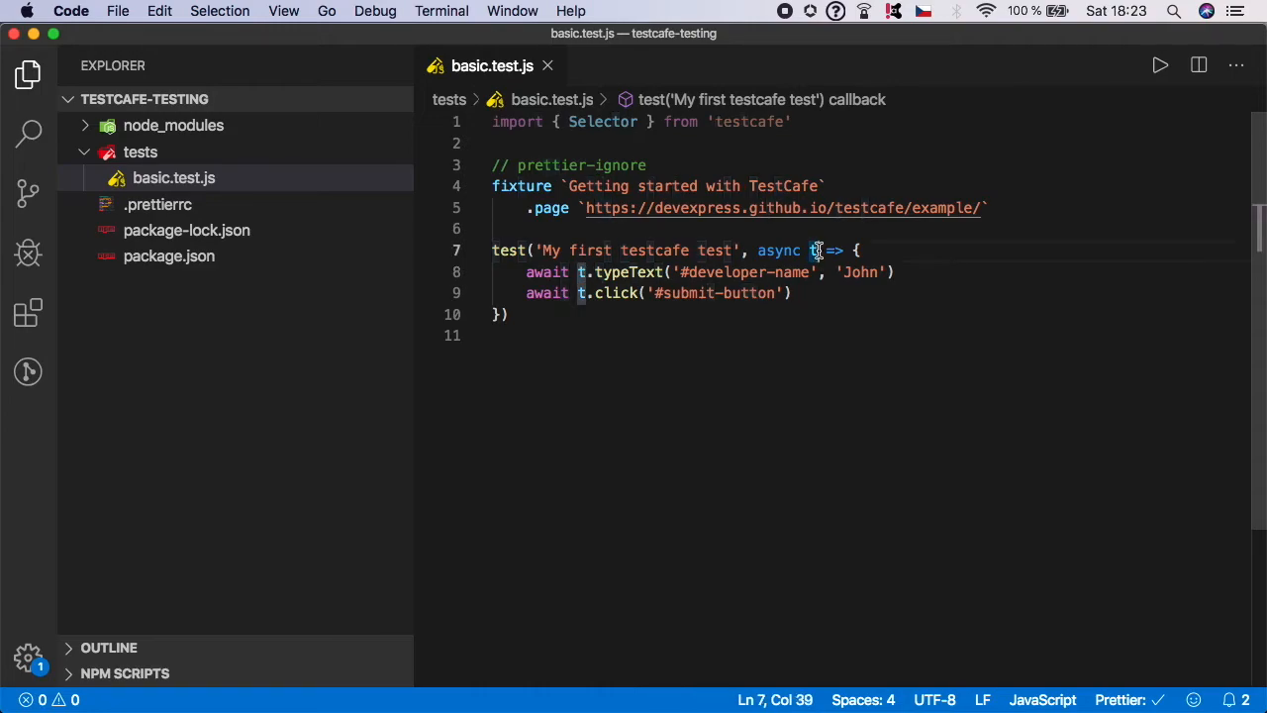
text(testCo)
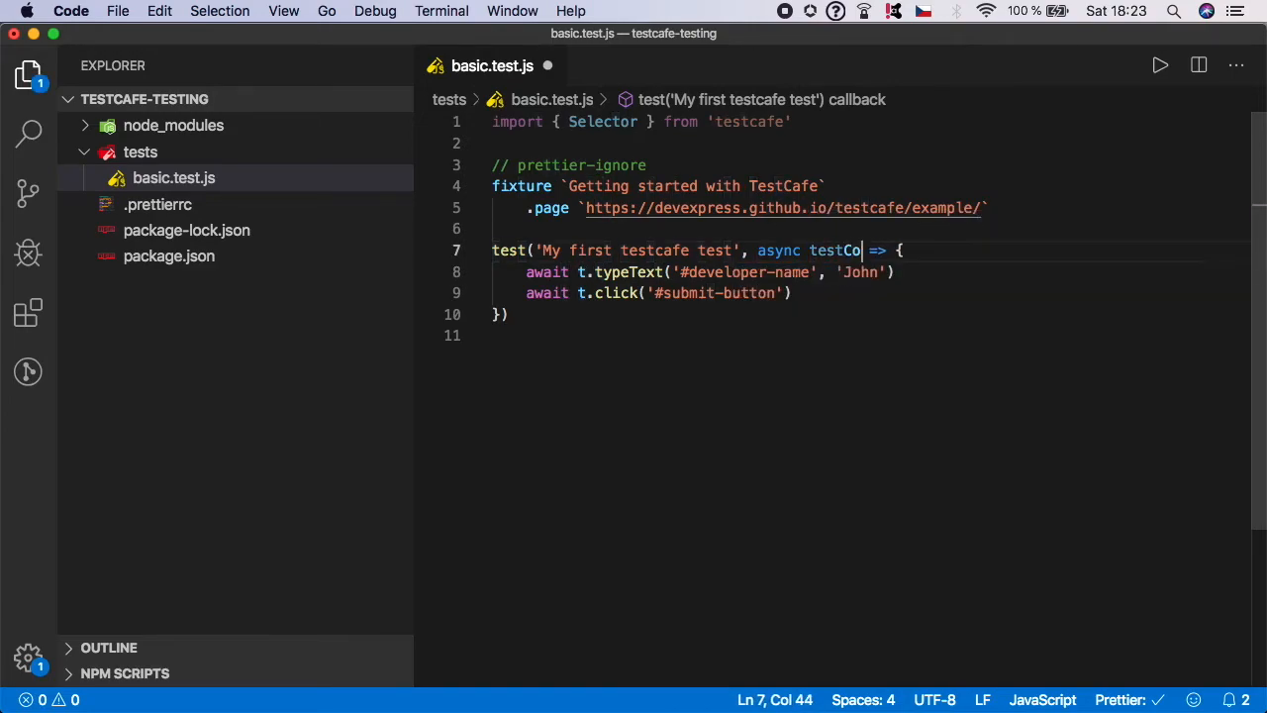
text(ntroler)
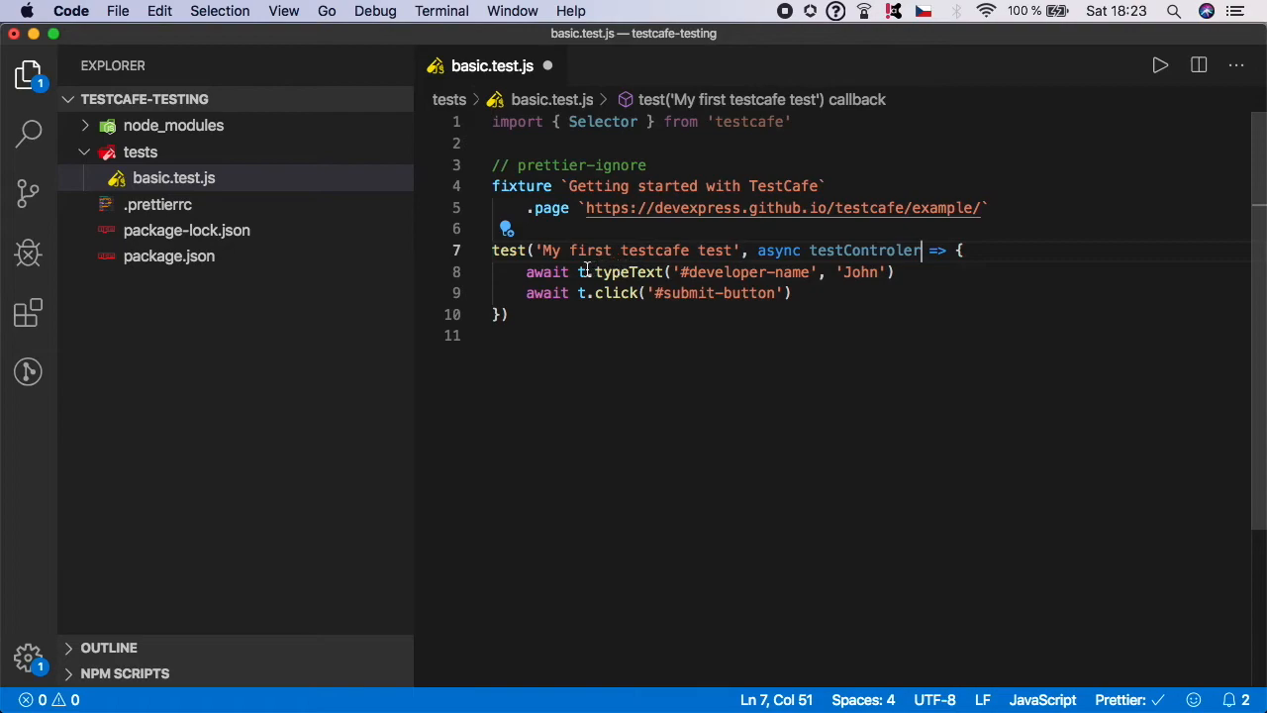
text(est)
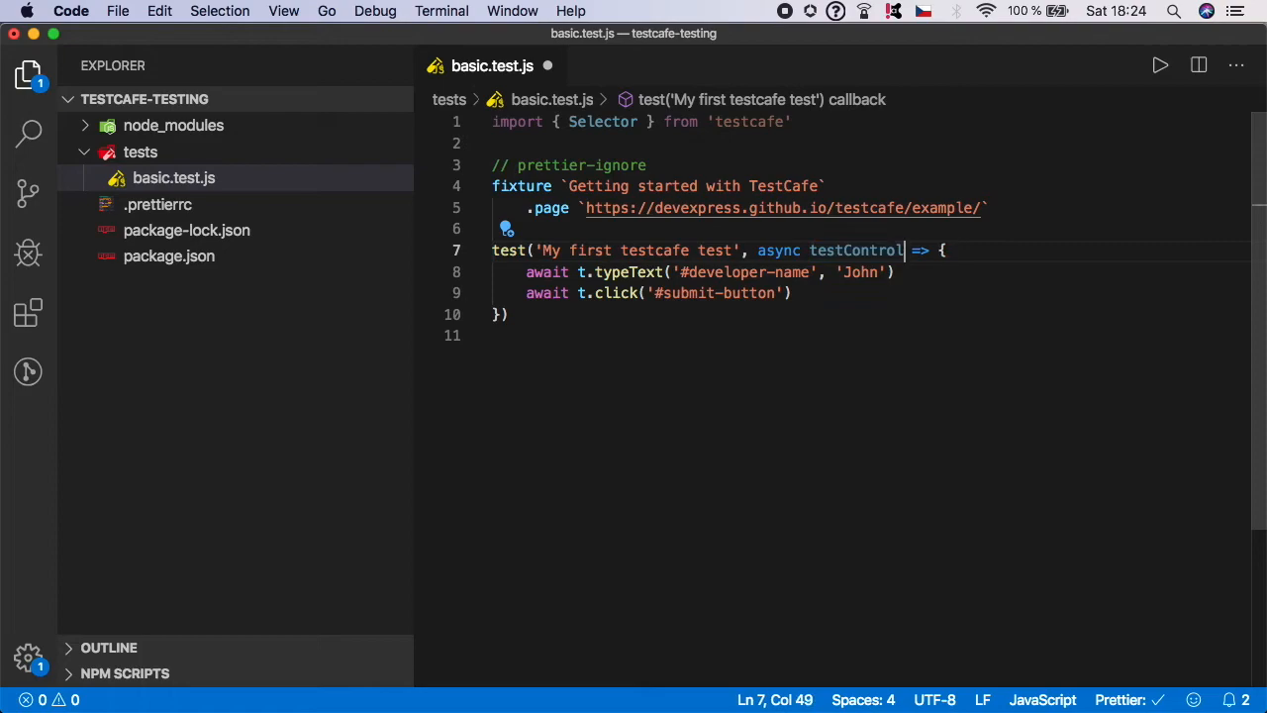
key(Backspace)
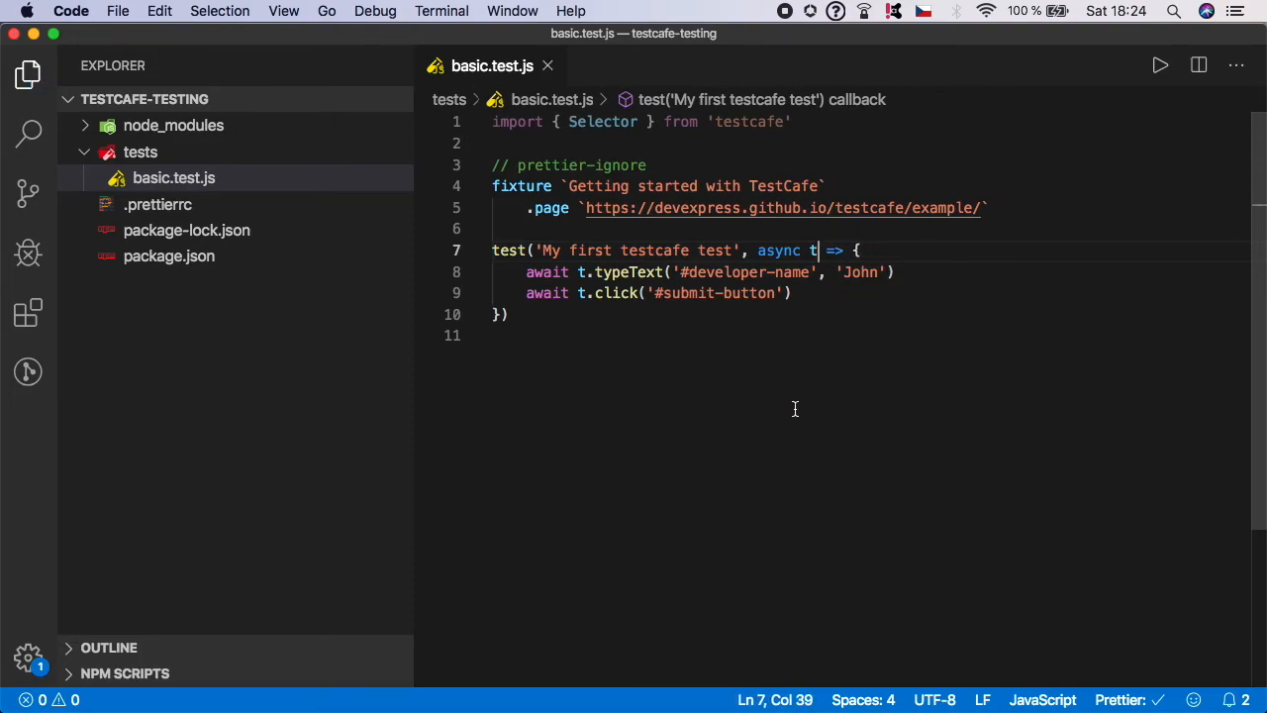
mouse_move(776, 413)
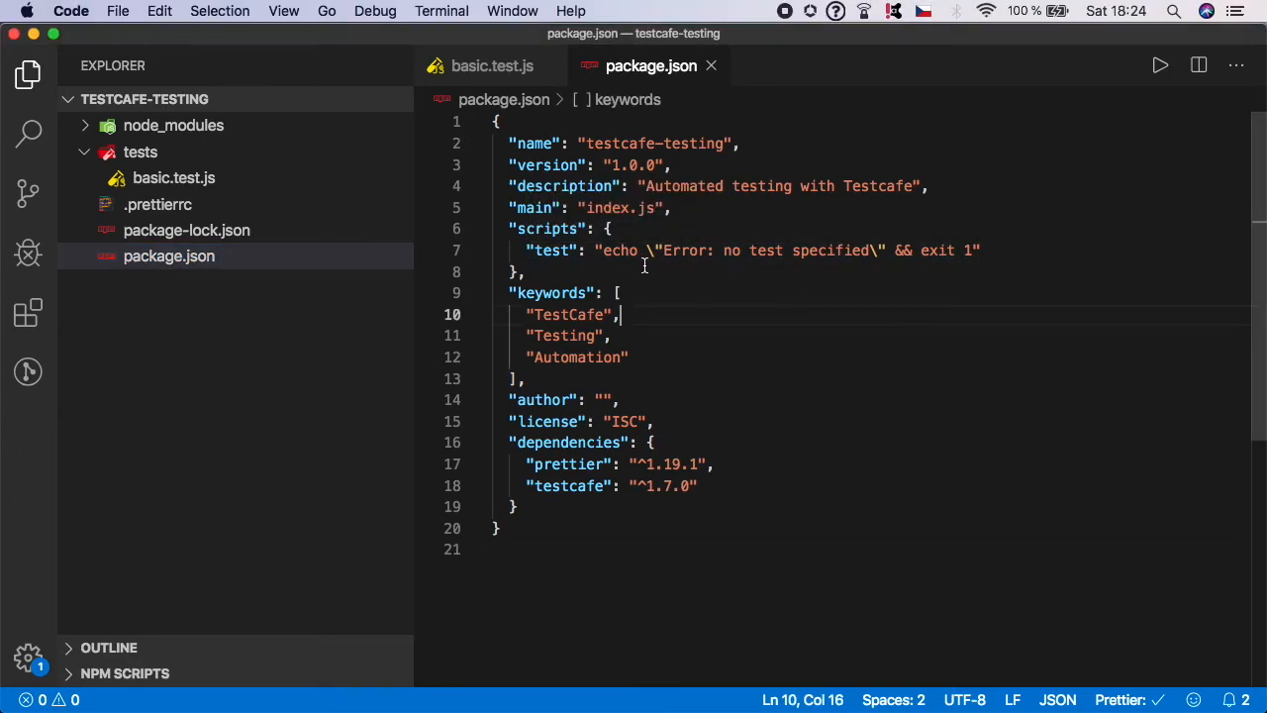
Replace the placeholder test script in package.json with testcafe chrome ./tests
drag(605, 249, 974, 250)
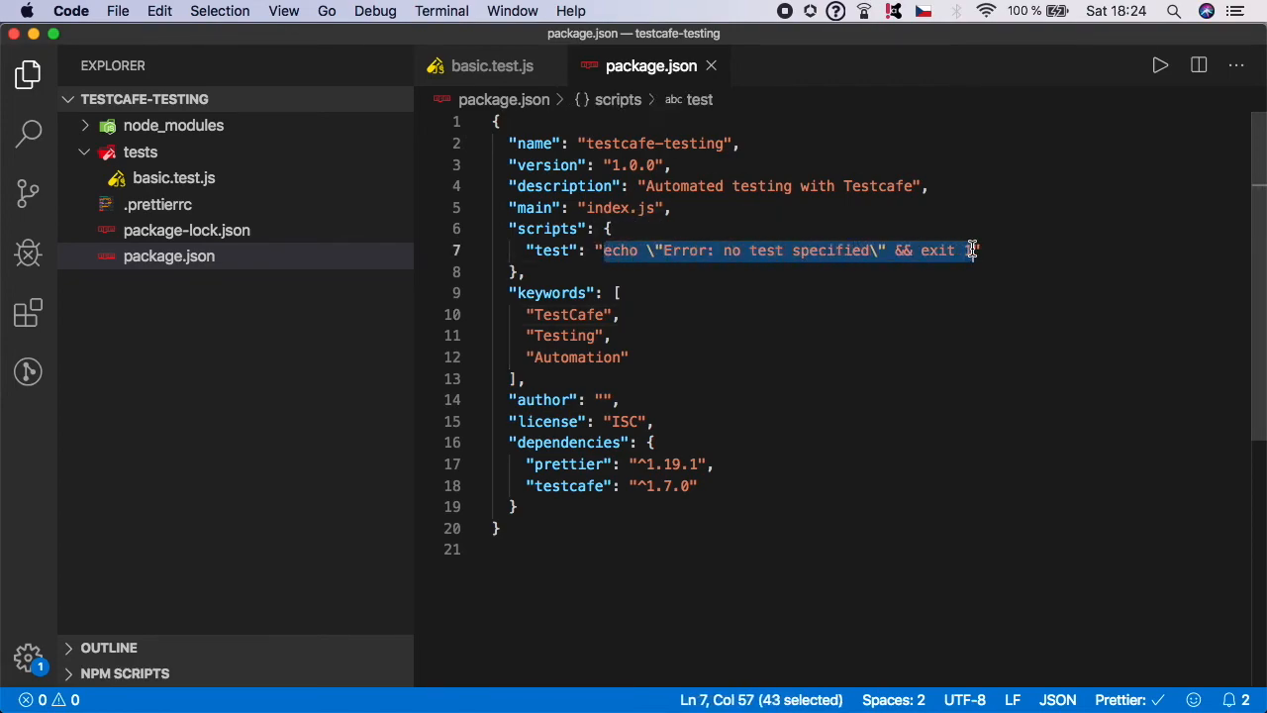
key(Delete)
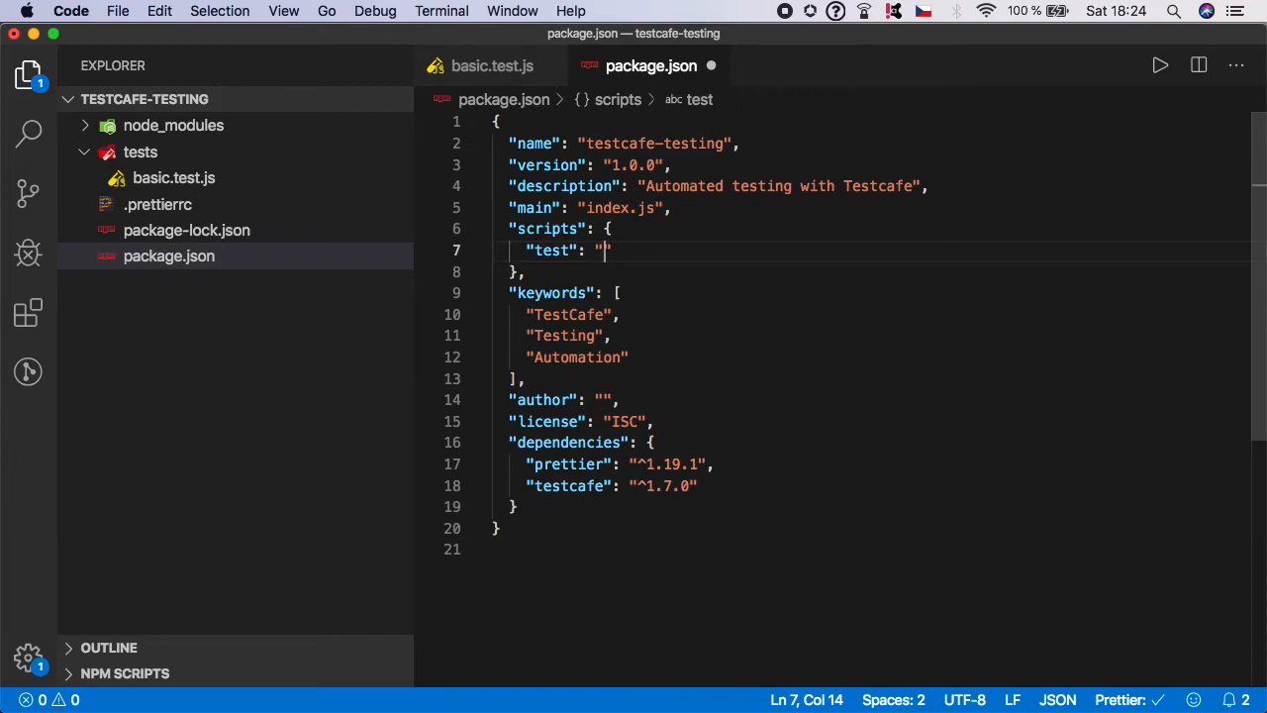
text(testcafe)
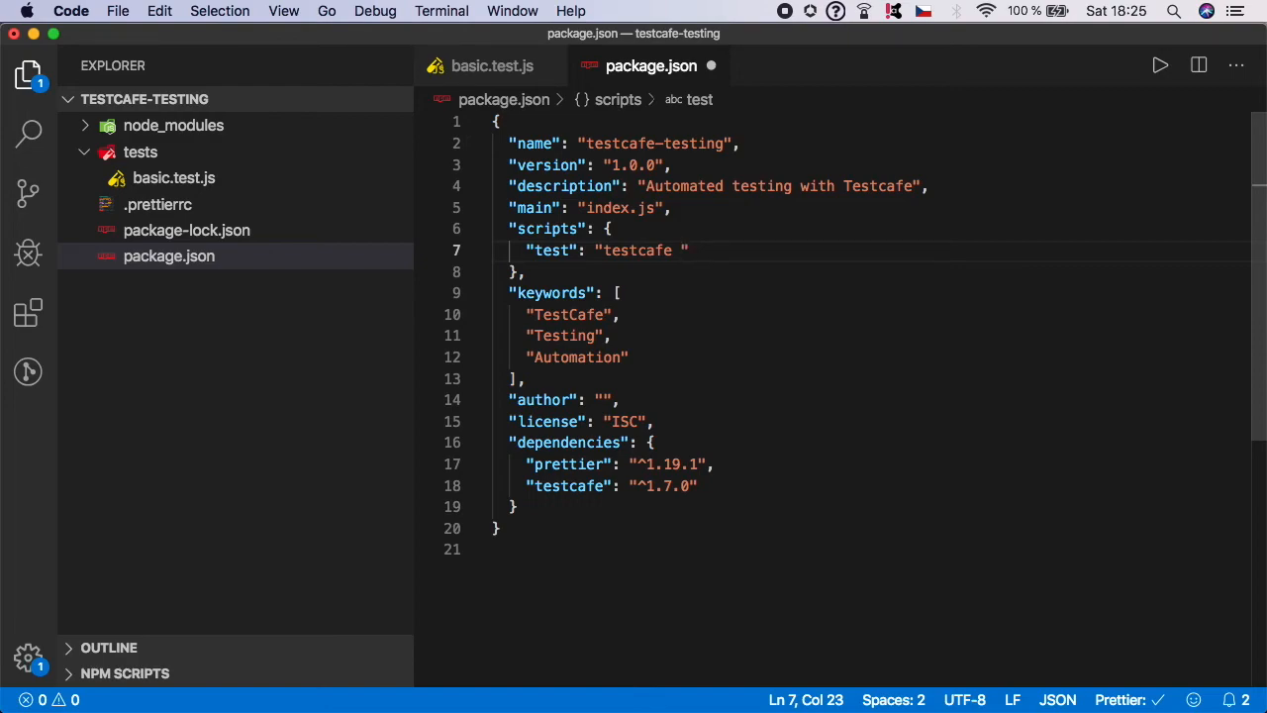
text(chrome)
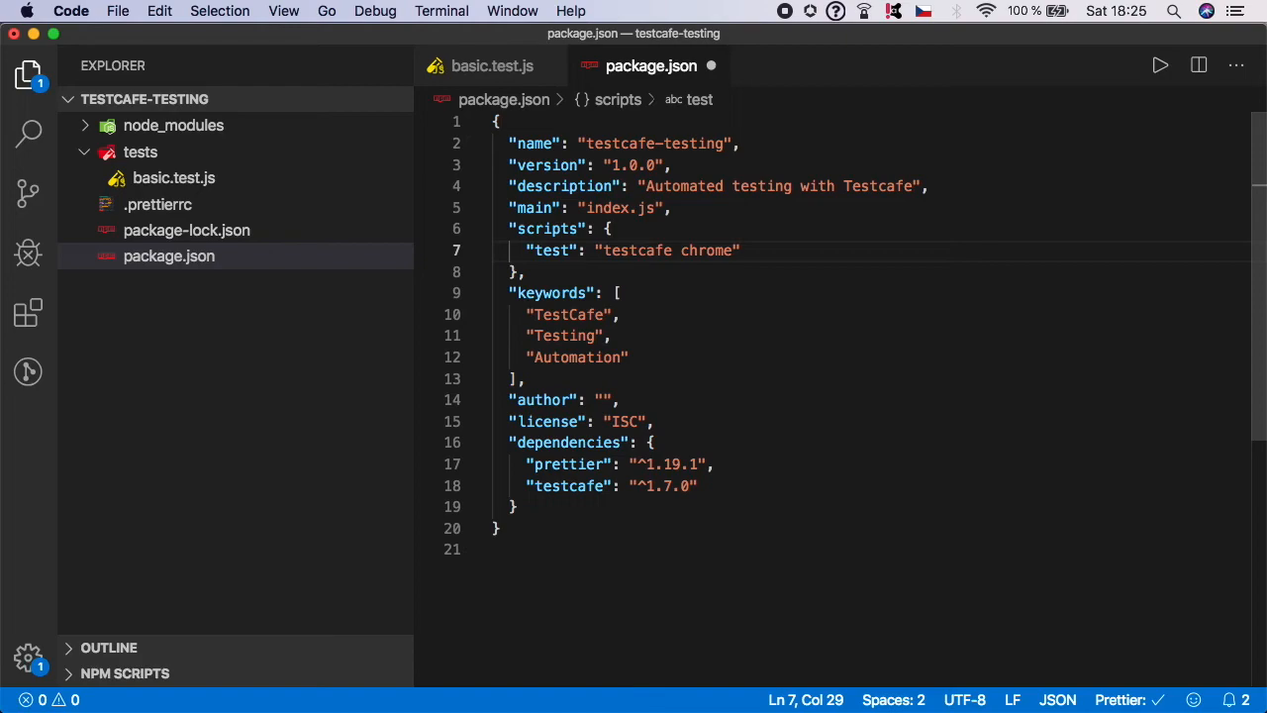
text(" ")
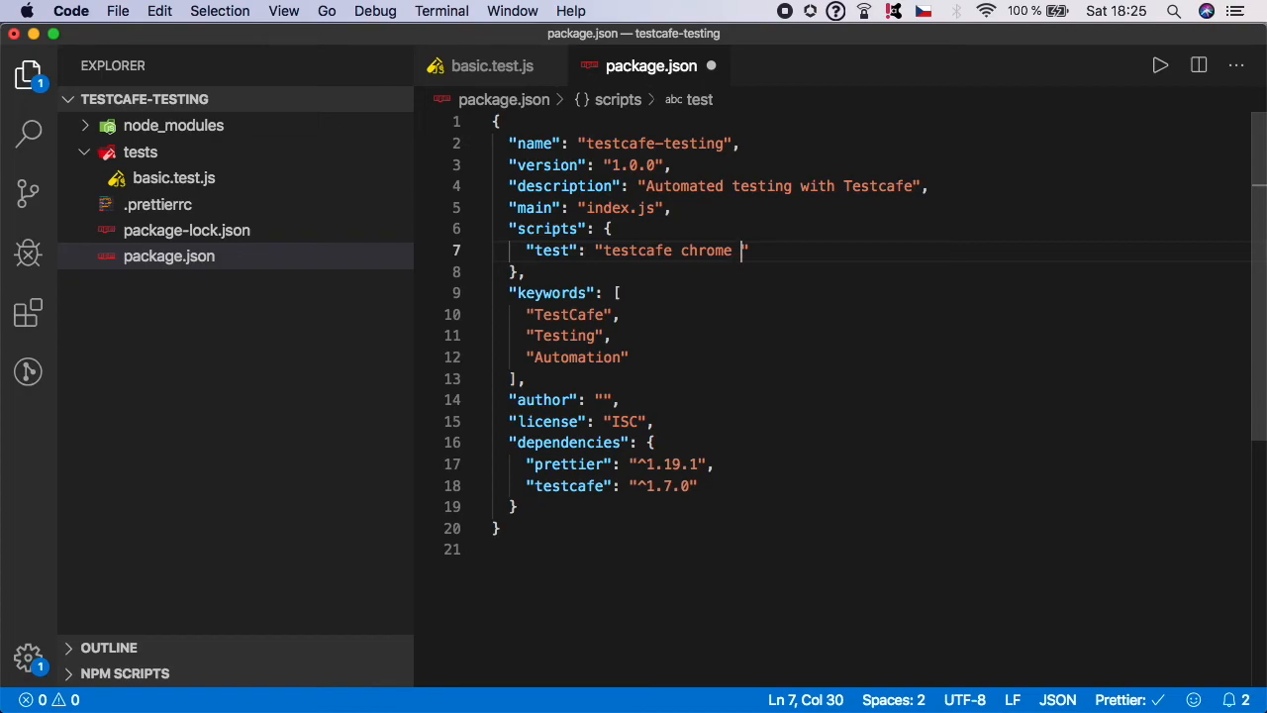
text(./tests)
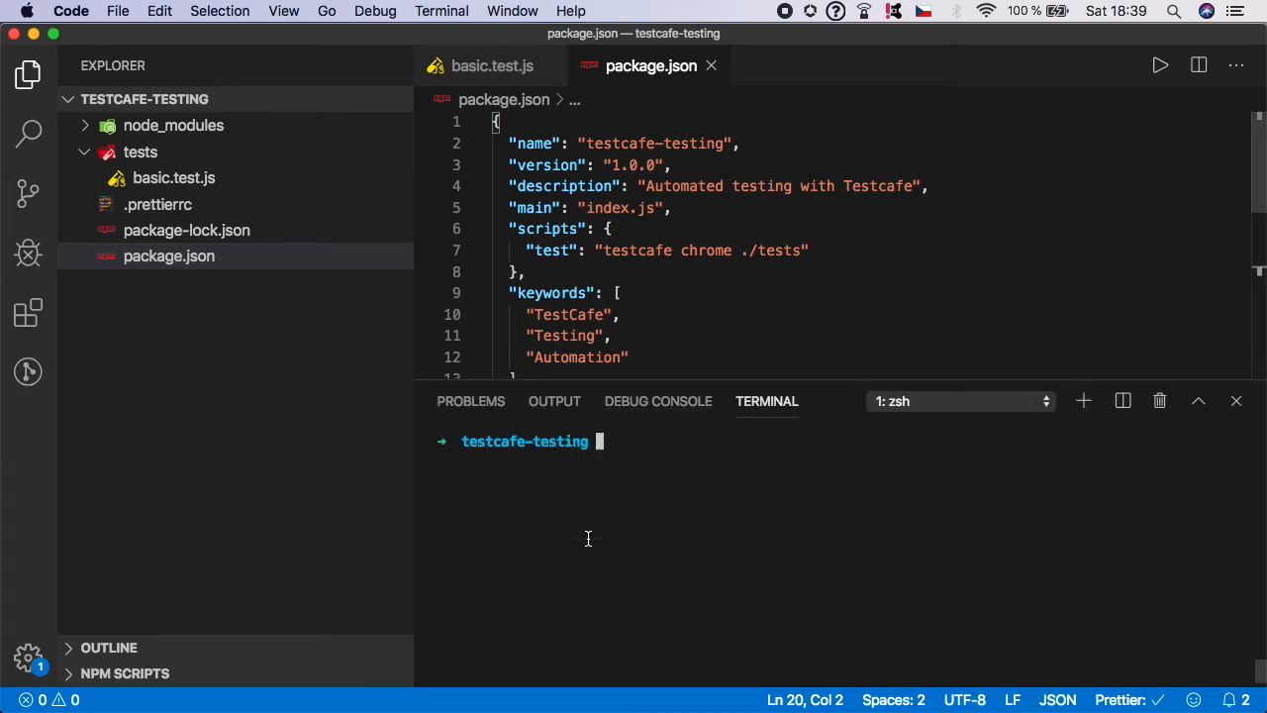
Run npm run test in the terminal, see 1 passed, then clear the terminal
text(npm run test)
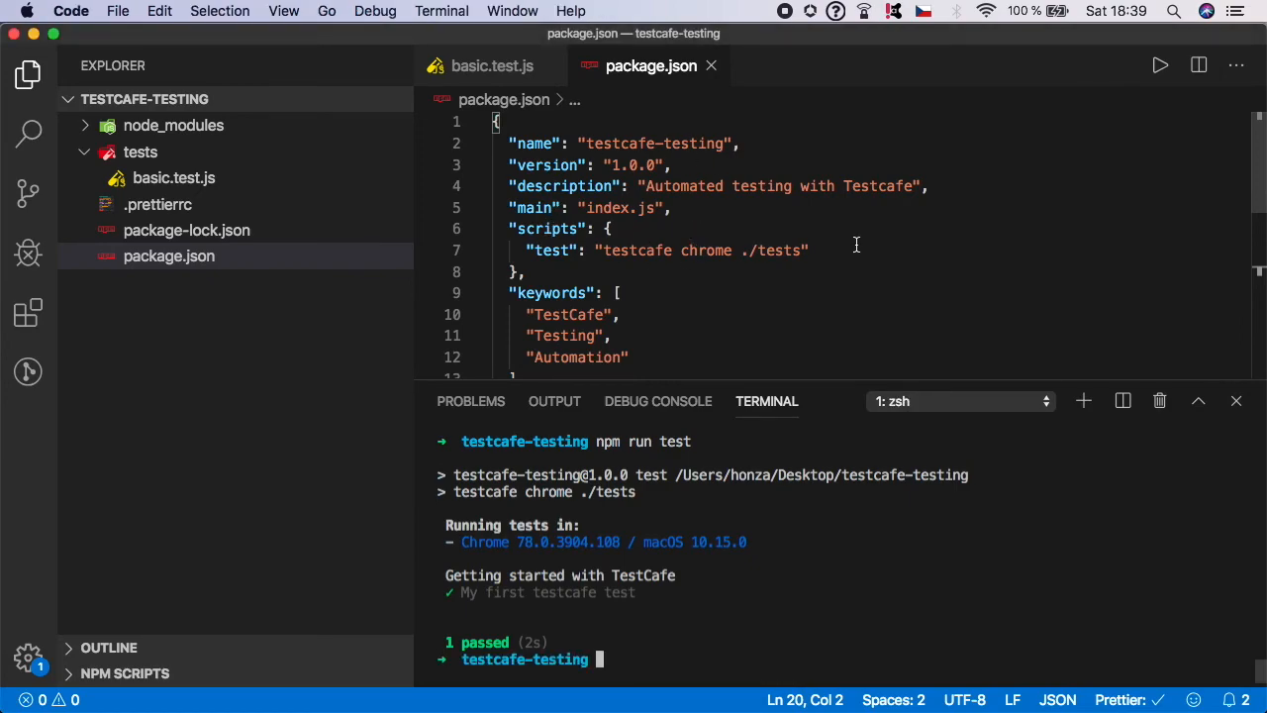
mouse_move(665, 594)
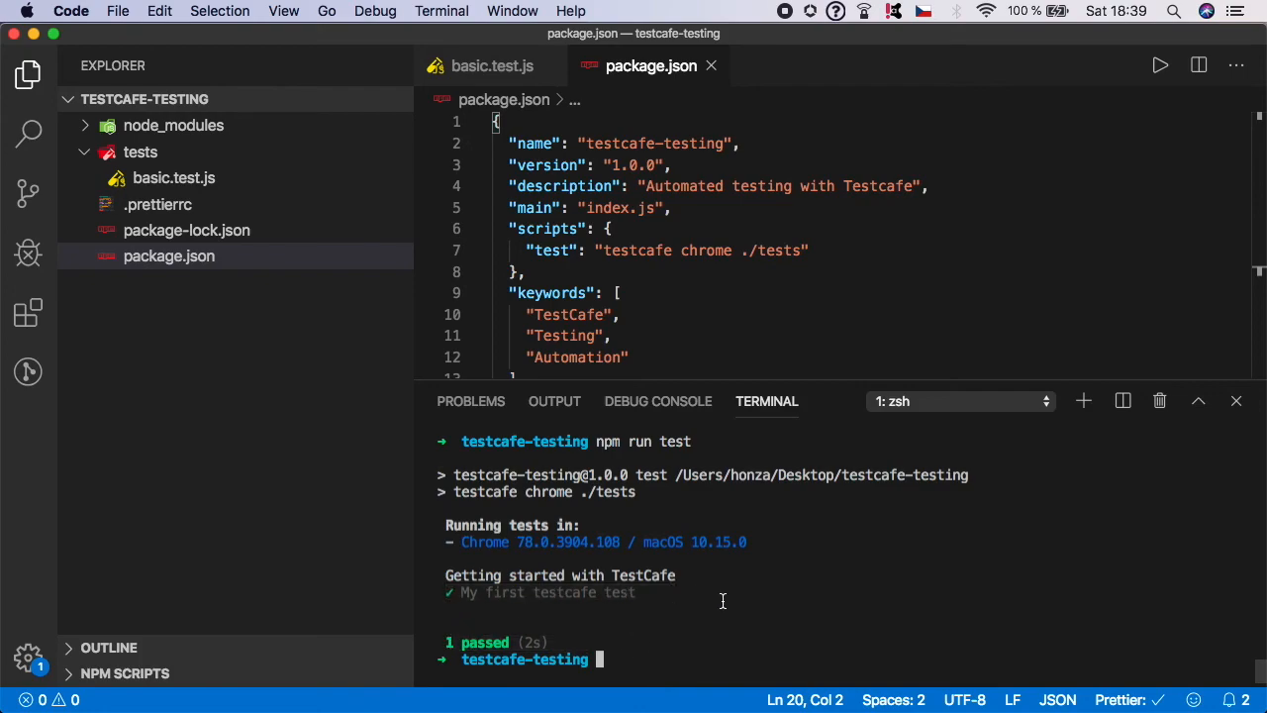
text(cler)
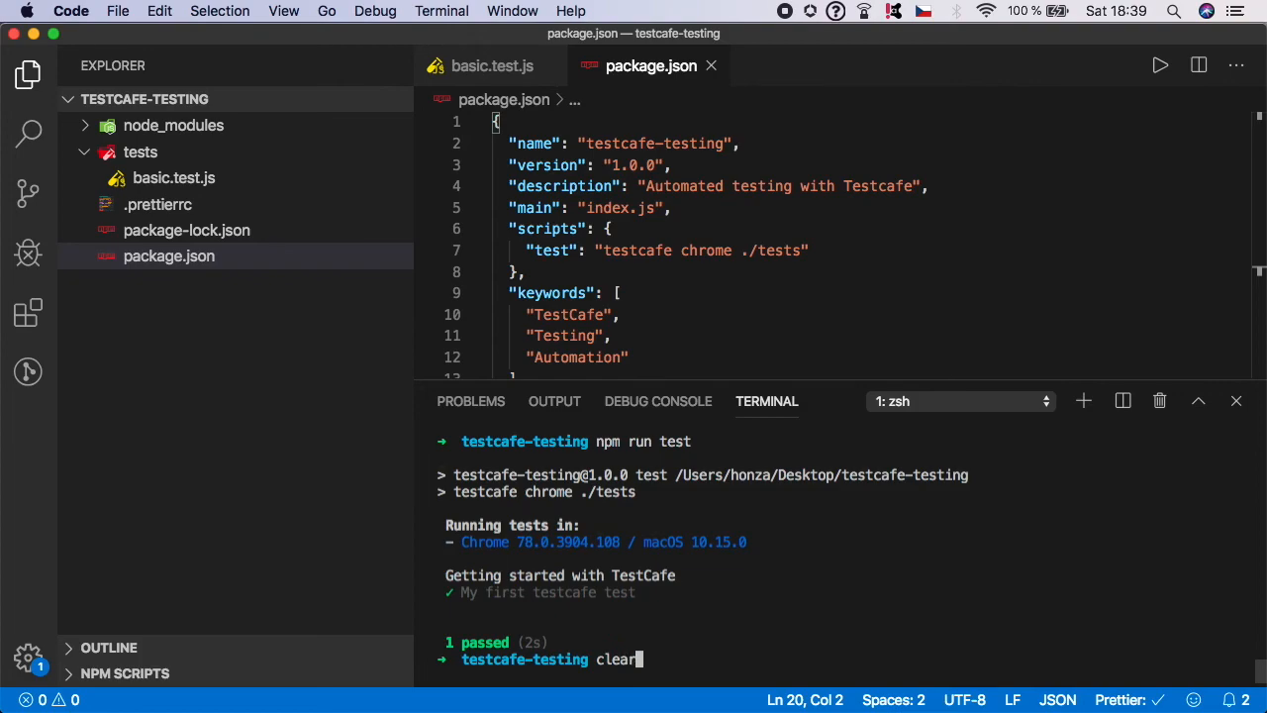
click(1236, 400)
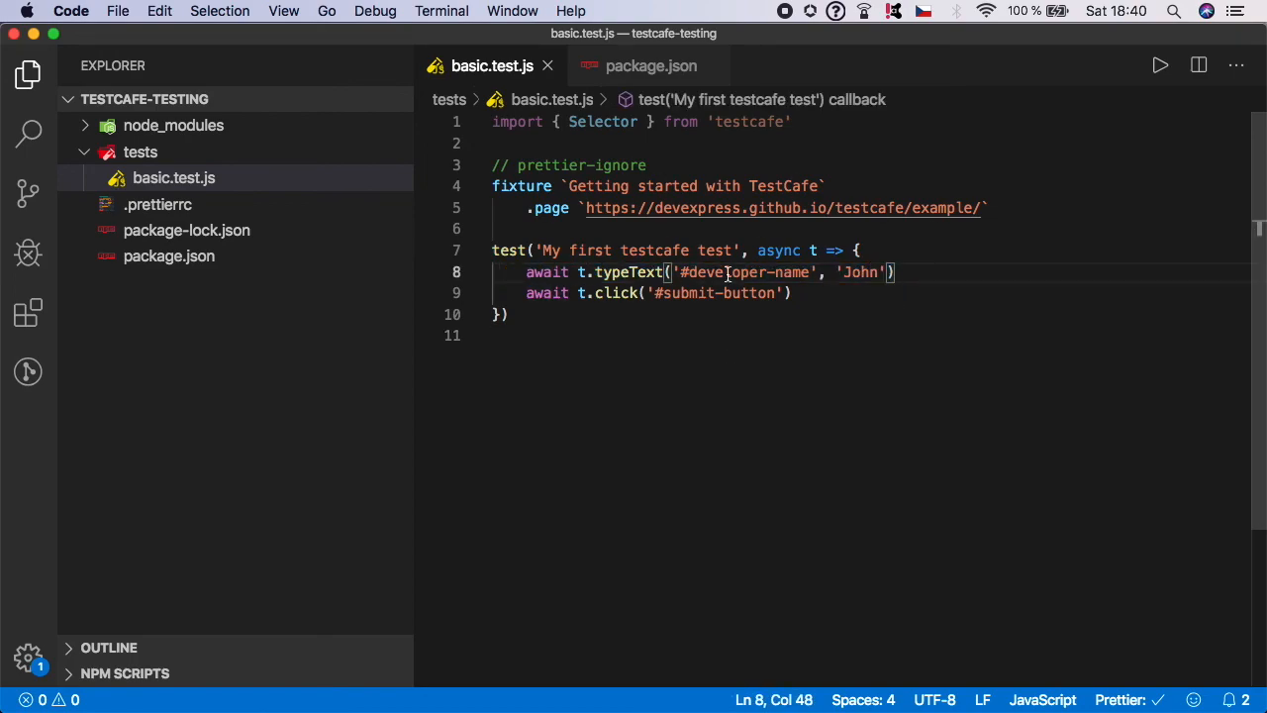
click(650, 66)
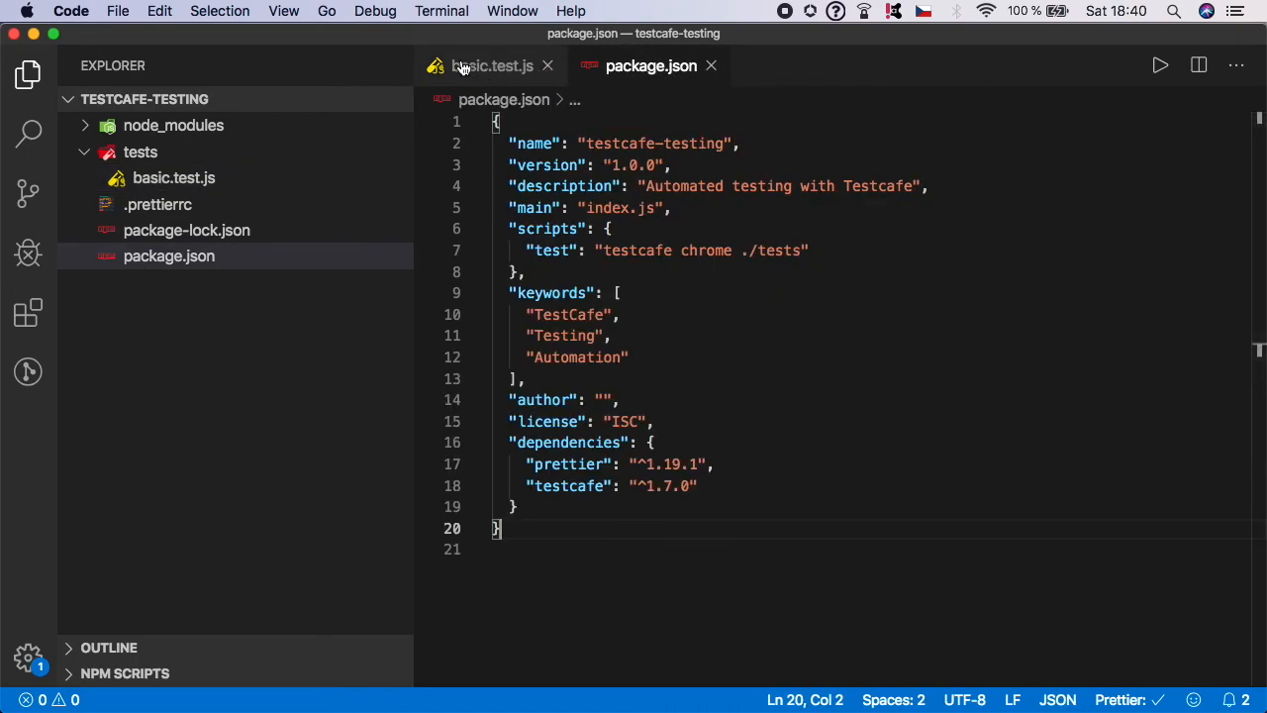
click(491, 66)
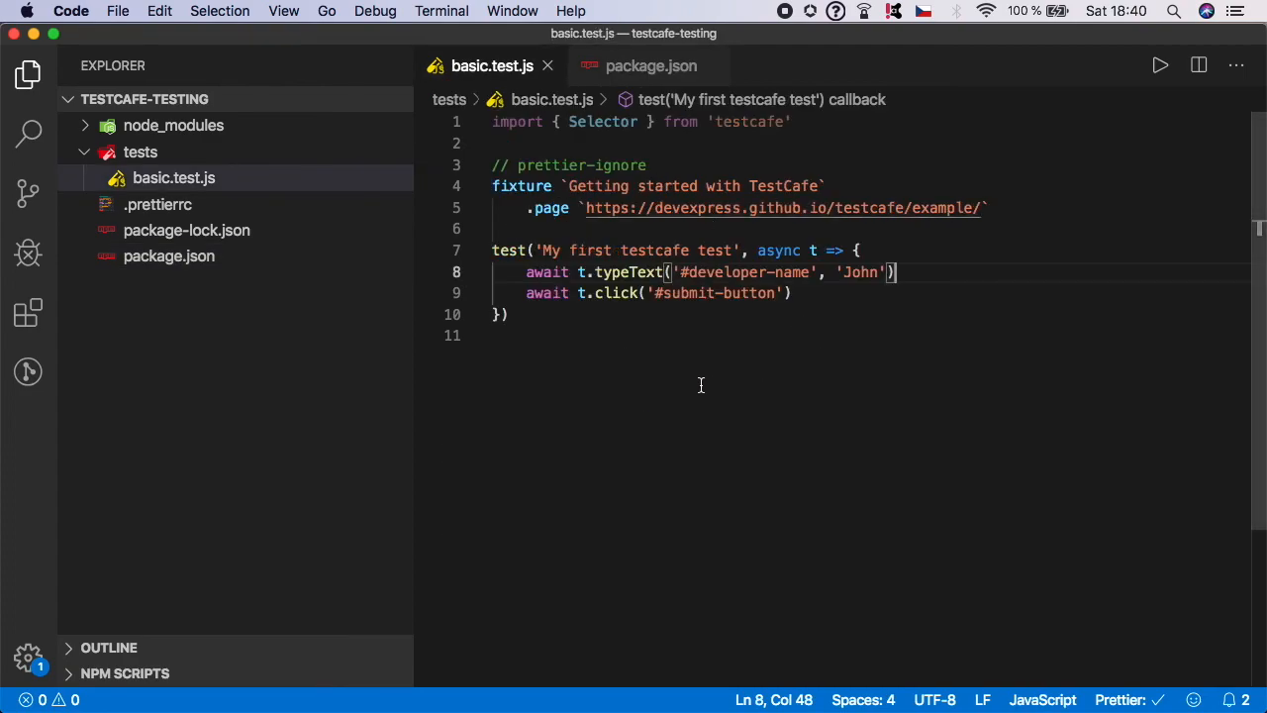